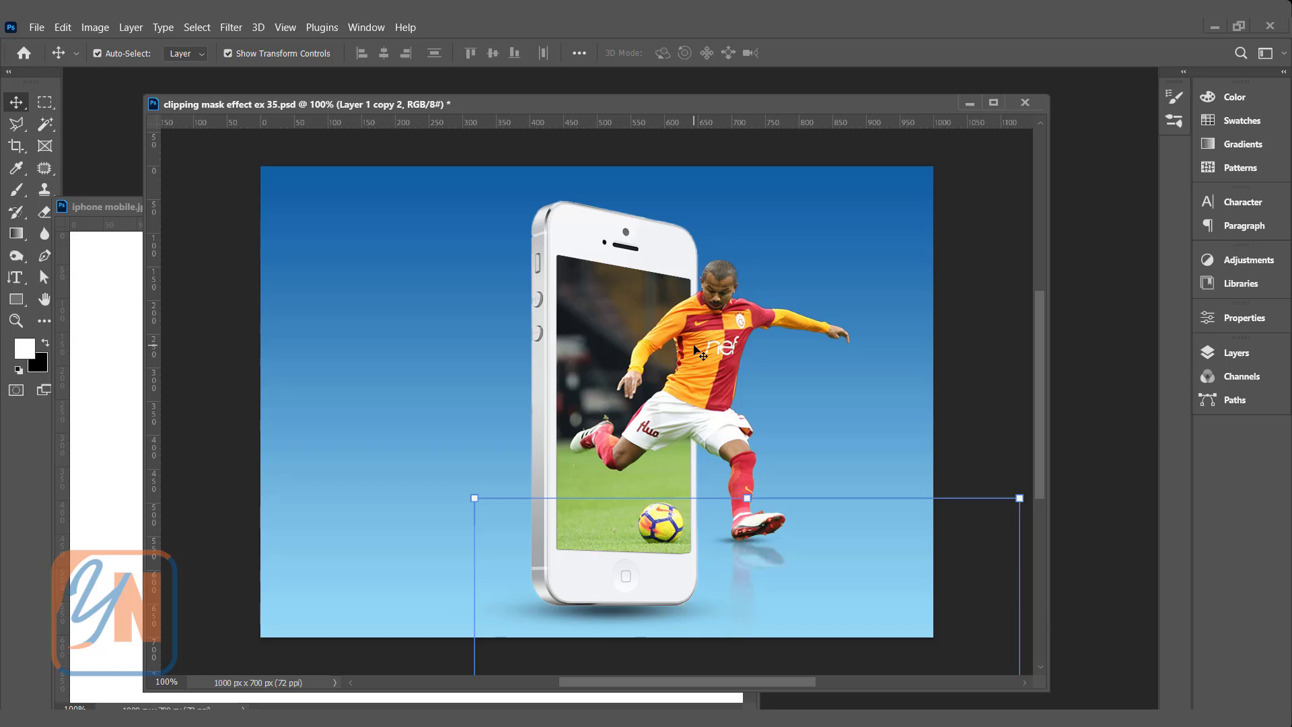
mouse_move(551, 284)
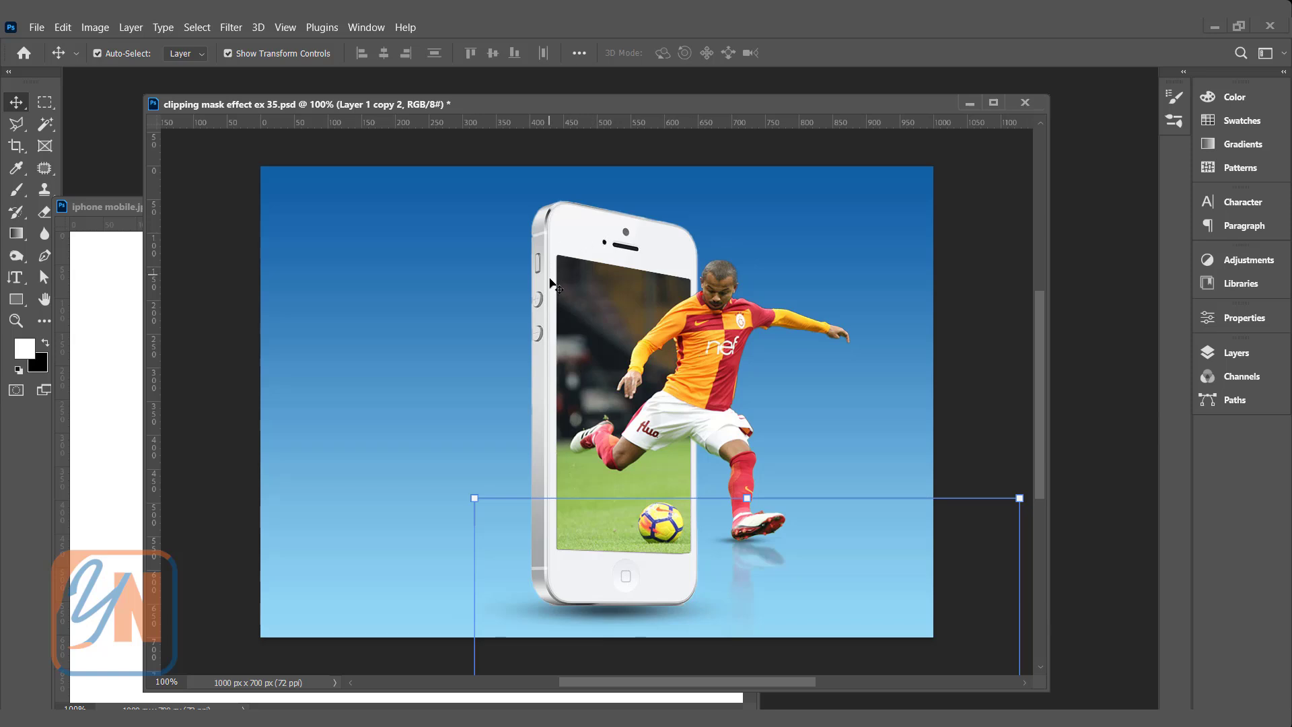
mouse_move(647, 326)
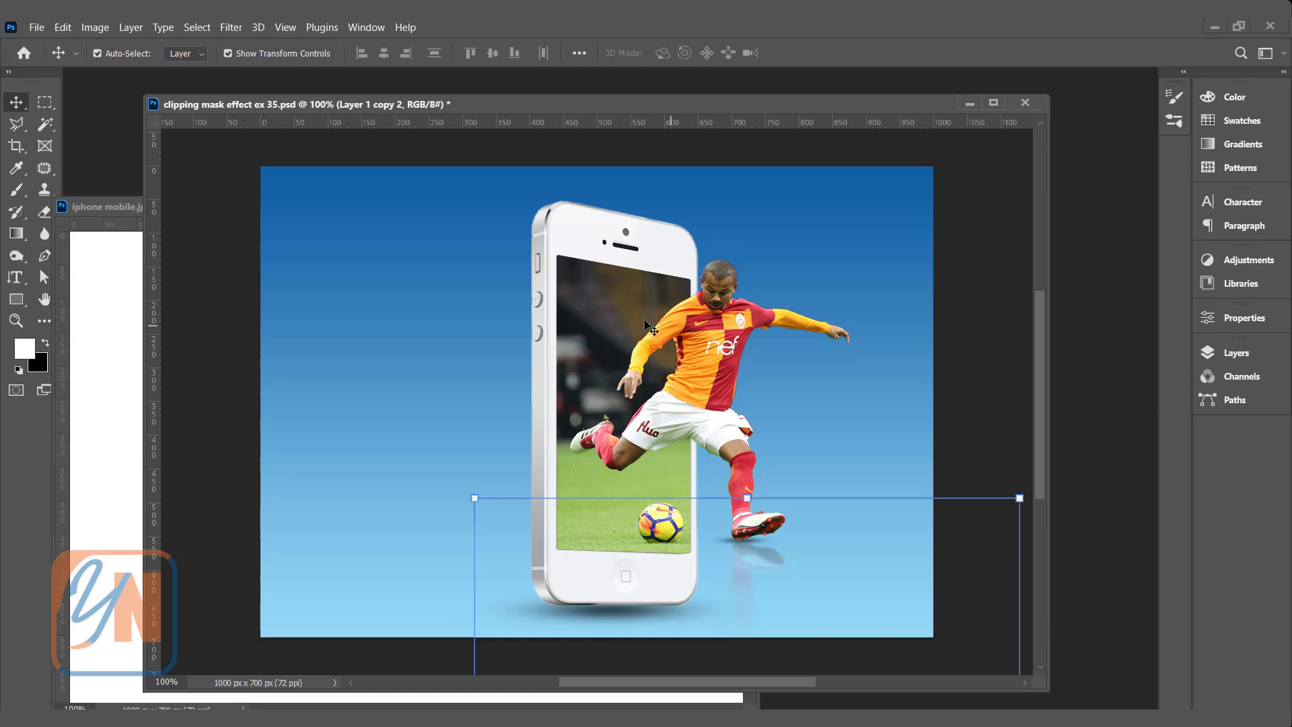
mouse_move(600, 315)
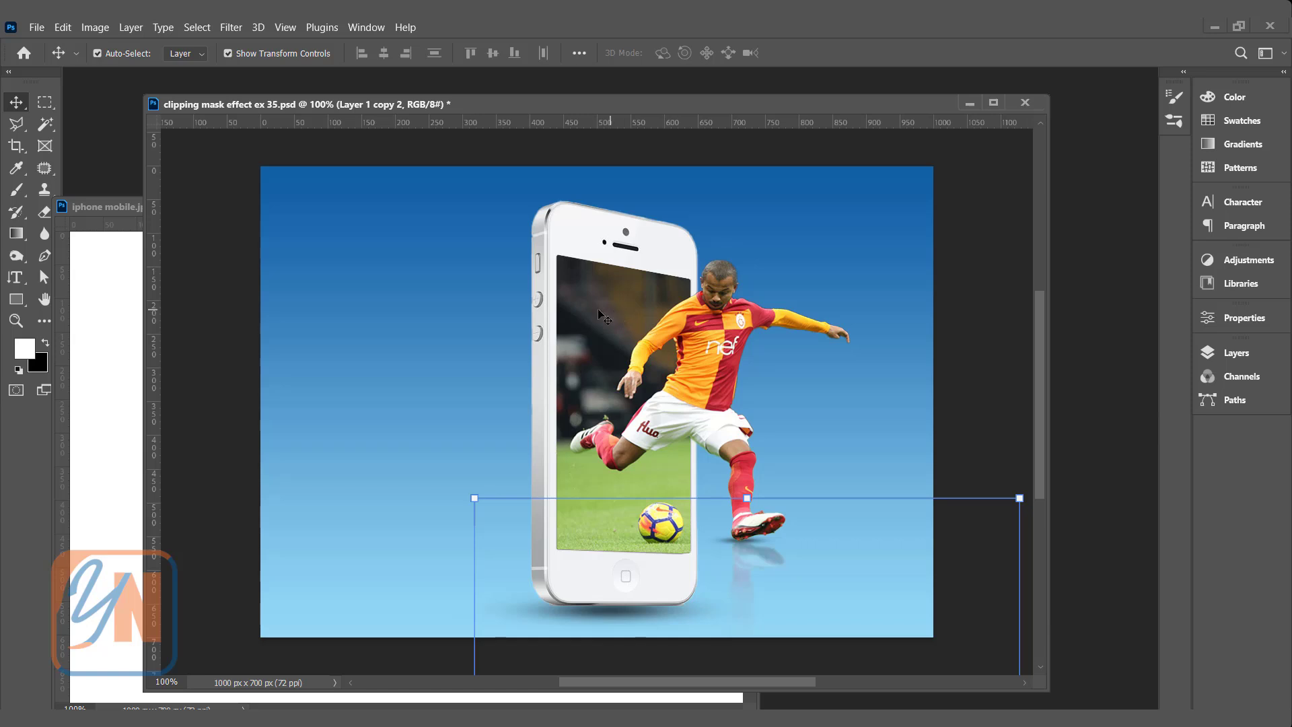
mouse_move(357, 267)
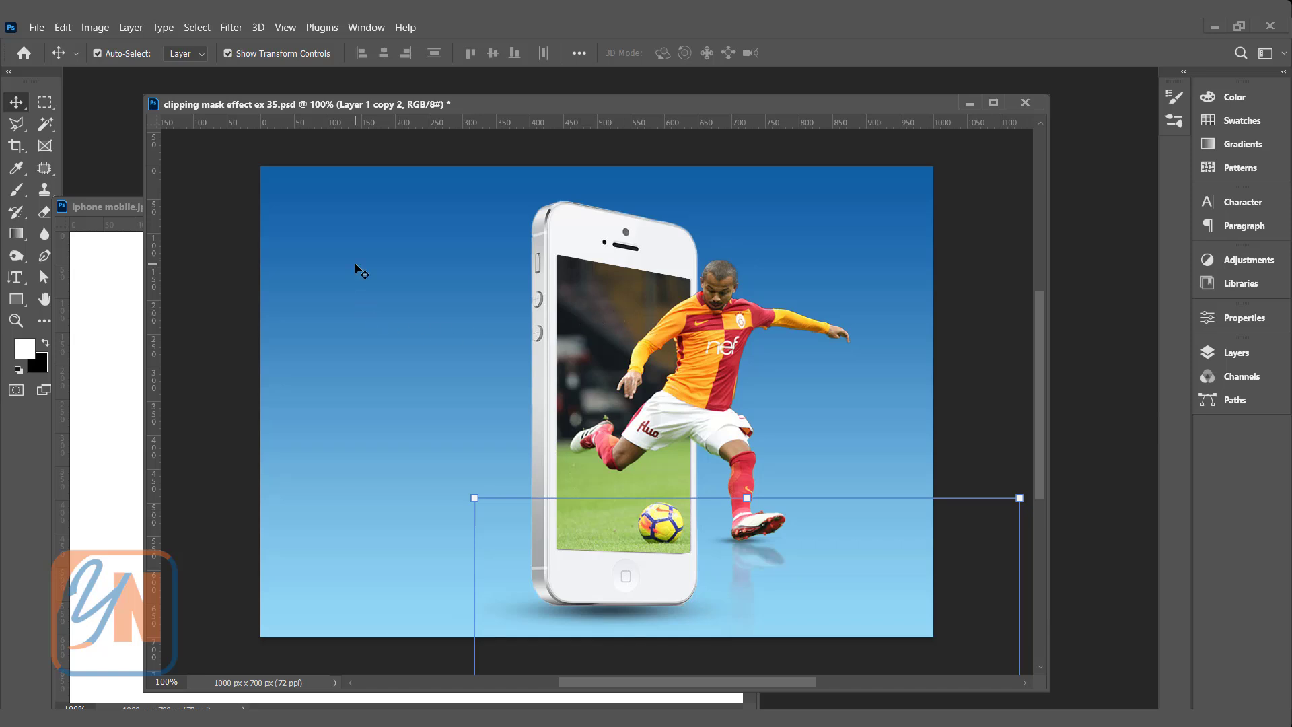
mouse_move(641, 625)
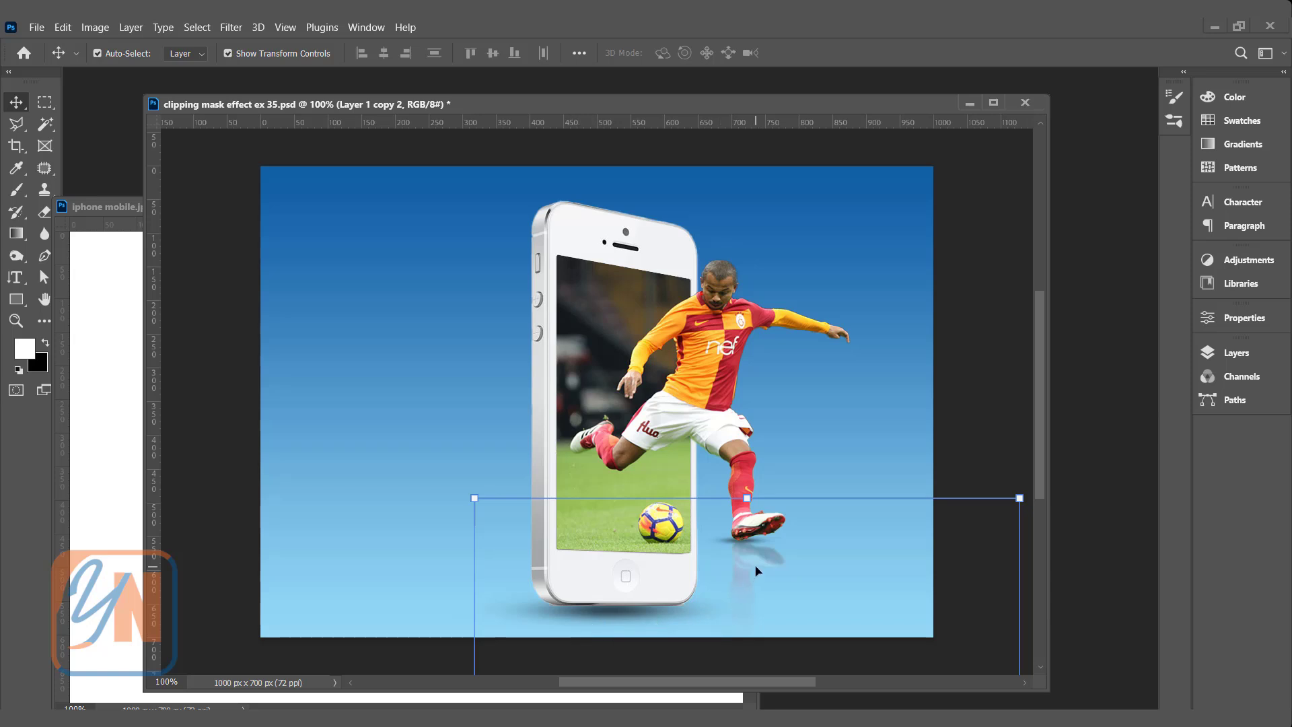
mouse_move(242, 273)
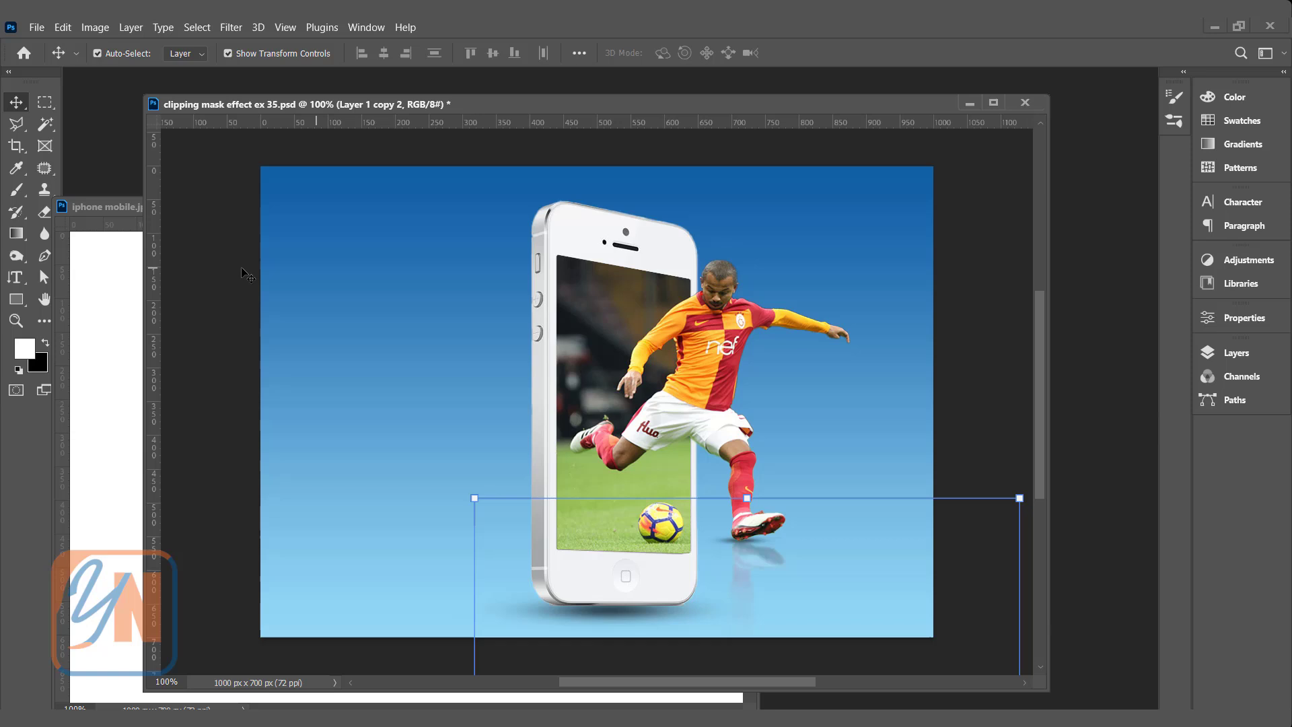
Step: Put the finished composite out of view and bring the iphone mobile.jpg photo forward
click(104, 207)
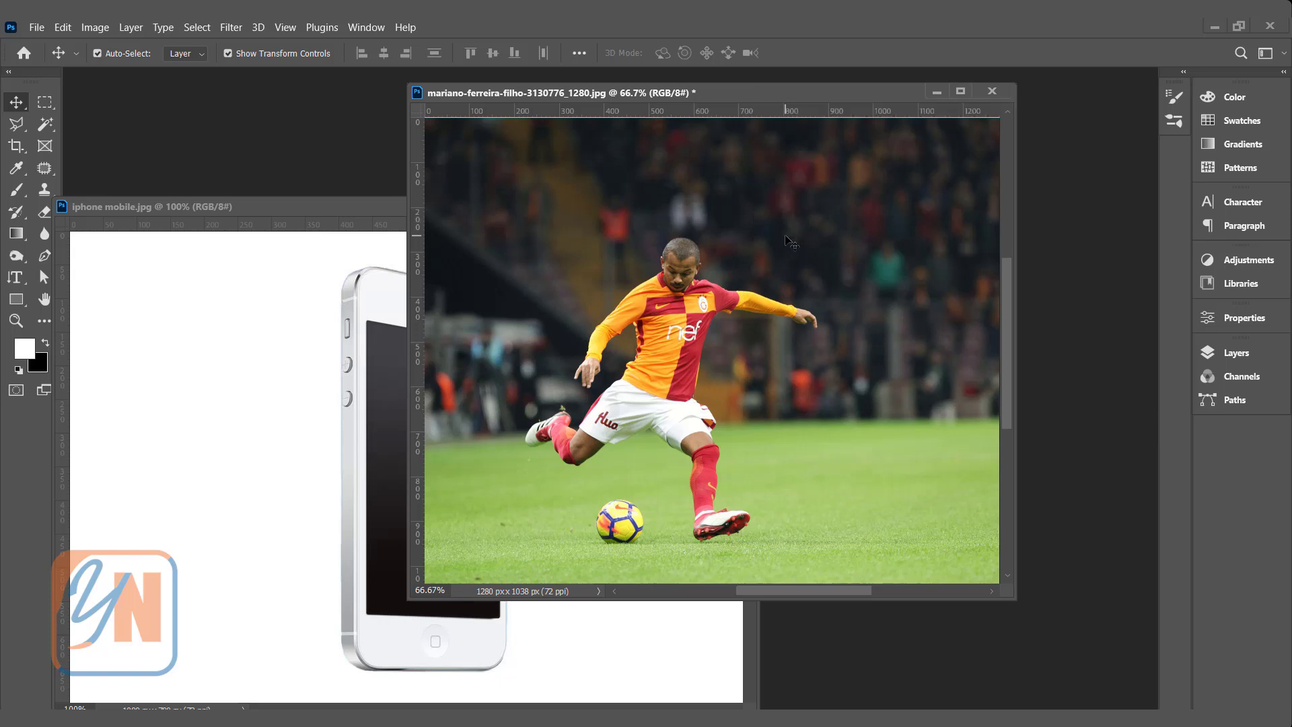
mouse_move(565, 444)
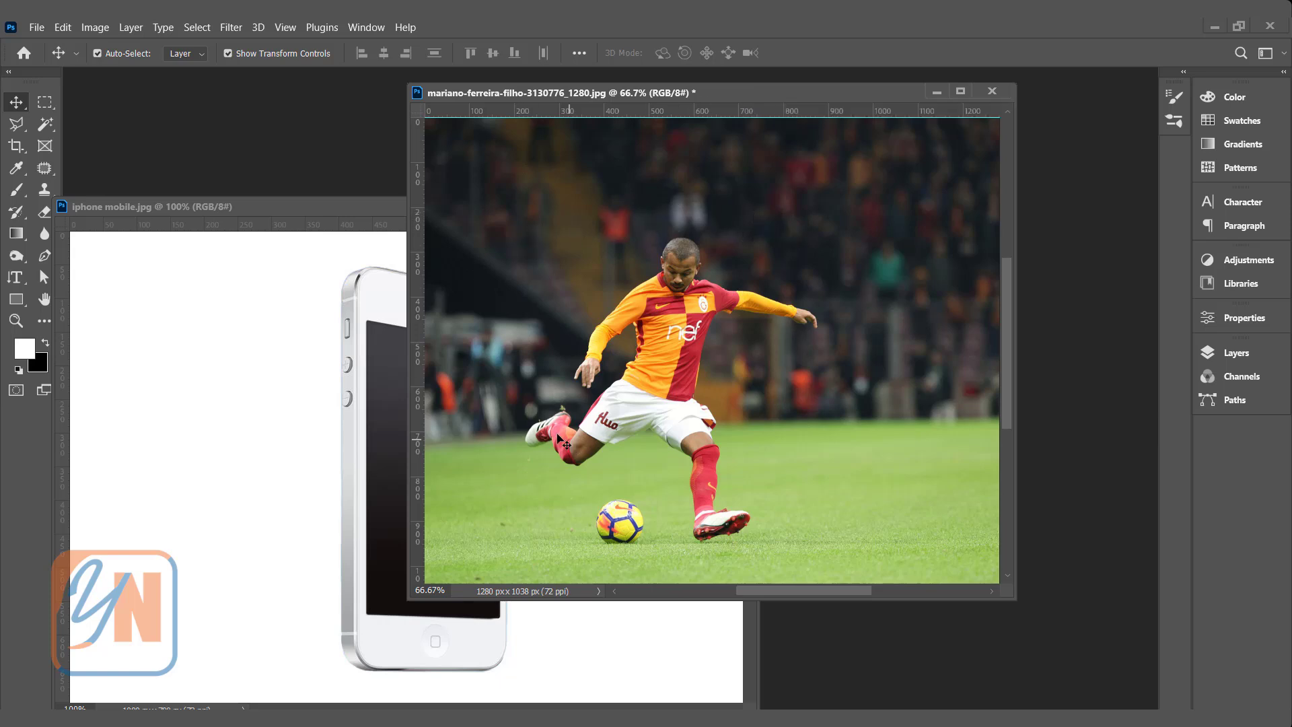
click(135, 208)
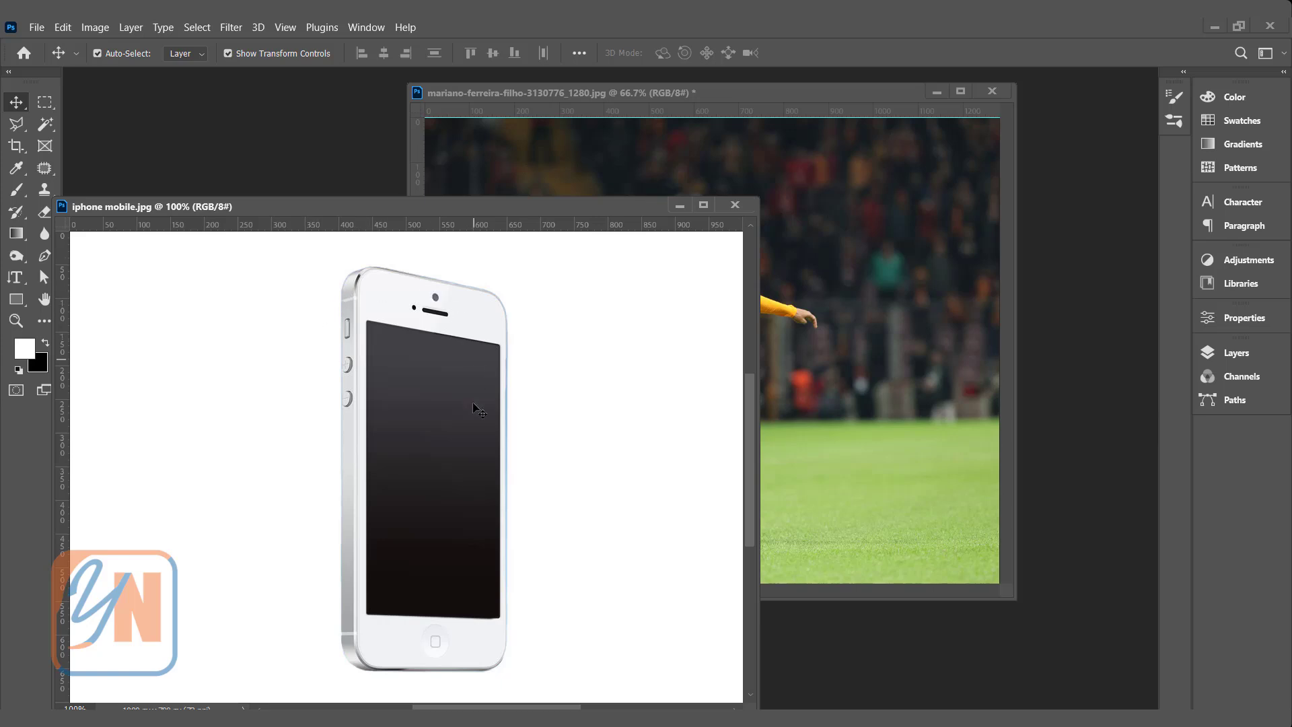
mouse_move(396, 659)
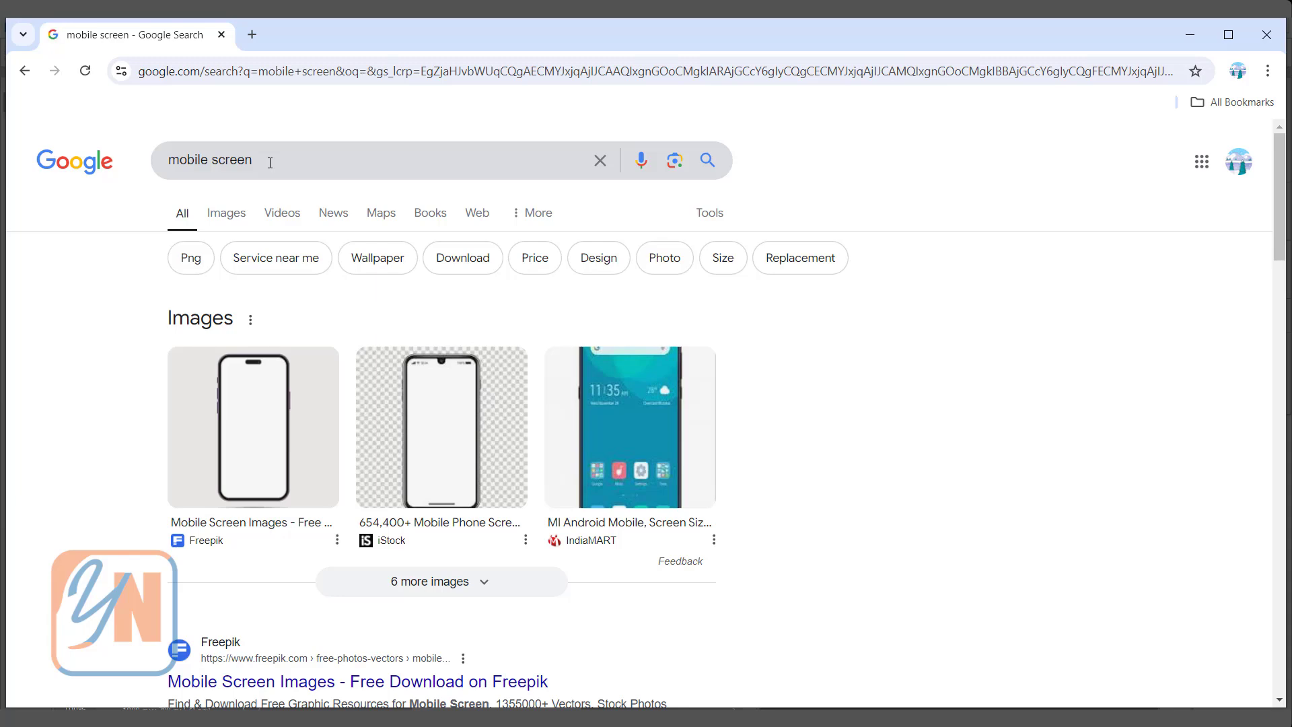
Step: Switch the Google results for "mobile screen" to the Images tab
click(226, 213)
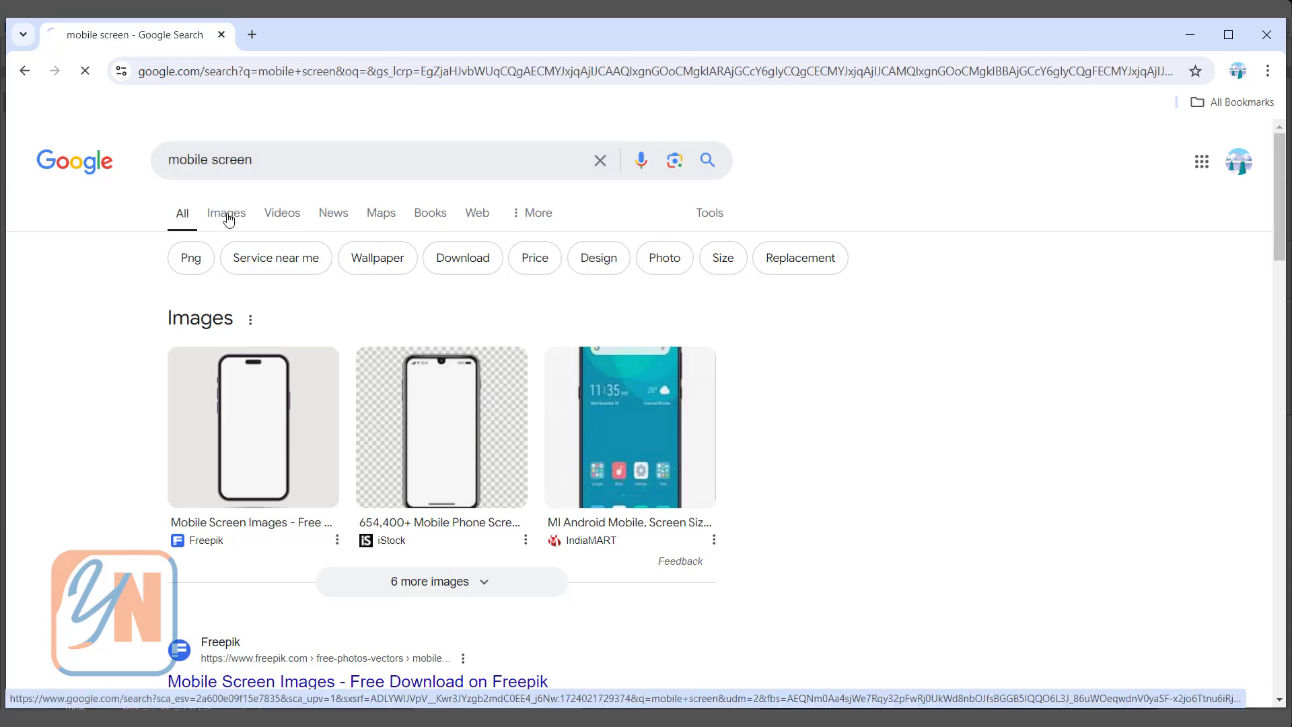
click(226, 213)
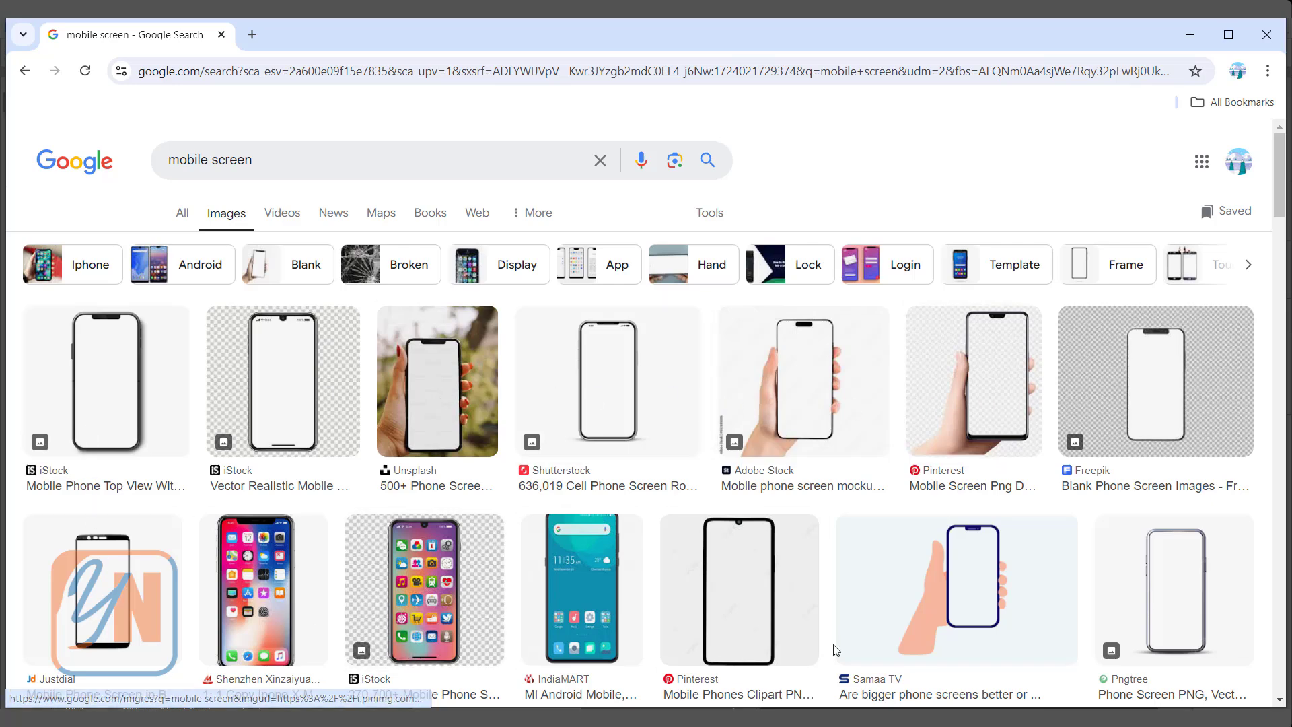
mouse_move(672, 399)
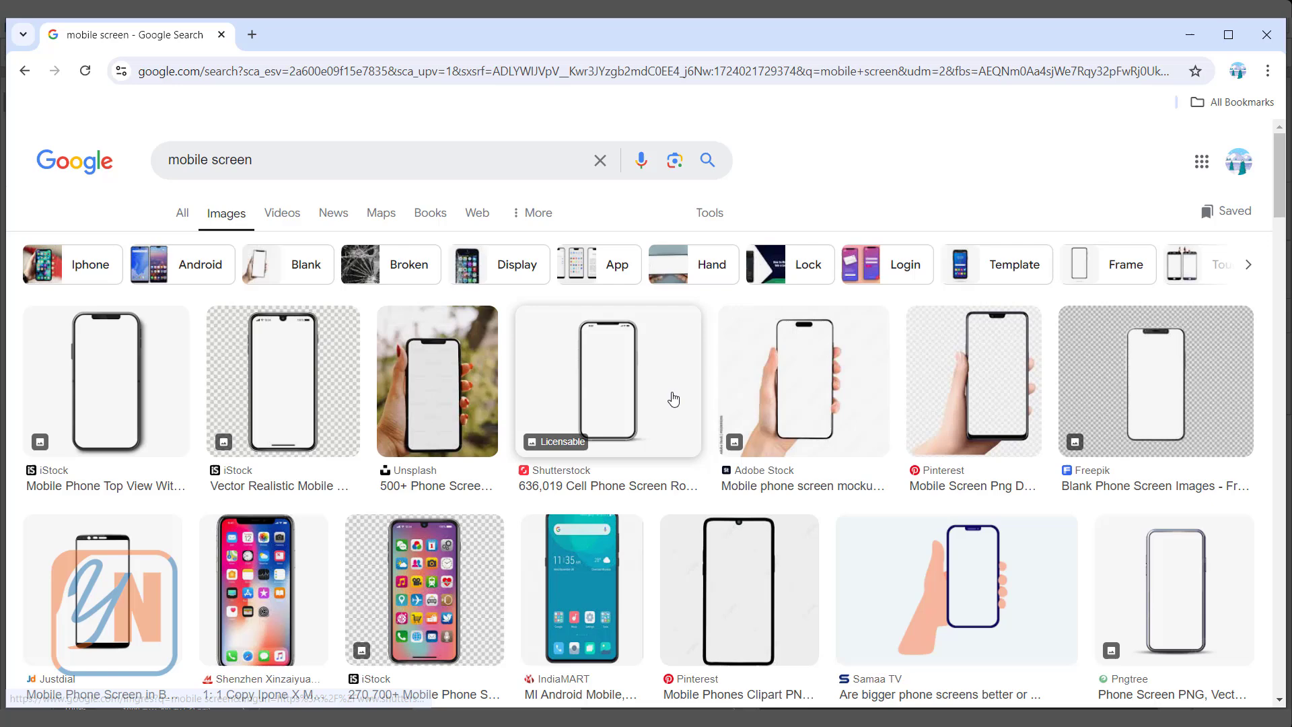
mouse_move(716, 393)
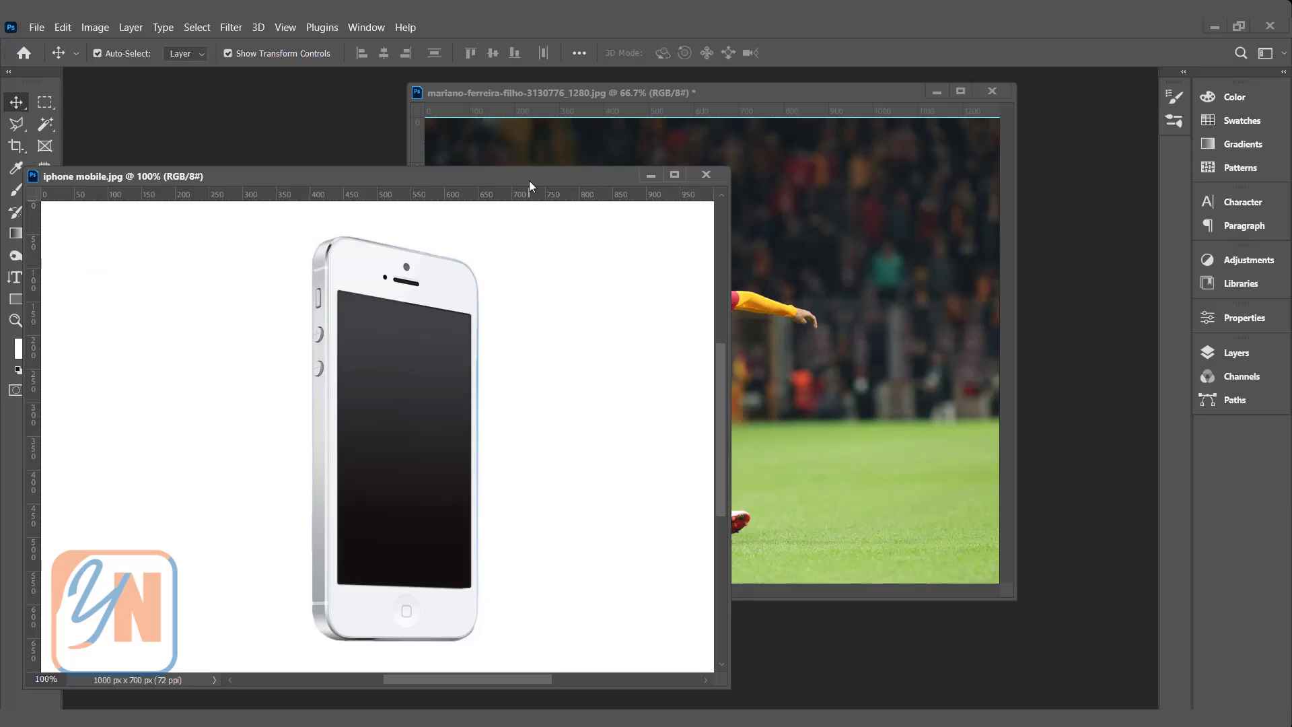
mouse_move(274, 312)
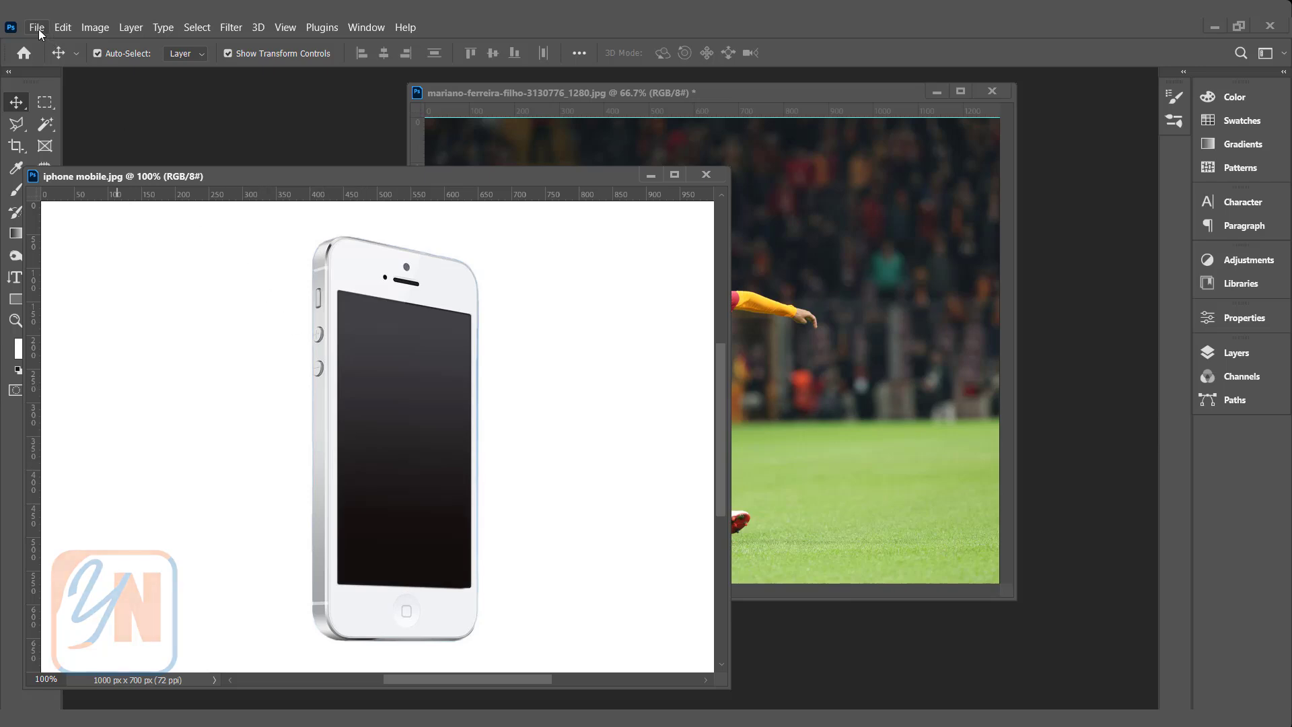
Step: Bring up the File menu back in Photoshop
click(35, 27)
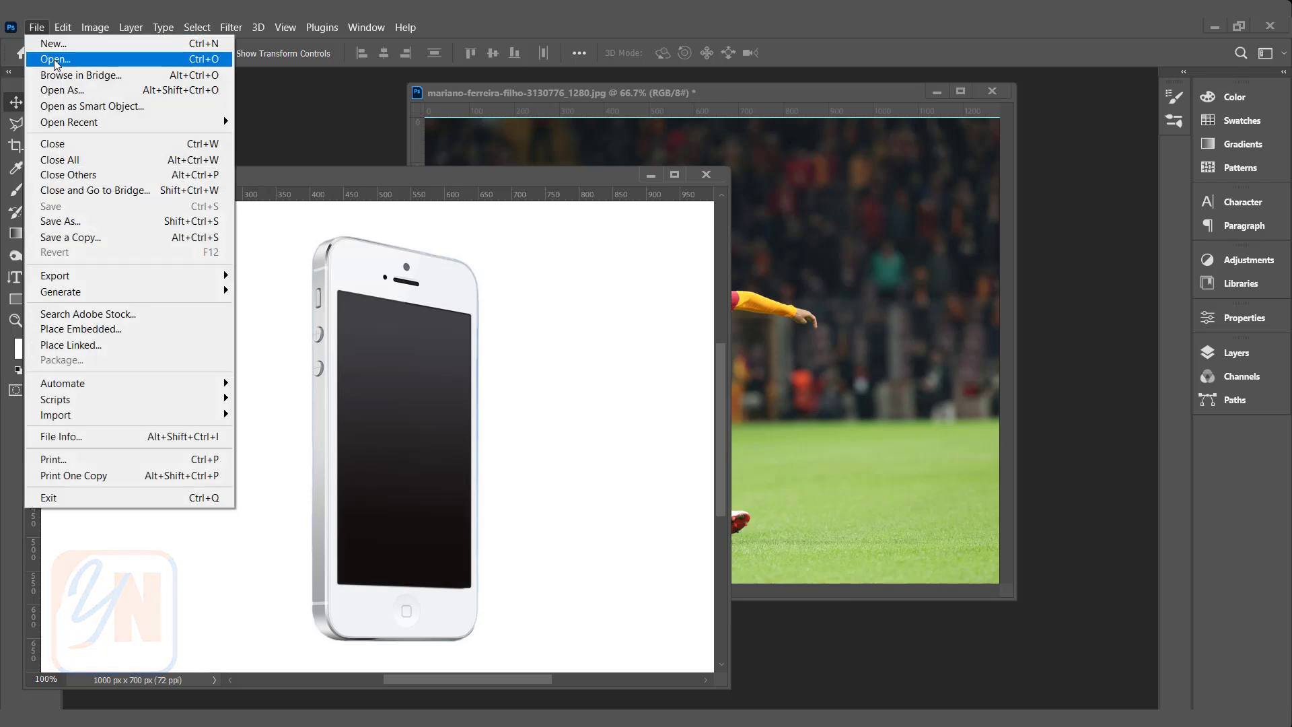
Step: Create a new blank document from the 1000 × 700 px custom preset
click(54, 43)
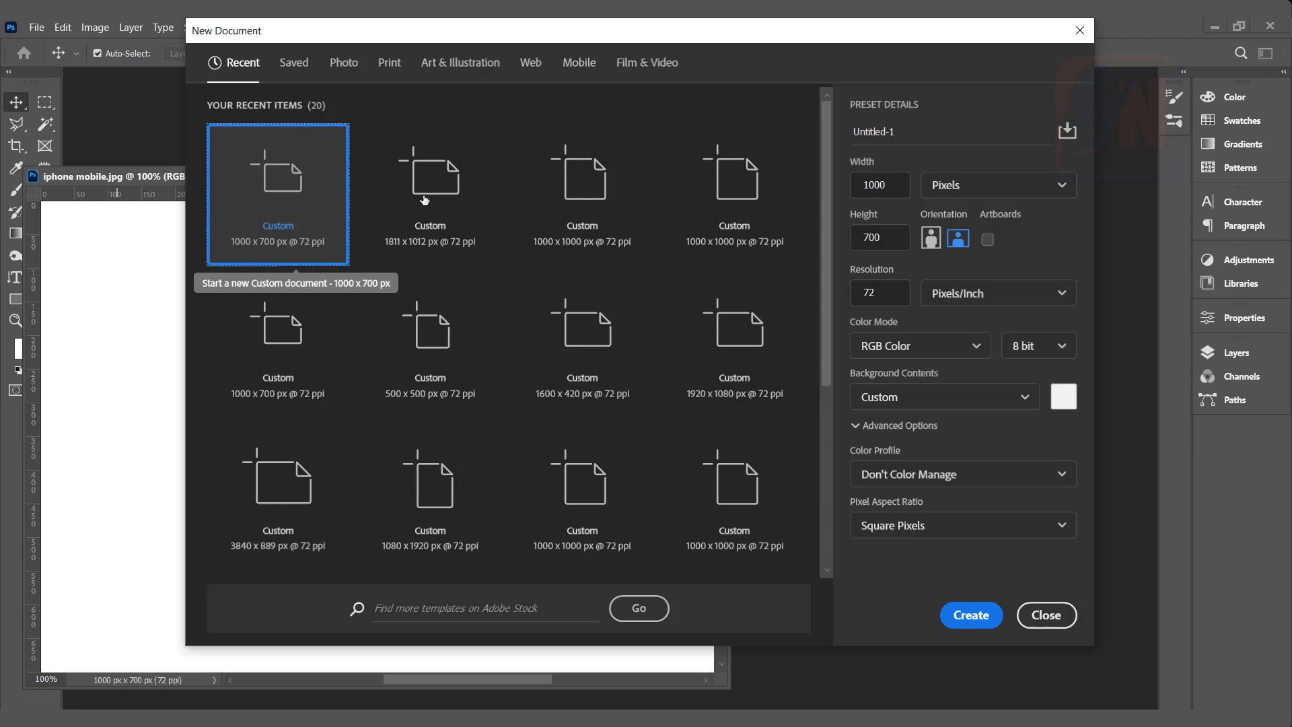
click(880, 185)
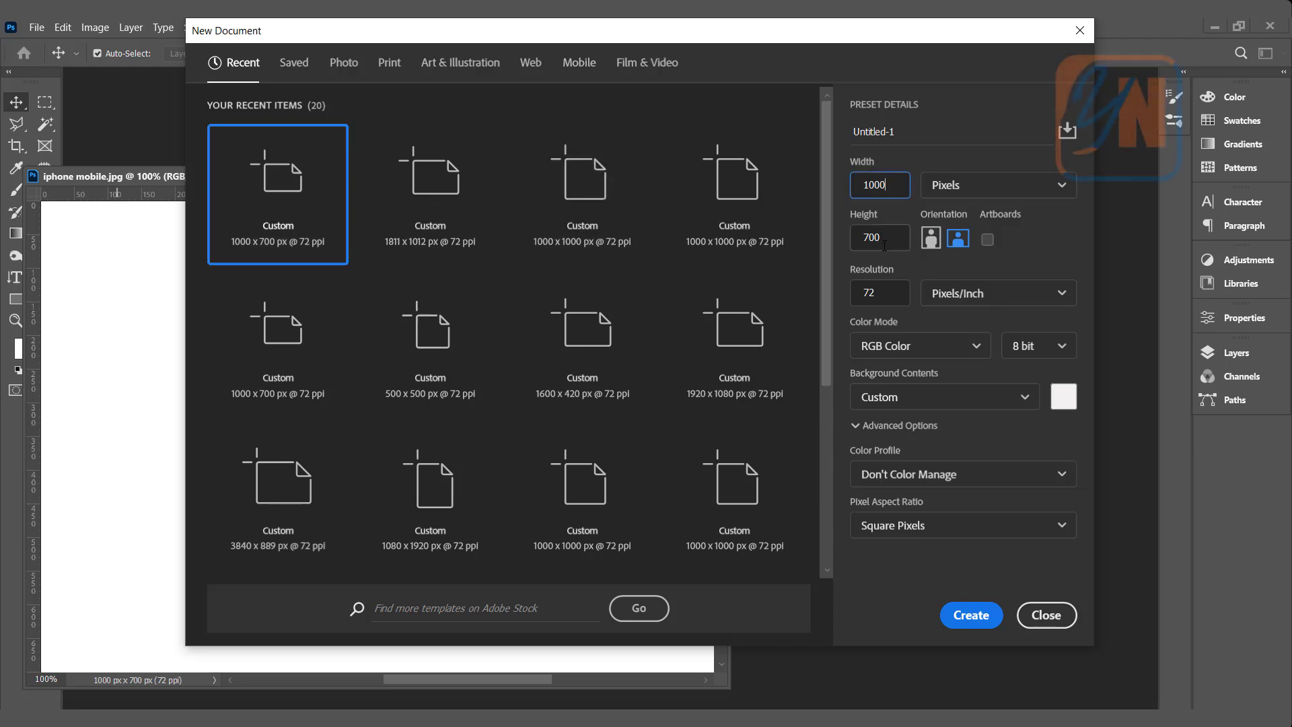
click(972, 615)
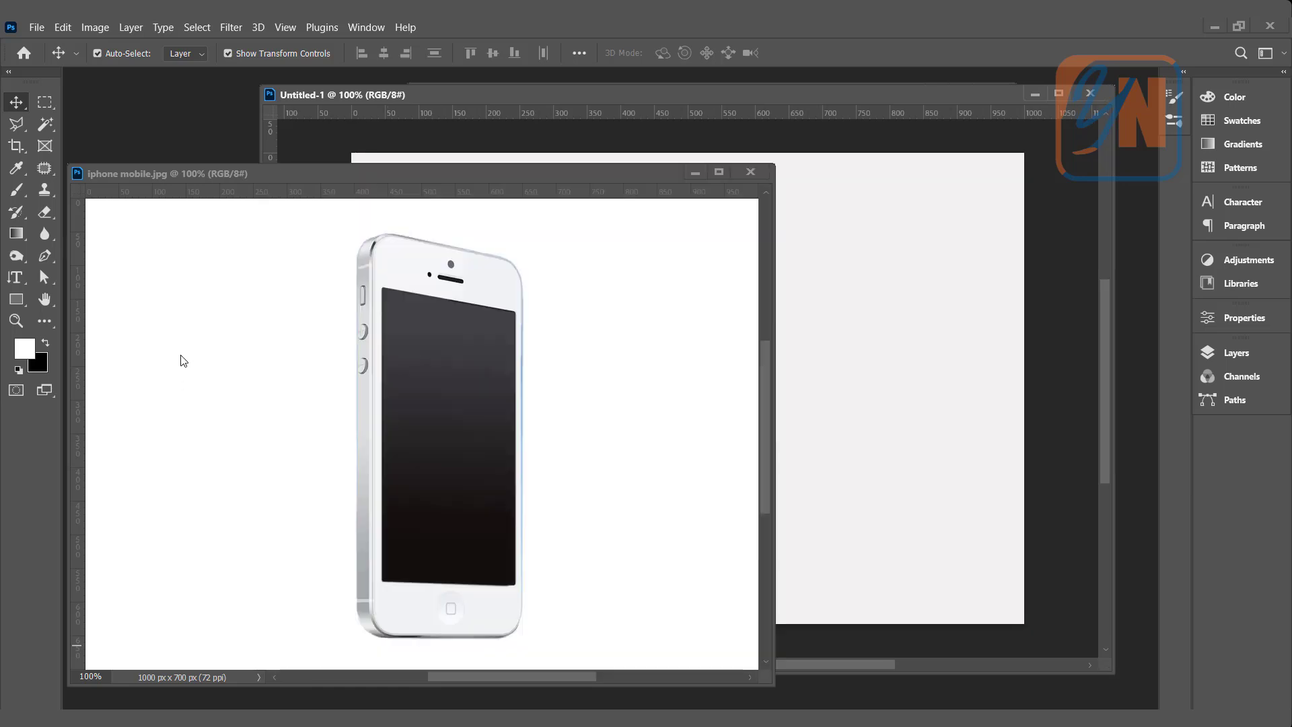
mouse_move(473, 268)
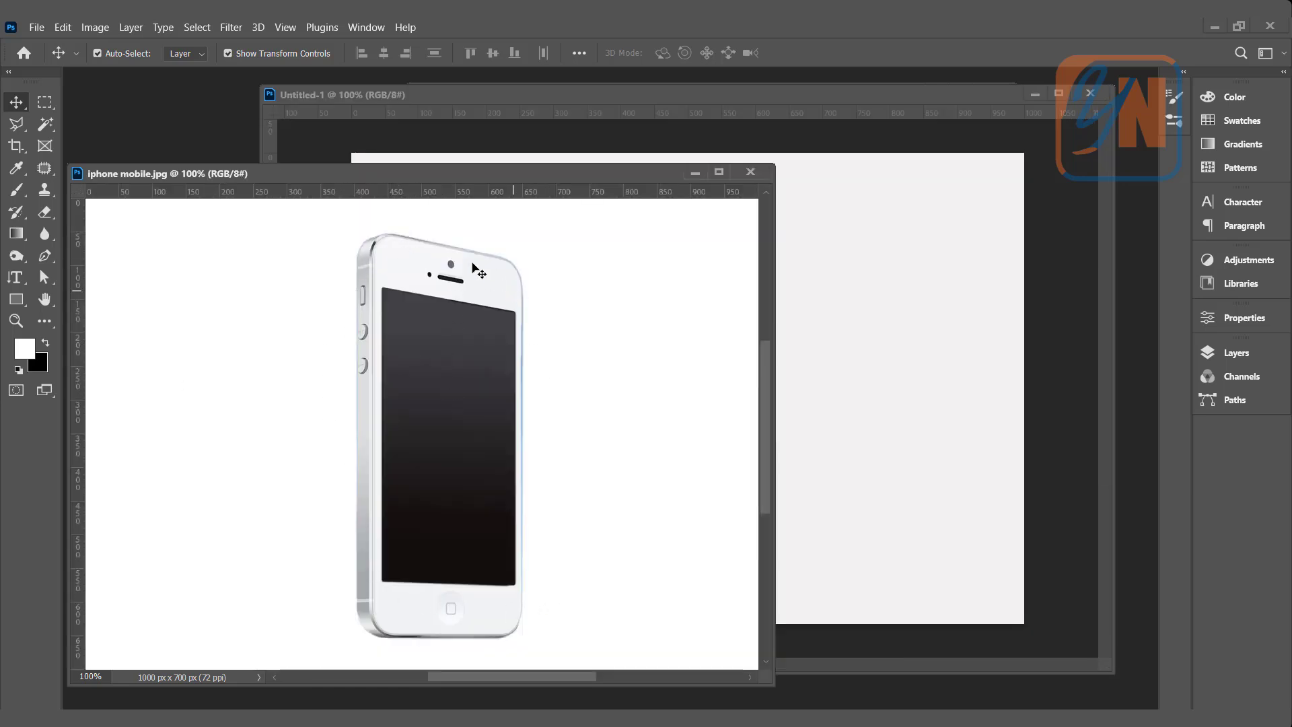
mouse_move(939, 407)
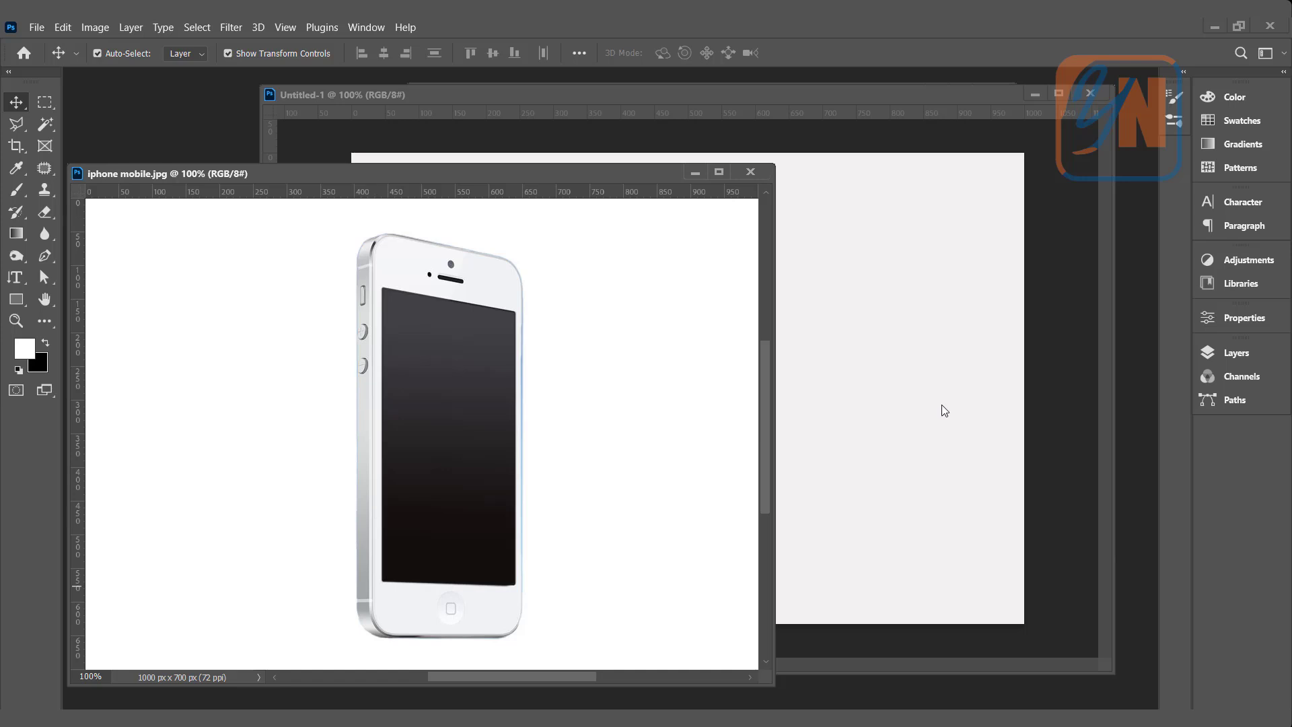
mouse_move(568, 521)
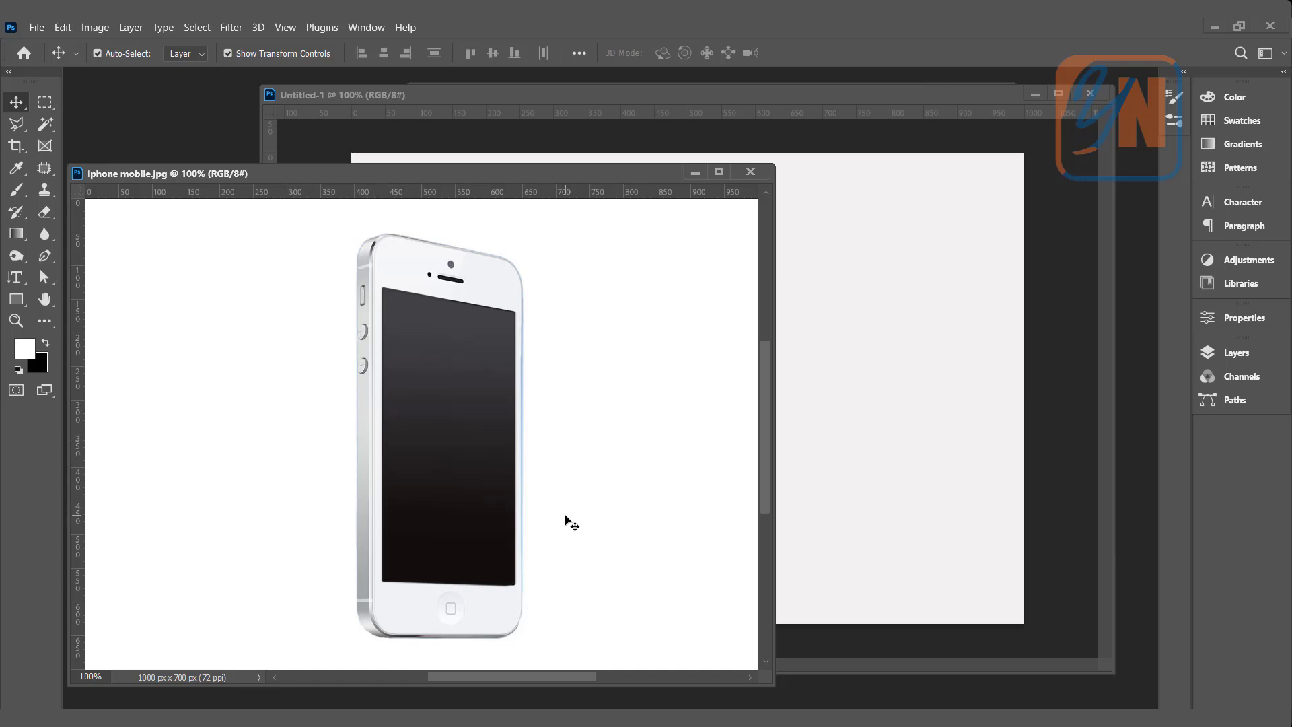
mouse_move(605, 338)
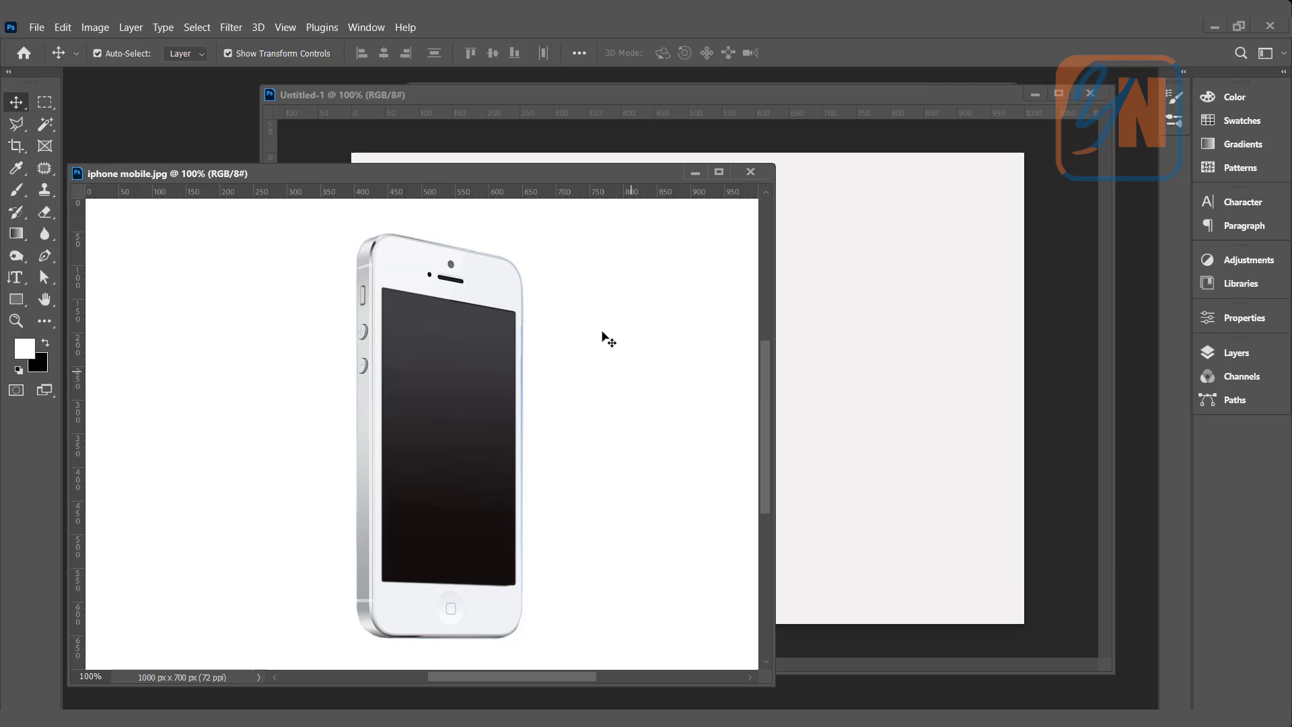
mouse_move(385, 281)
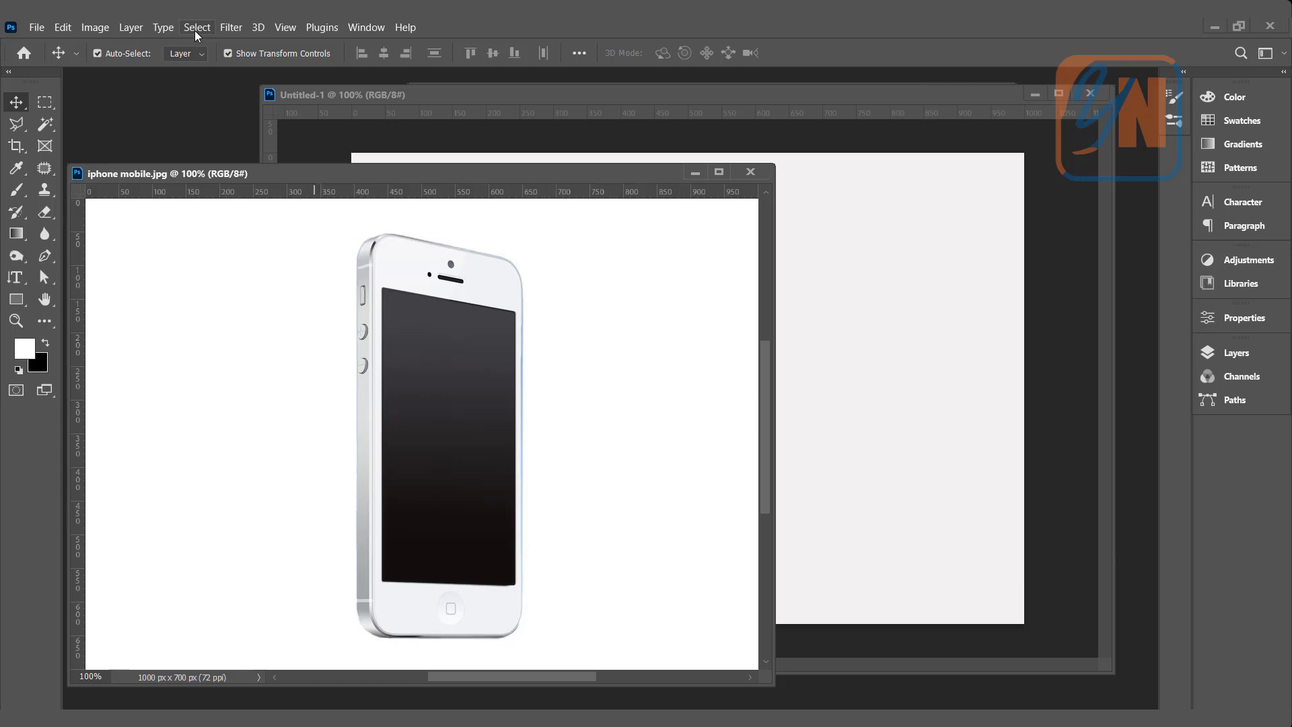
Step: Select the phone with Select > Subject and touch up the selection with the Lasso
click(196, 27)
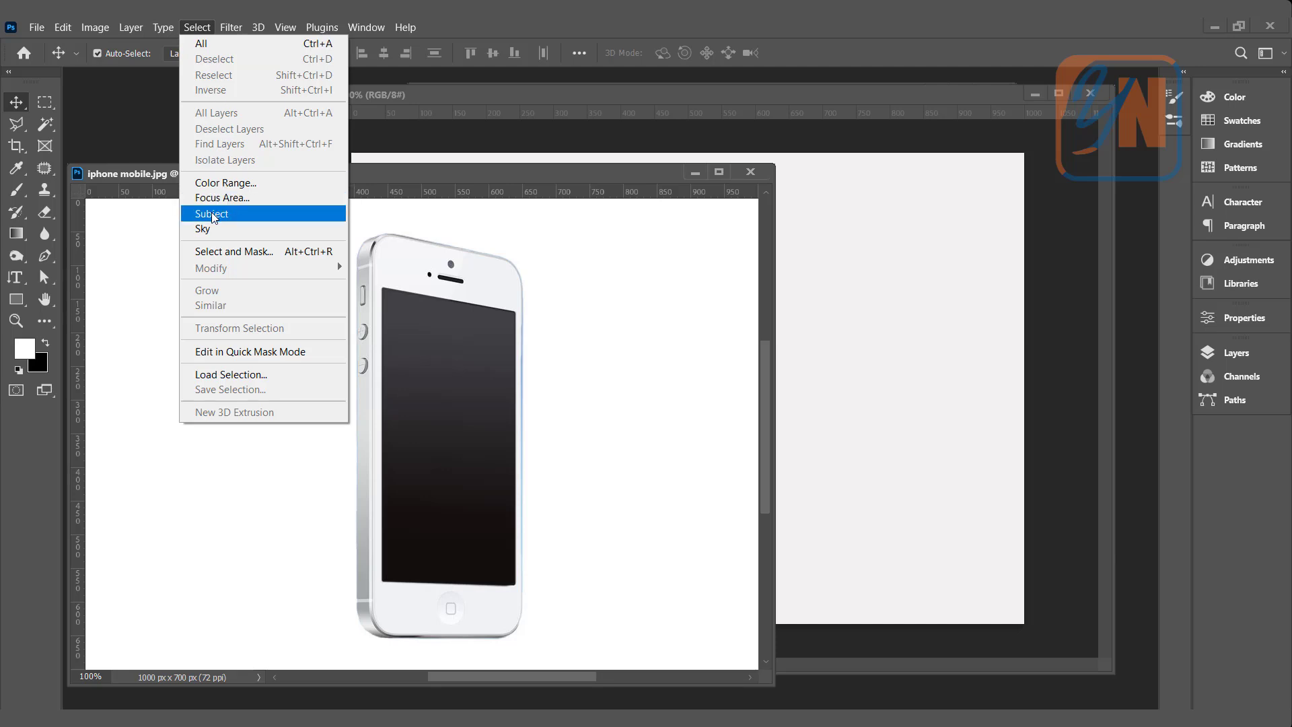
click(210, 212)
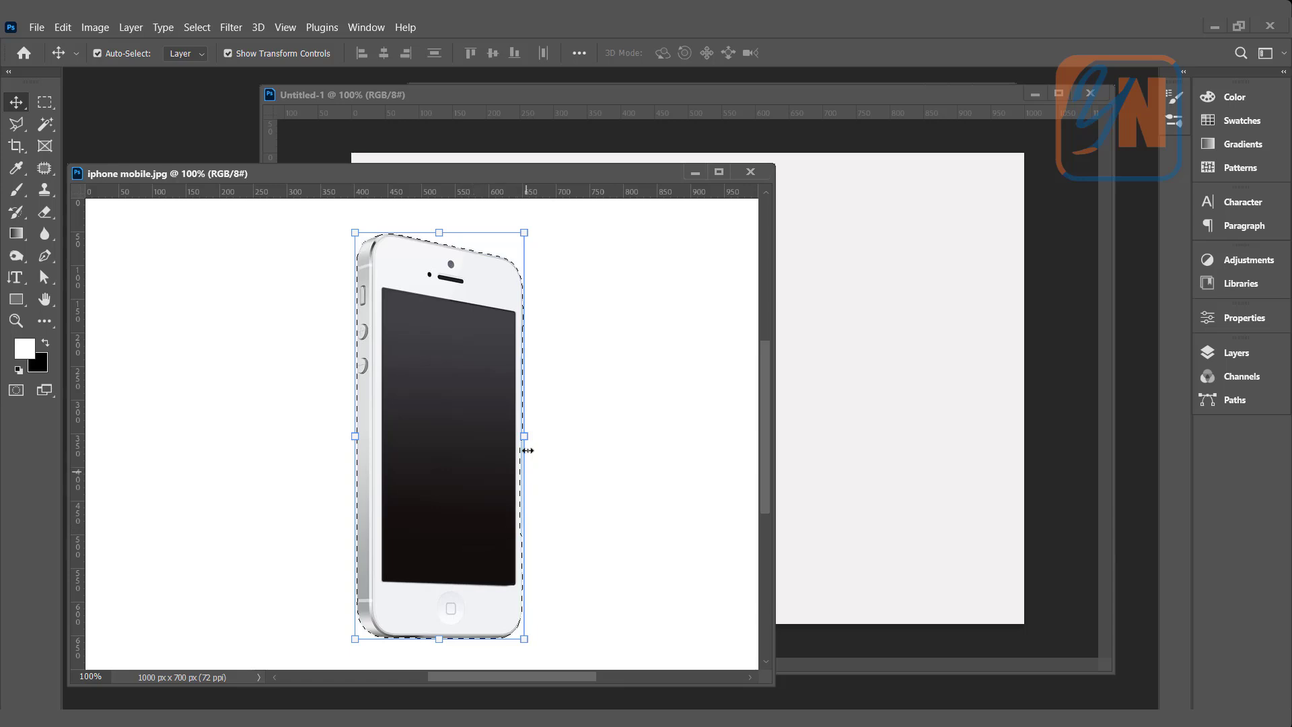
mouse_move(27, 147)
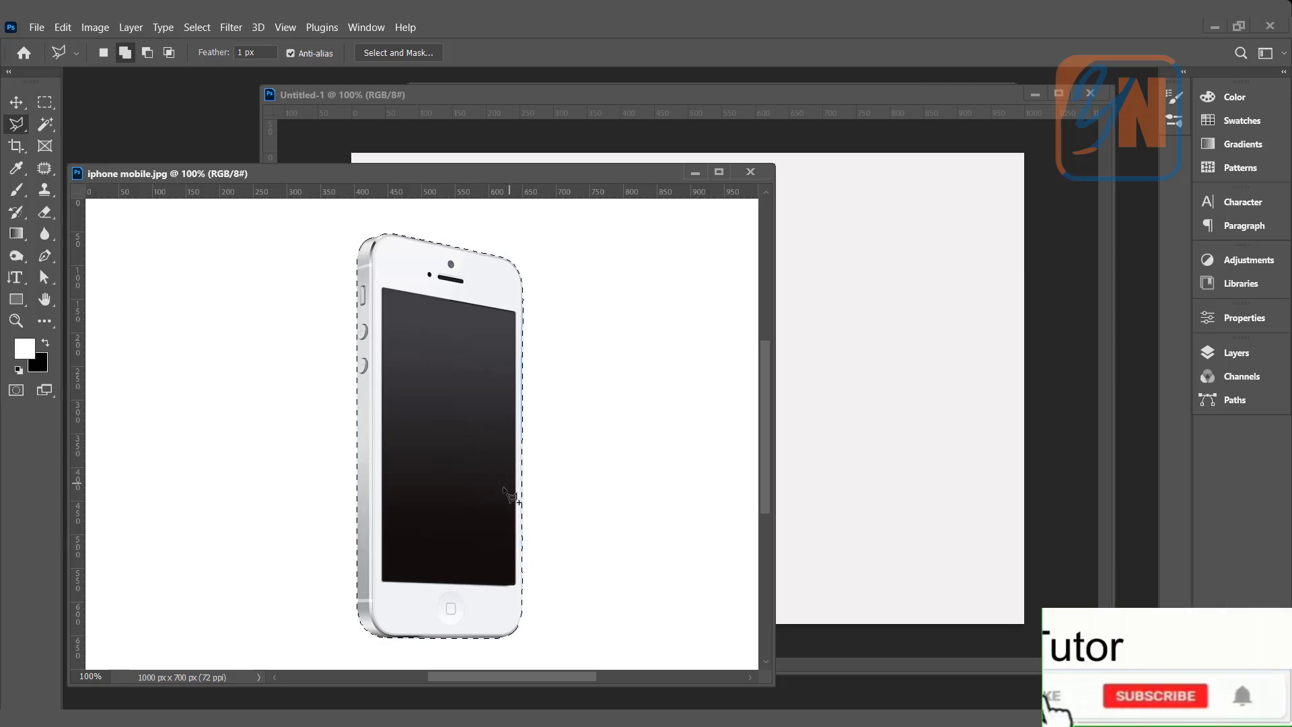
click(121, 52)
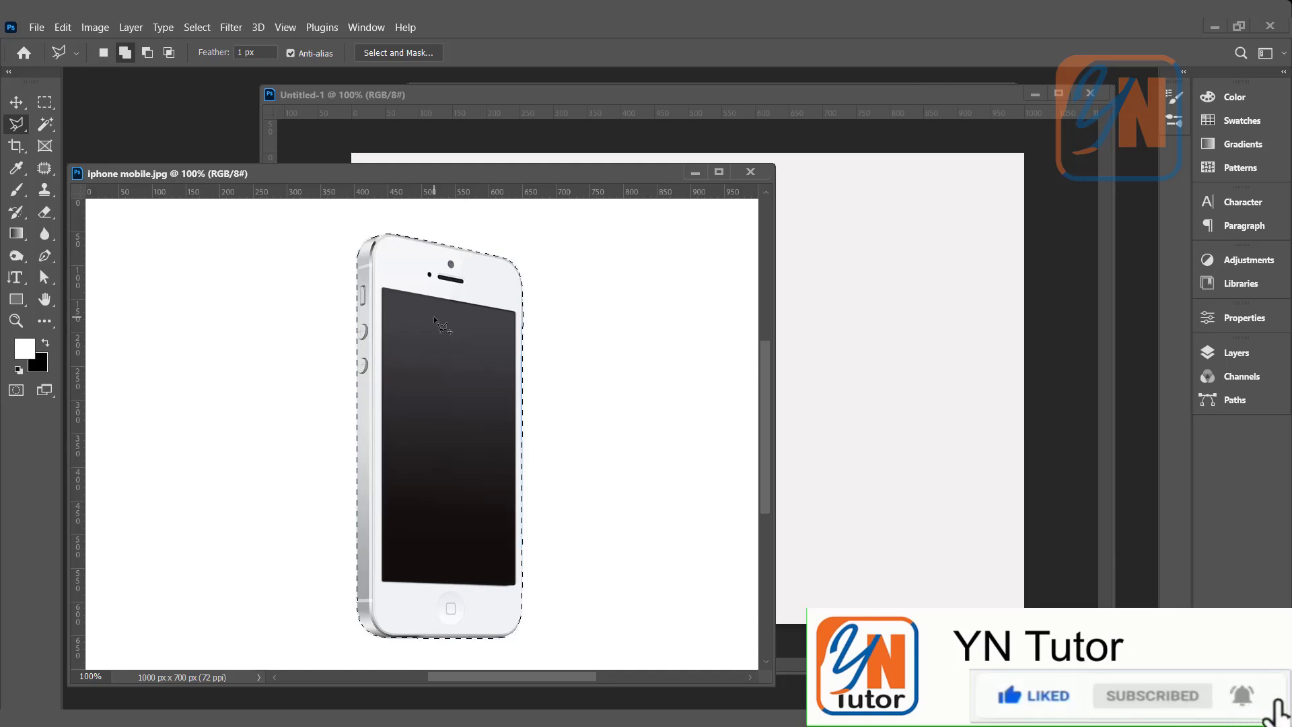
click(14, 102)
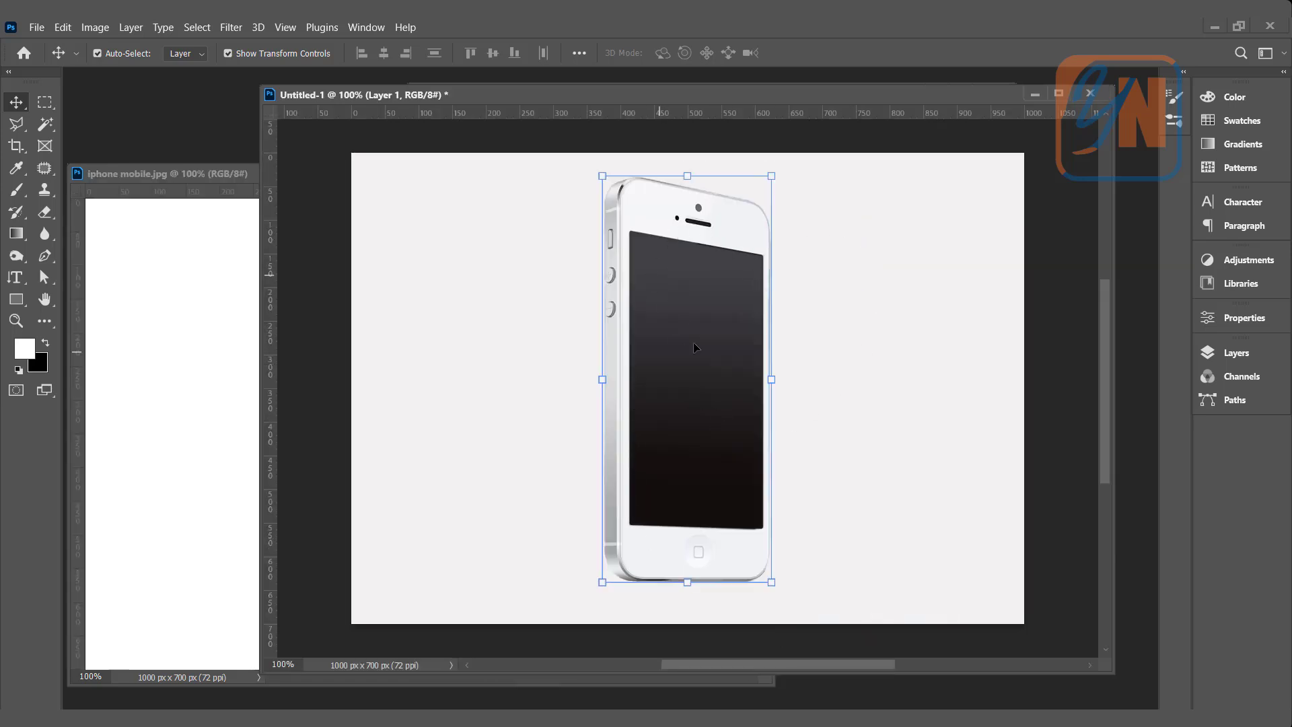
Step: Paste the cut-out phone into Untitled-1 as Layer 1, closing the source photo
click(155, 173)
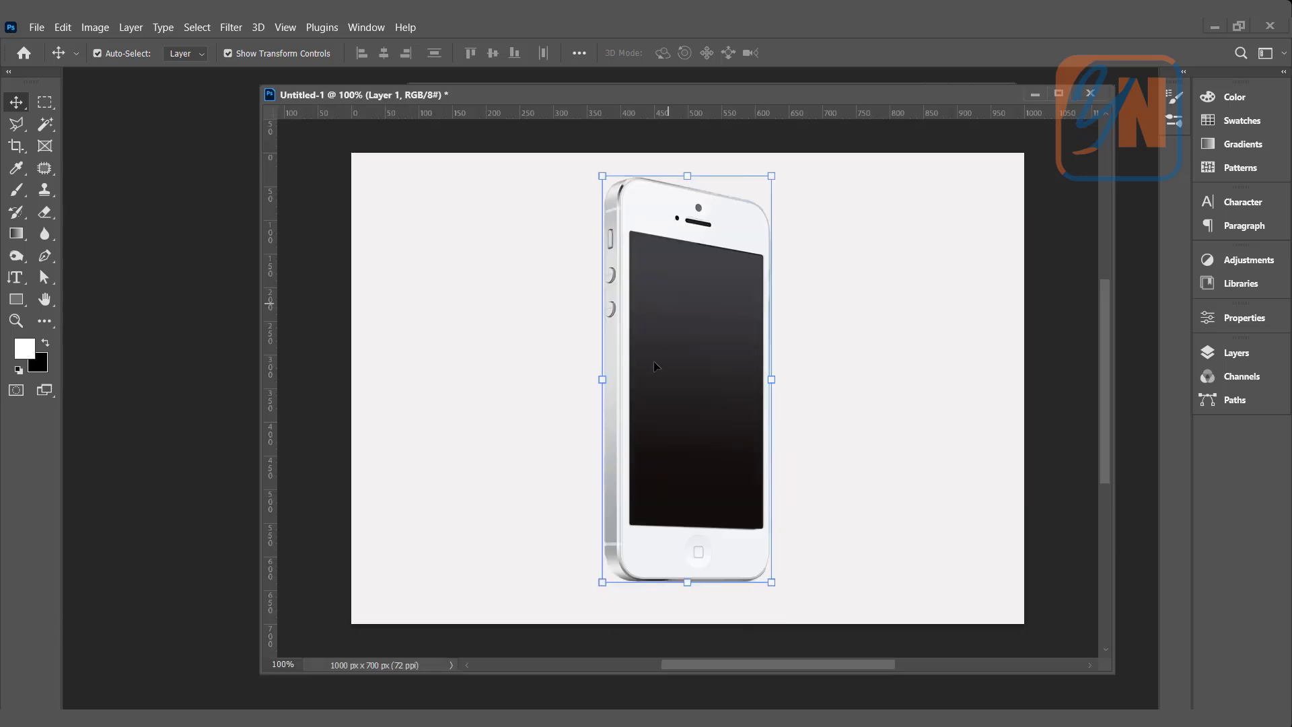
mouse_move(858, 430)
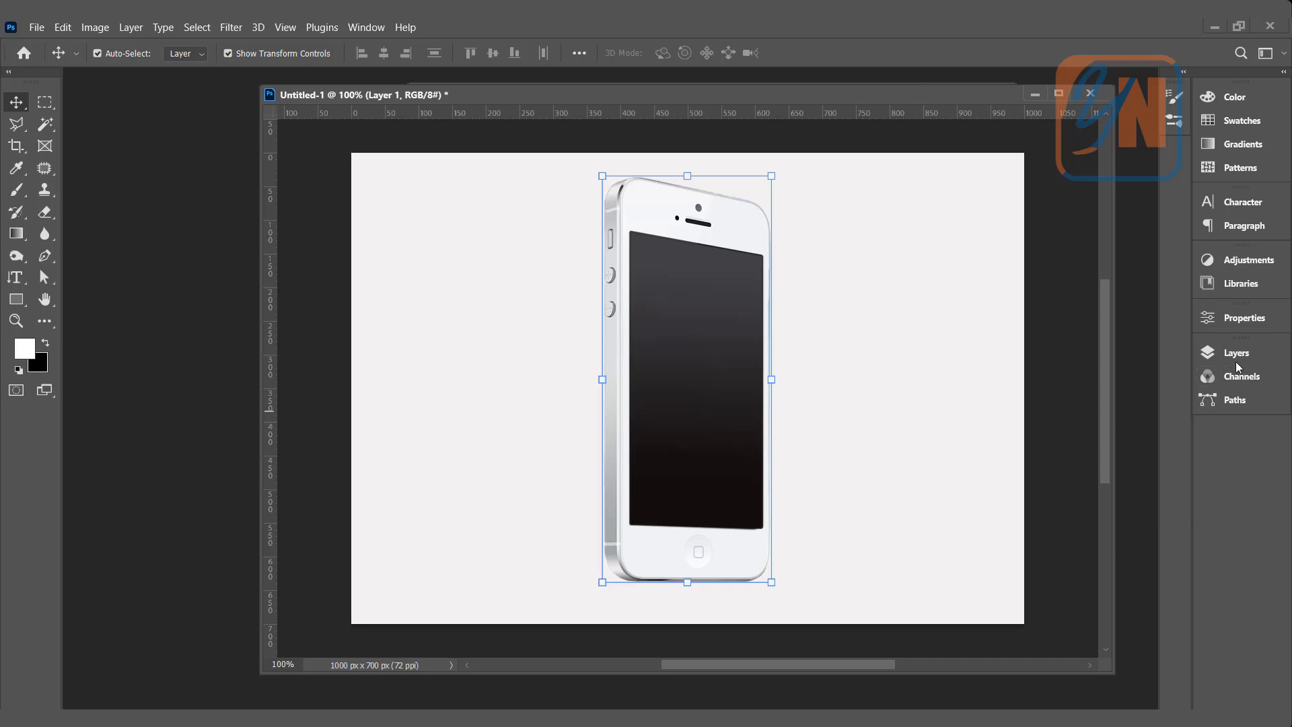
Step: Make Background the active layer and bring up the new fill/adjustment layer list
click(1236, 352)
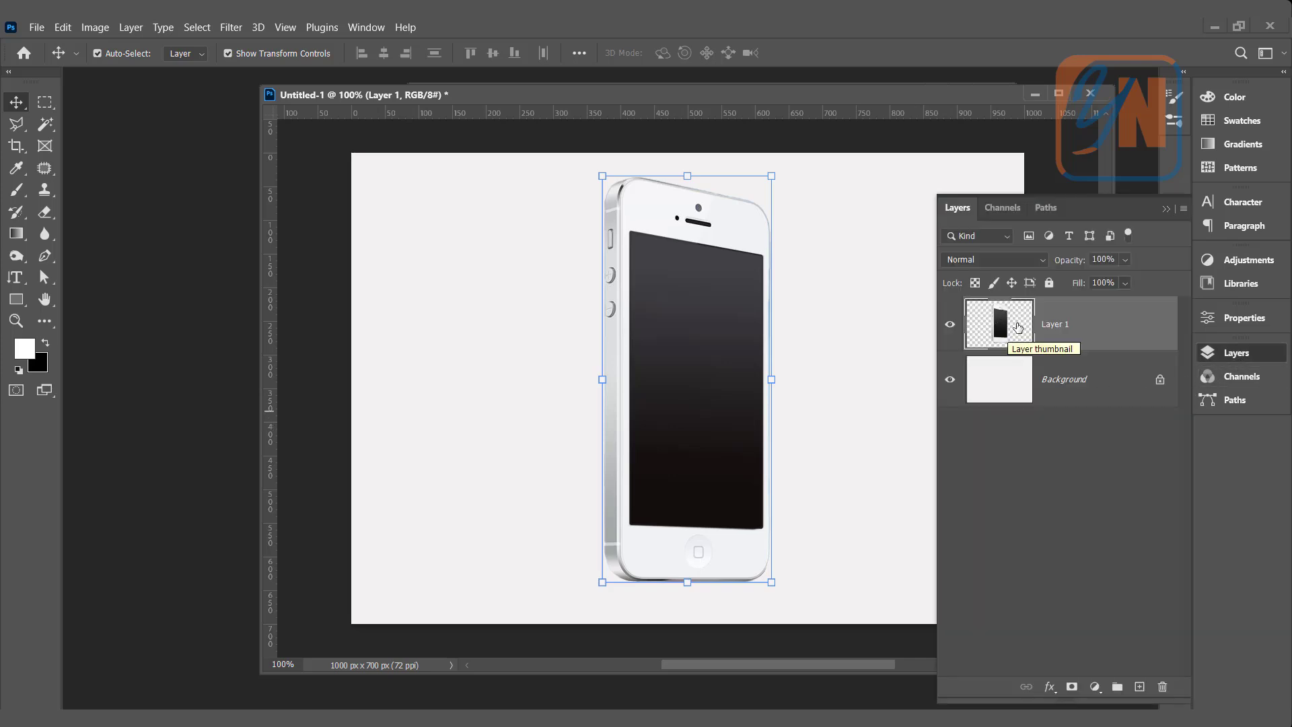
mouse_move(1054, 382)
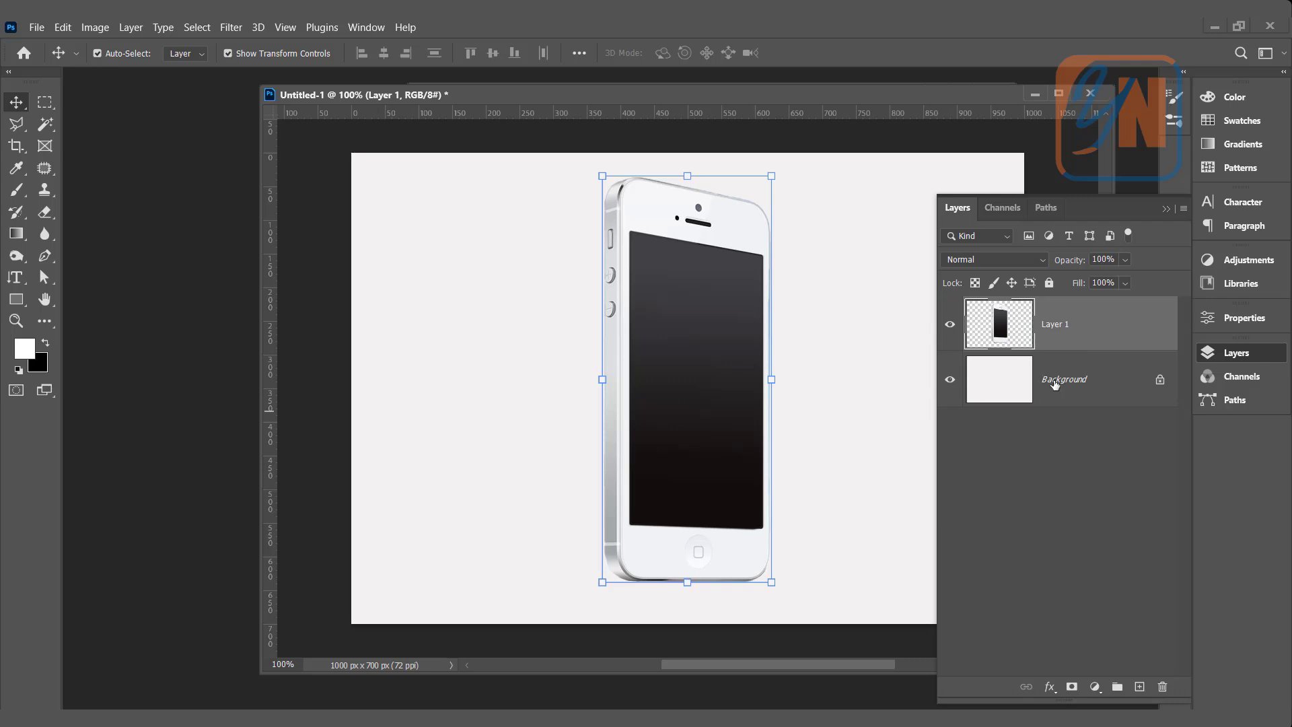
click(1063, 379)
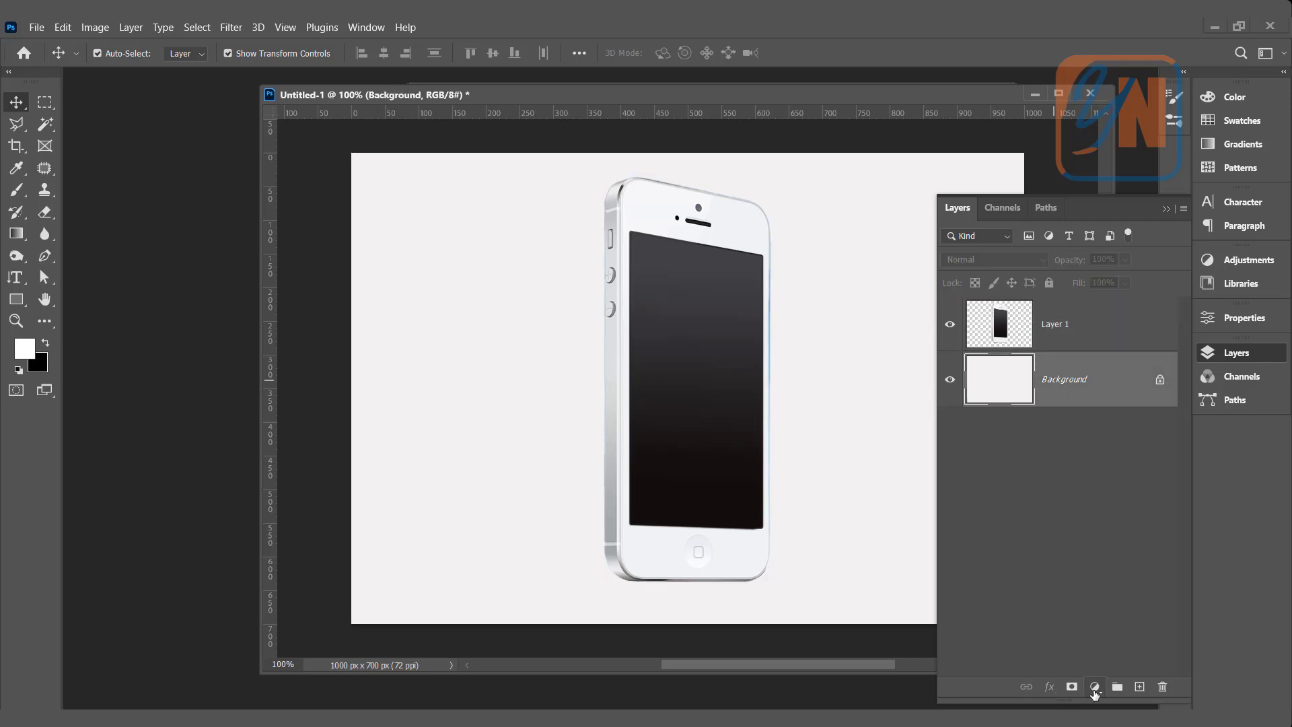
mouse_move(1092, 686)
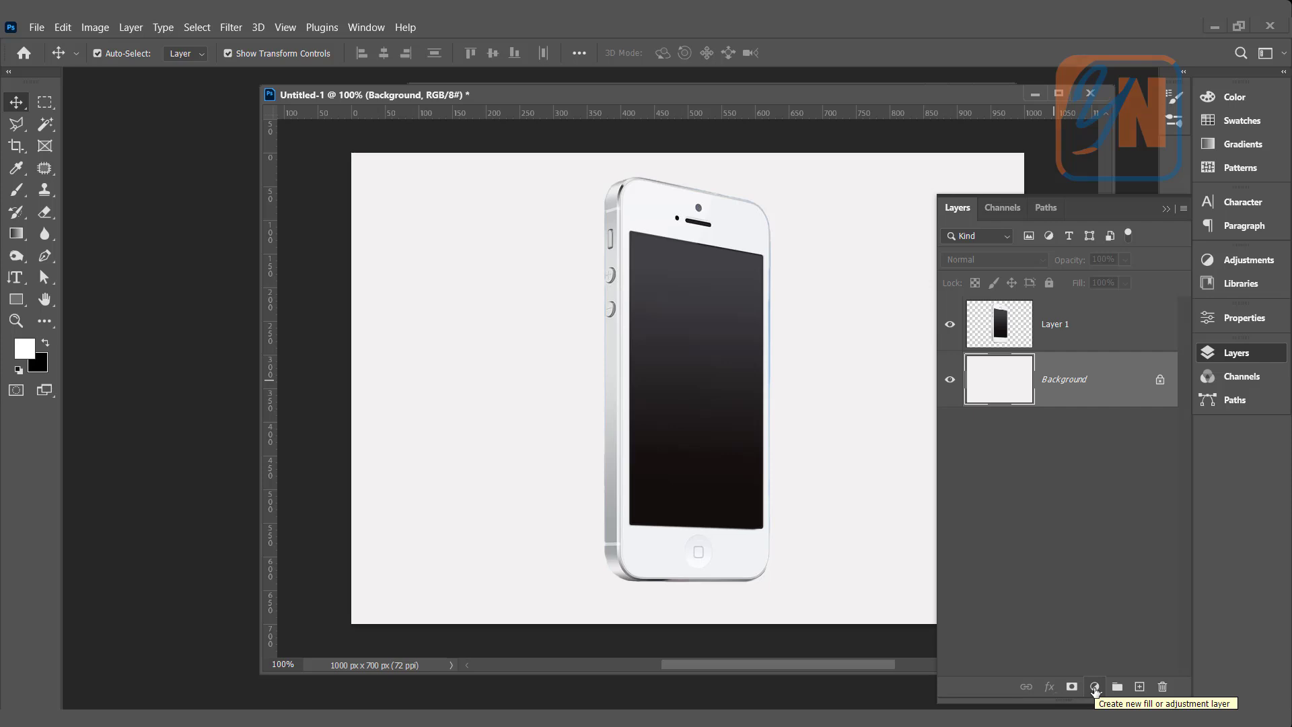
click(1096, 686)
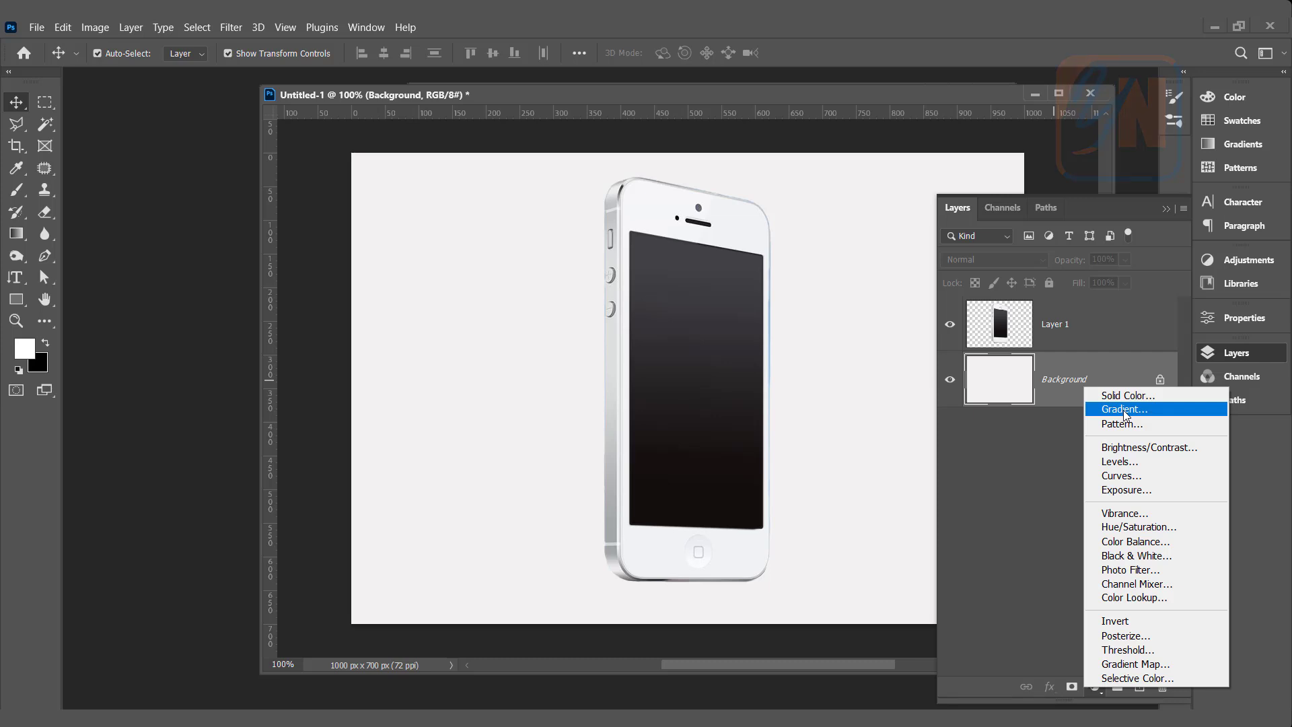
Step: Add a Gradient Fill layer from the black-to-white preset and bring up the Gradient Editor
click(1123, 409)
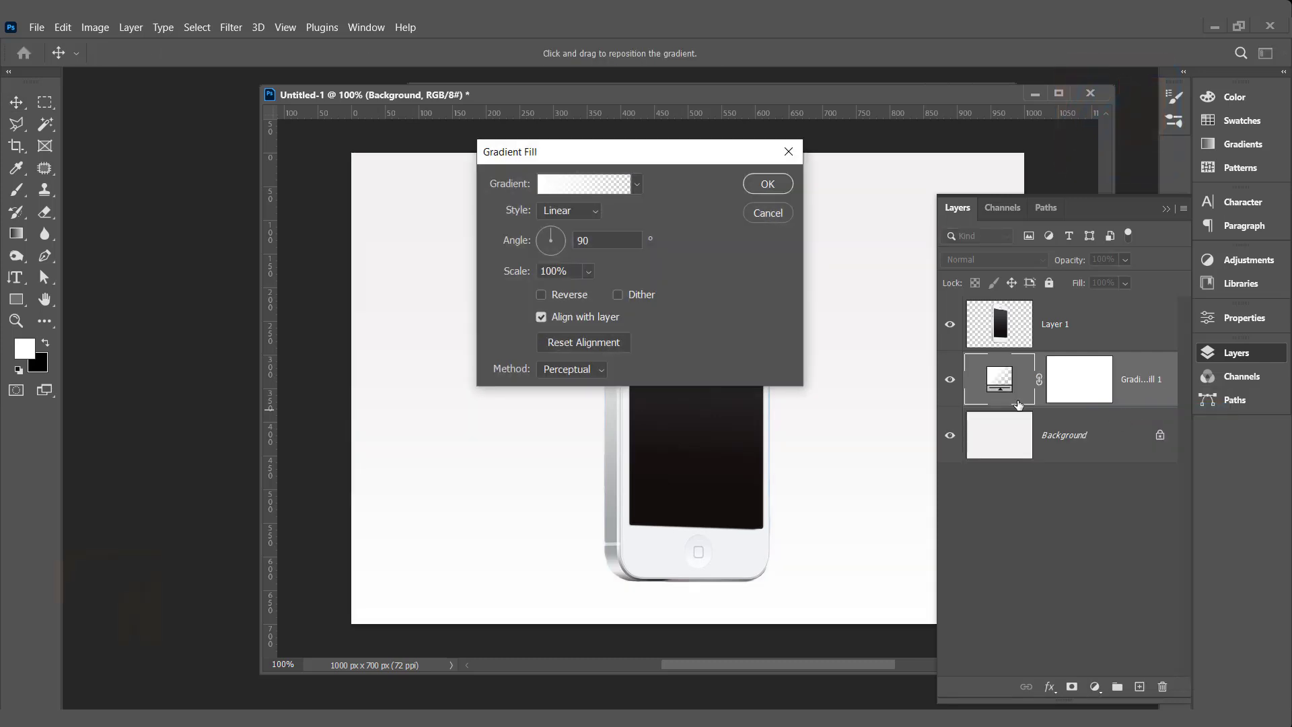
drag(508, 150, 742, 119)
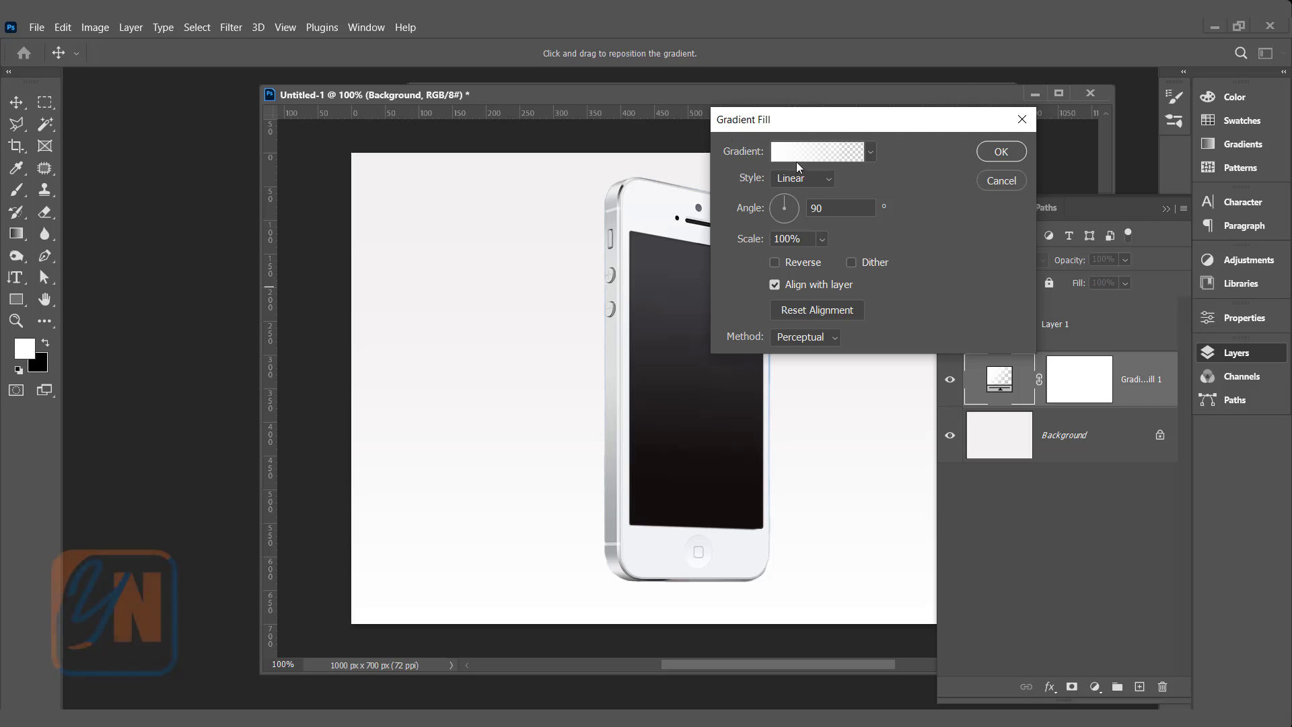
click(869, 151)
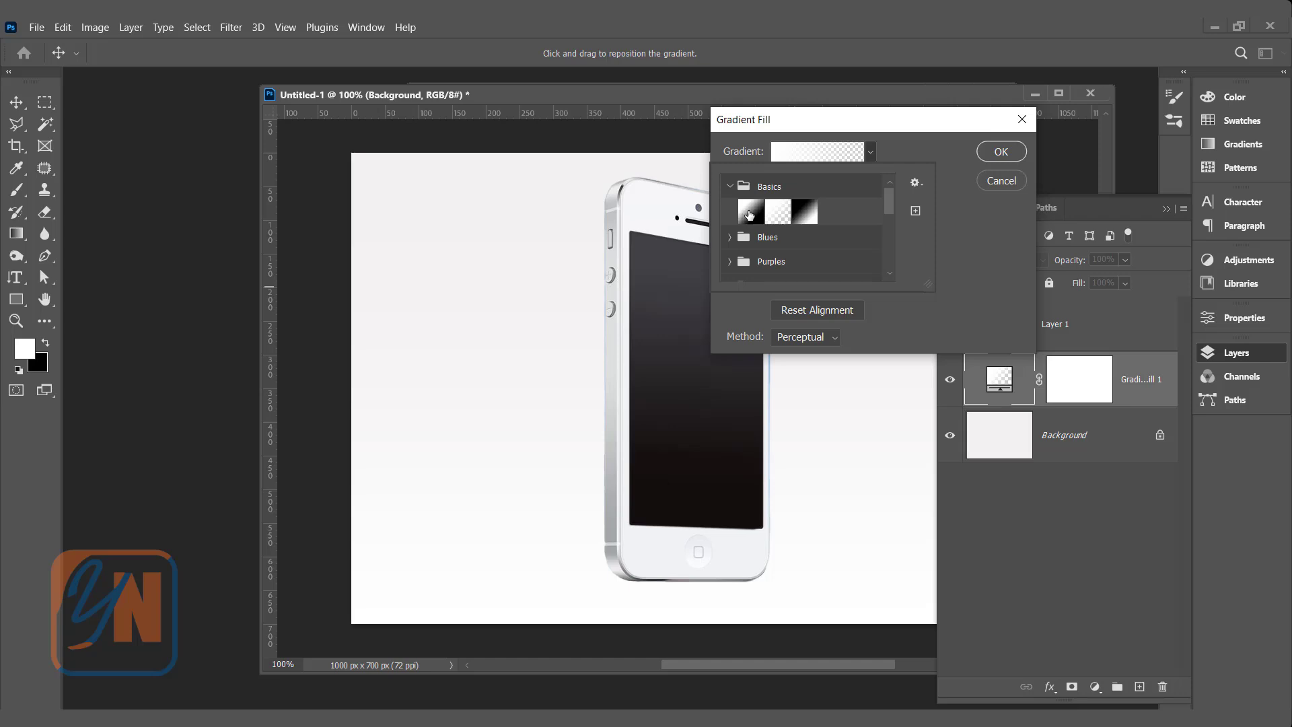
click(750, 211)
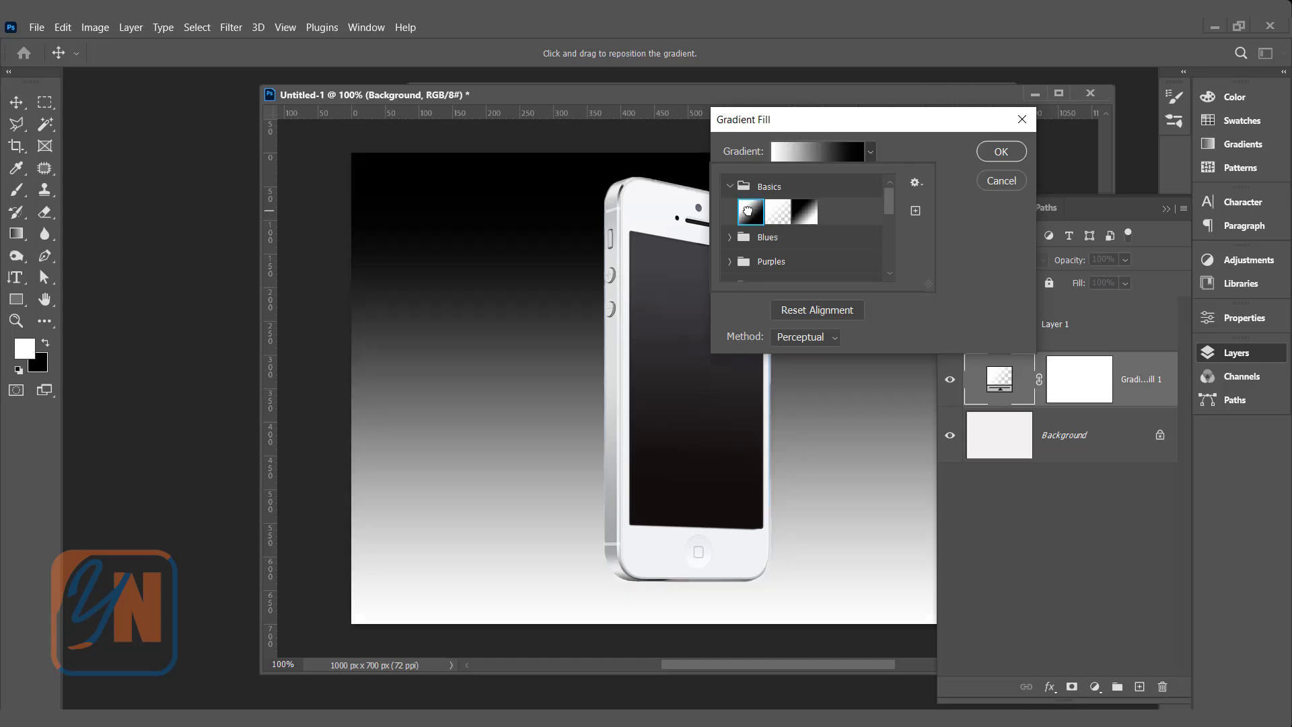
click(818, 150)
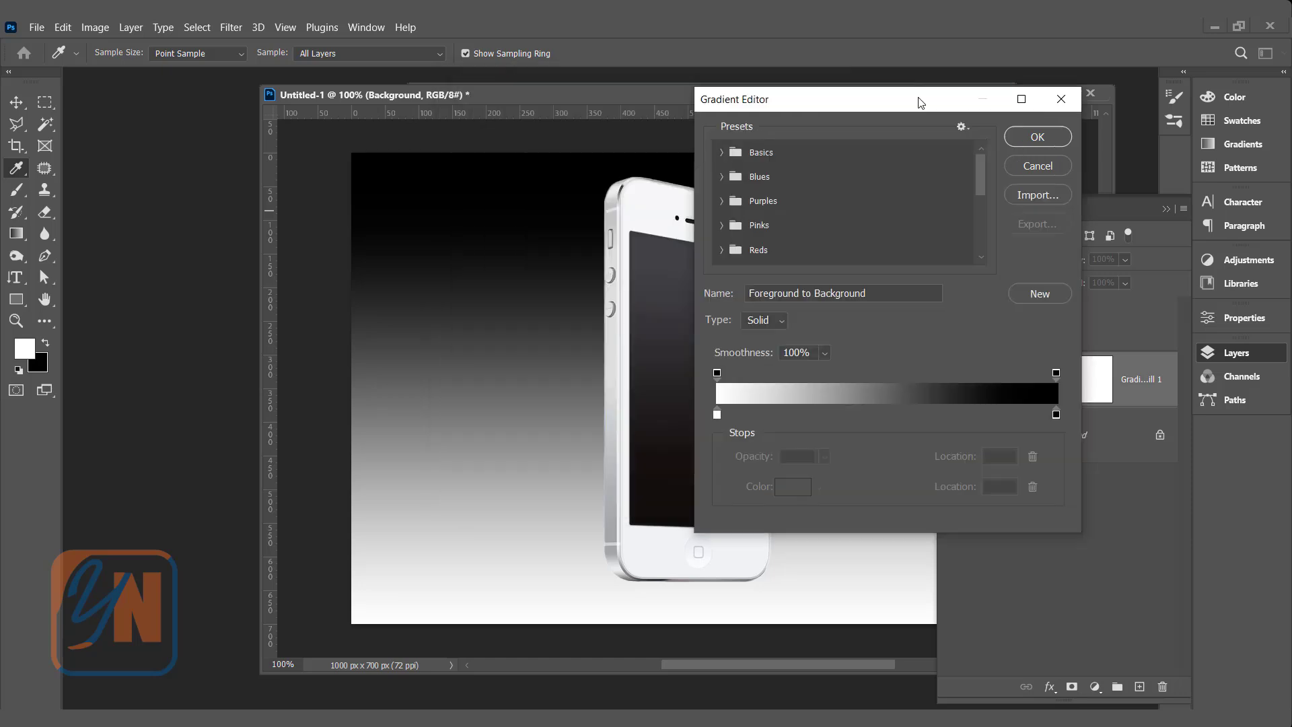
mouse_move(717, 415)
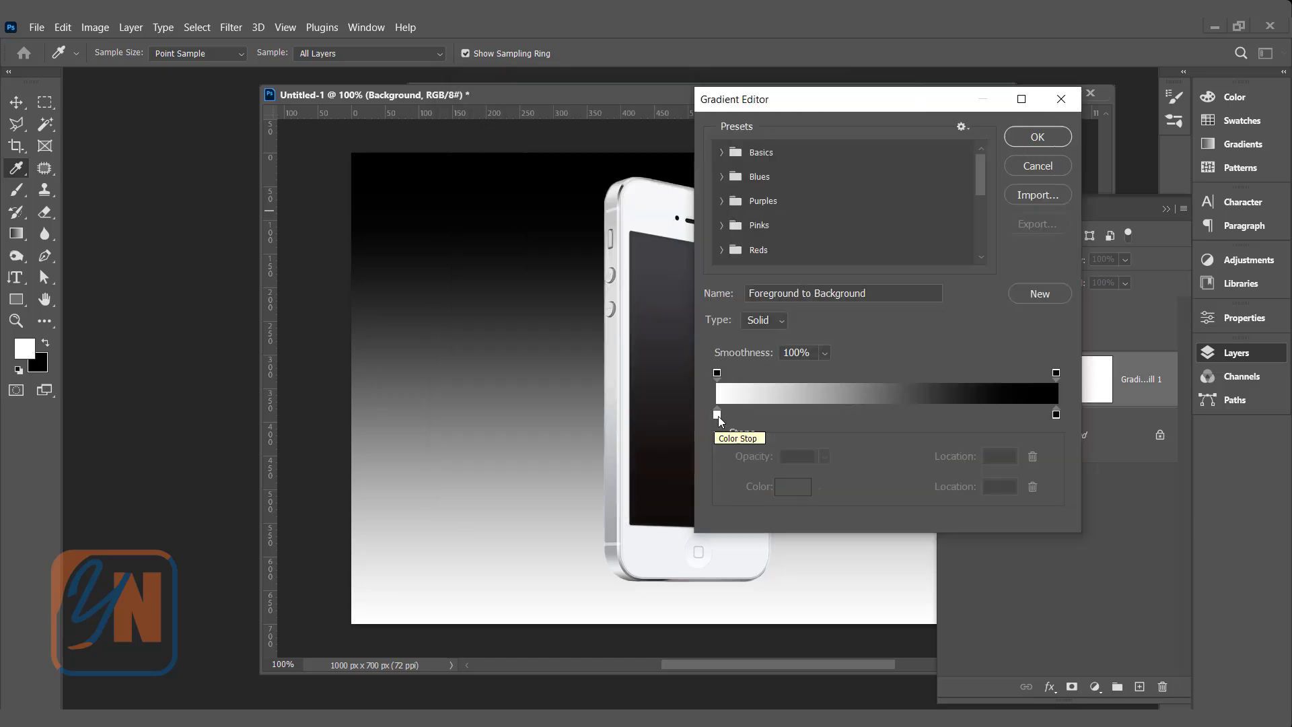
mouse_move(717, 417)
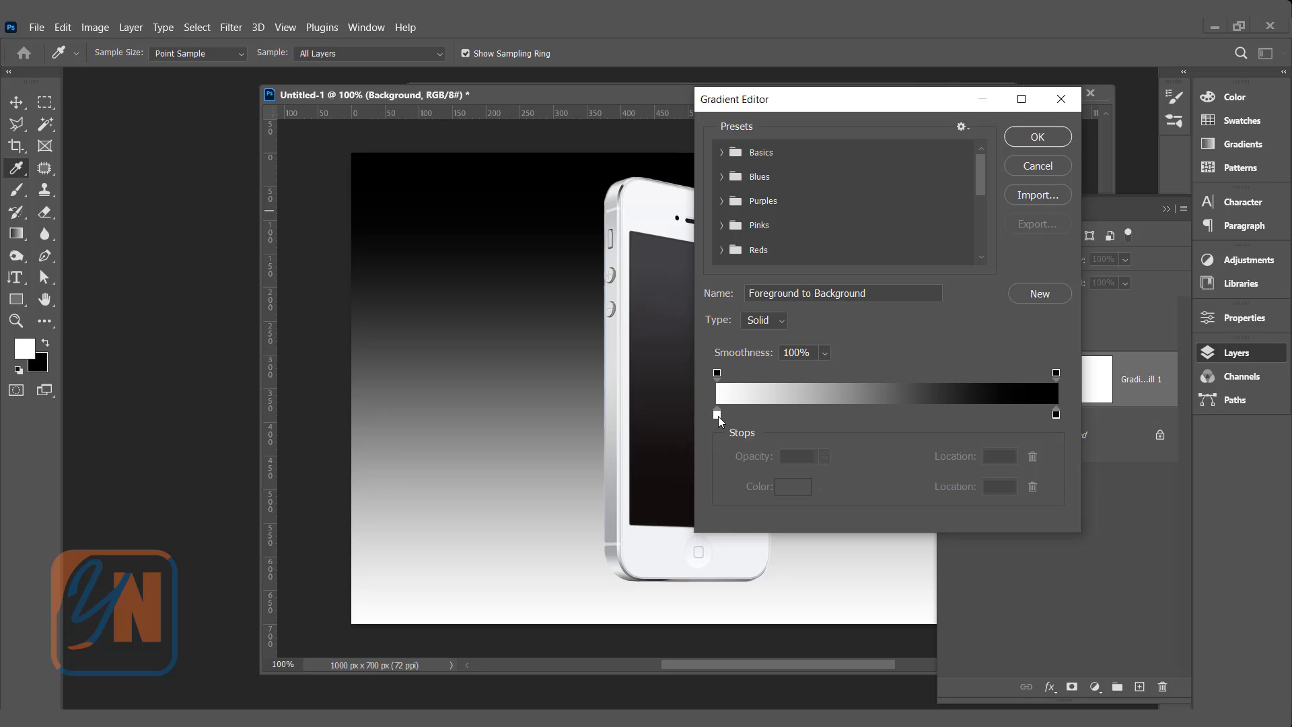
Step: Recolour the gradient's white end stop to a bright cyan
click(716, 415)
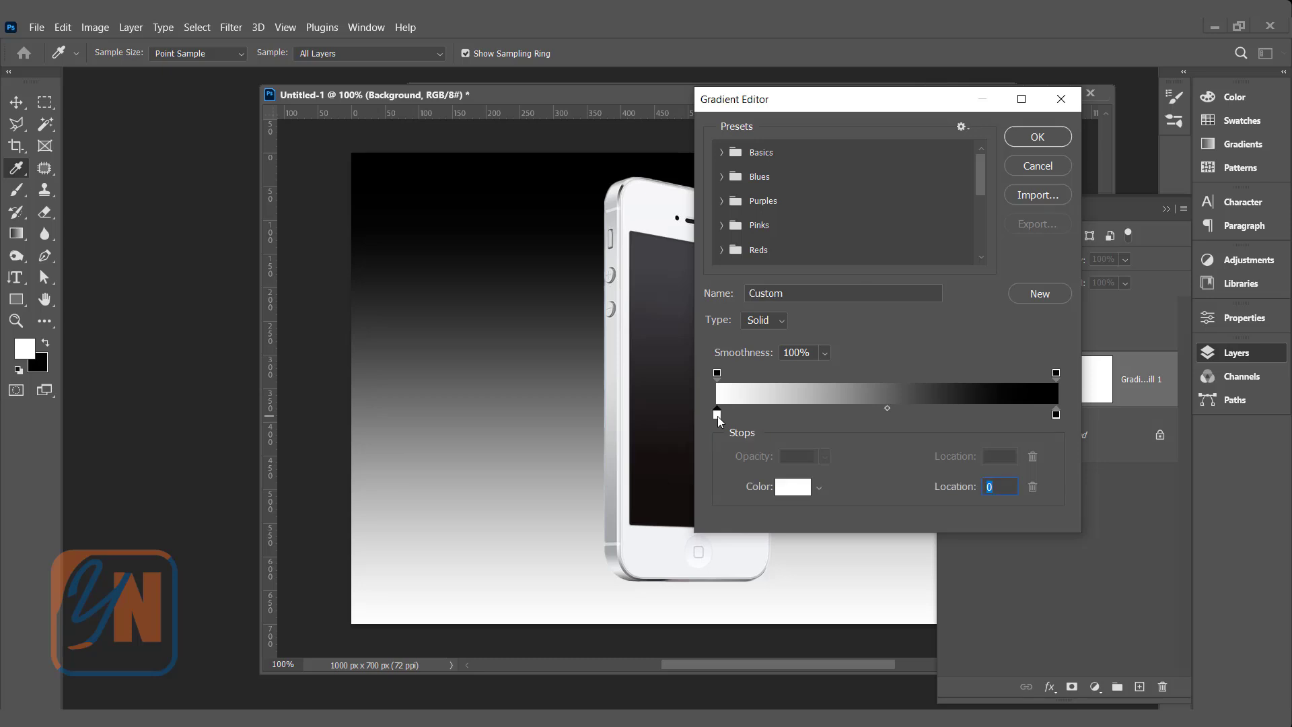
click(793, 487)
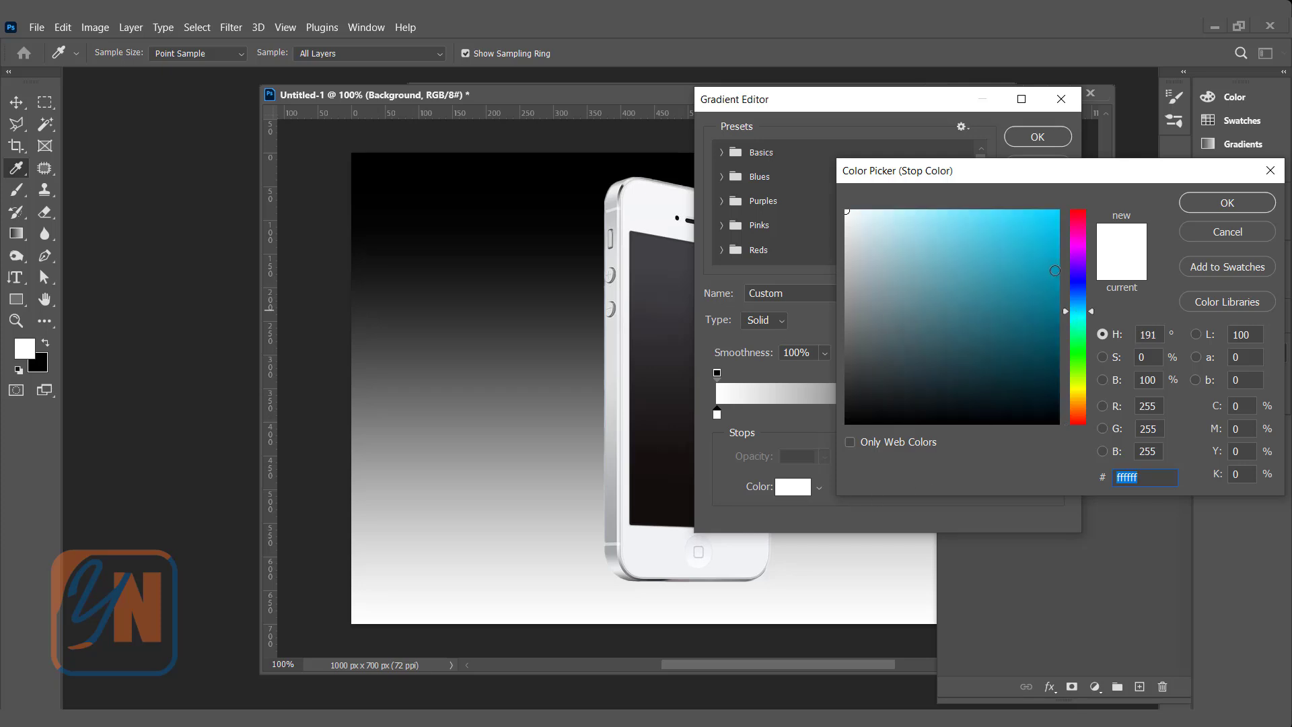
click(1059, 234)
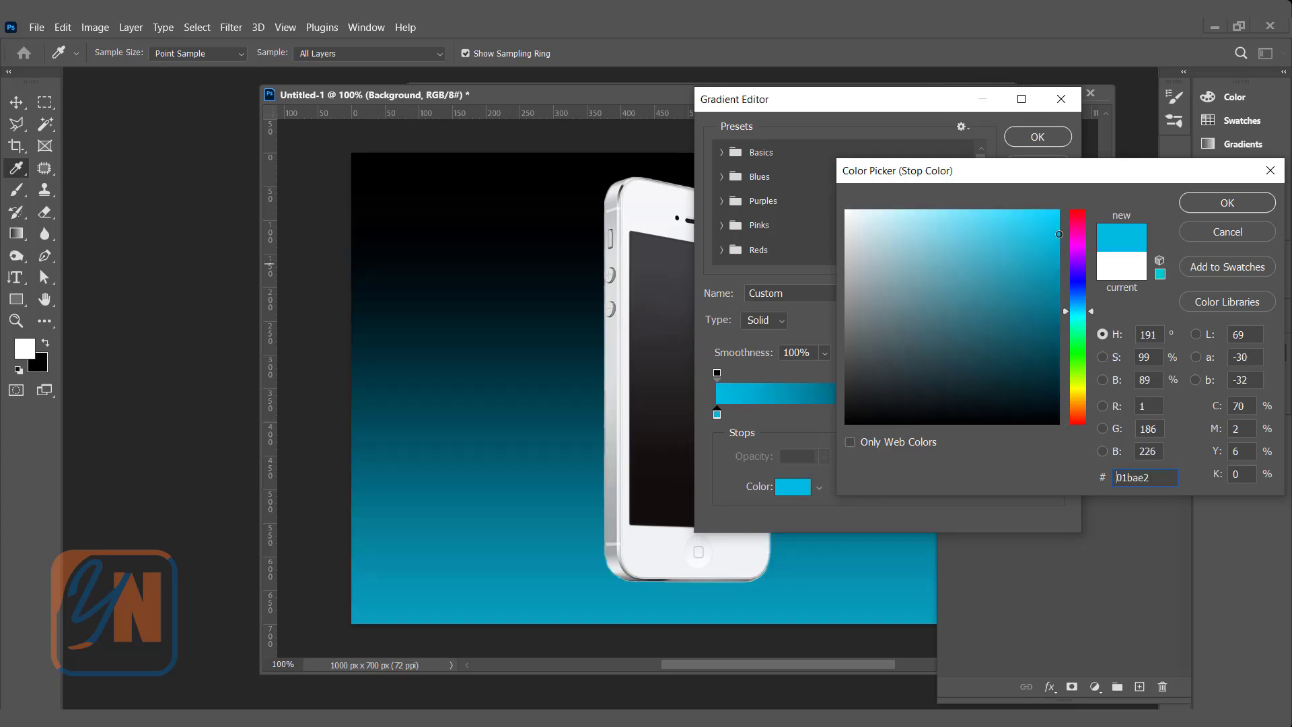
click(1227, 202)
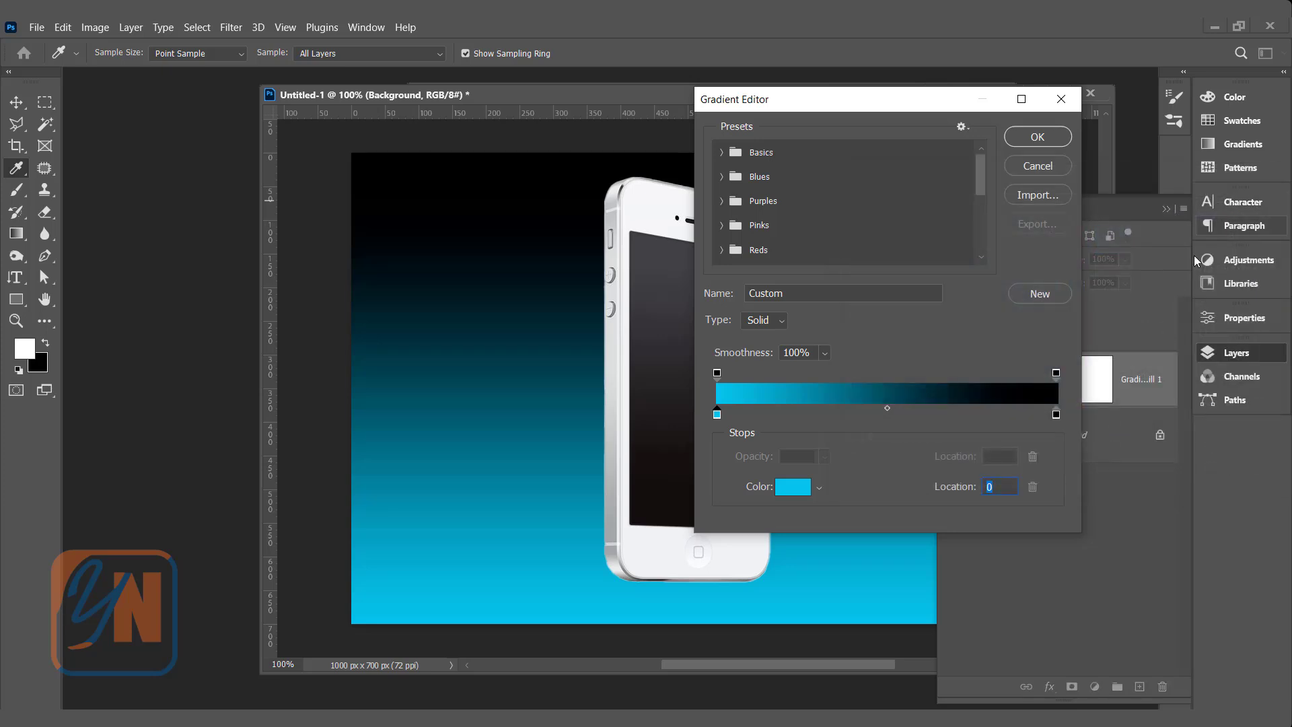
mouse_move(1052, 424)
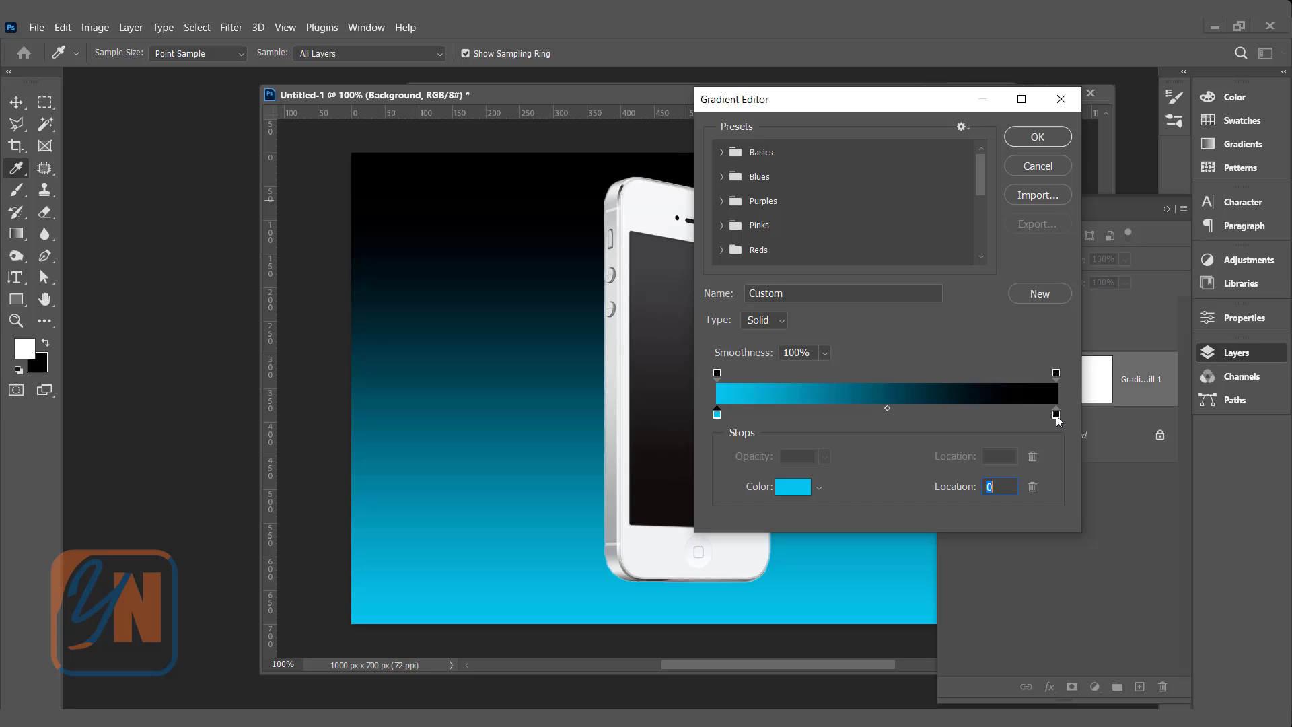
mouse_move(1055, 415)
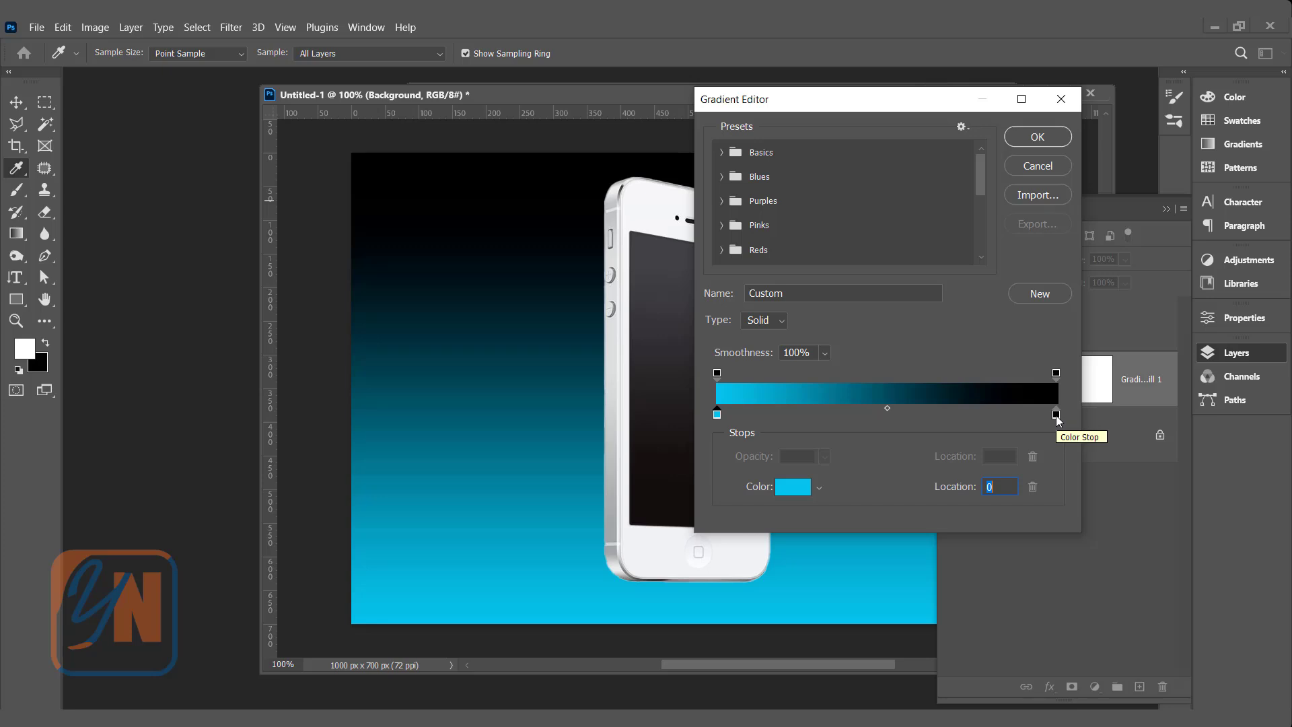
Step: Recolour the black end stop to dark blue, shift the midpoint toward cyan and confirm the gradient
click(792, 487)
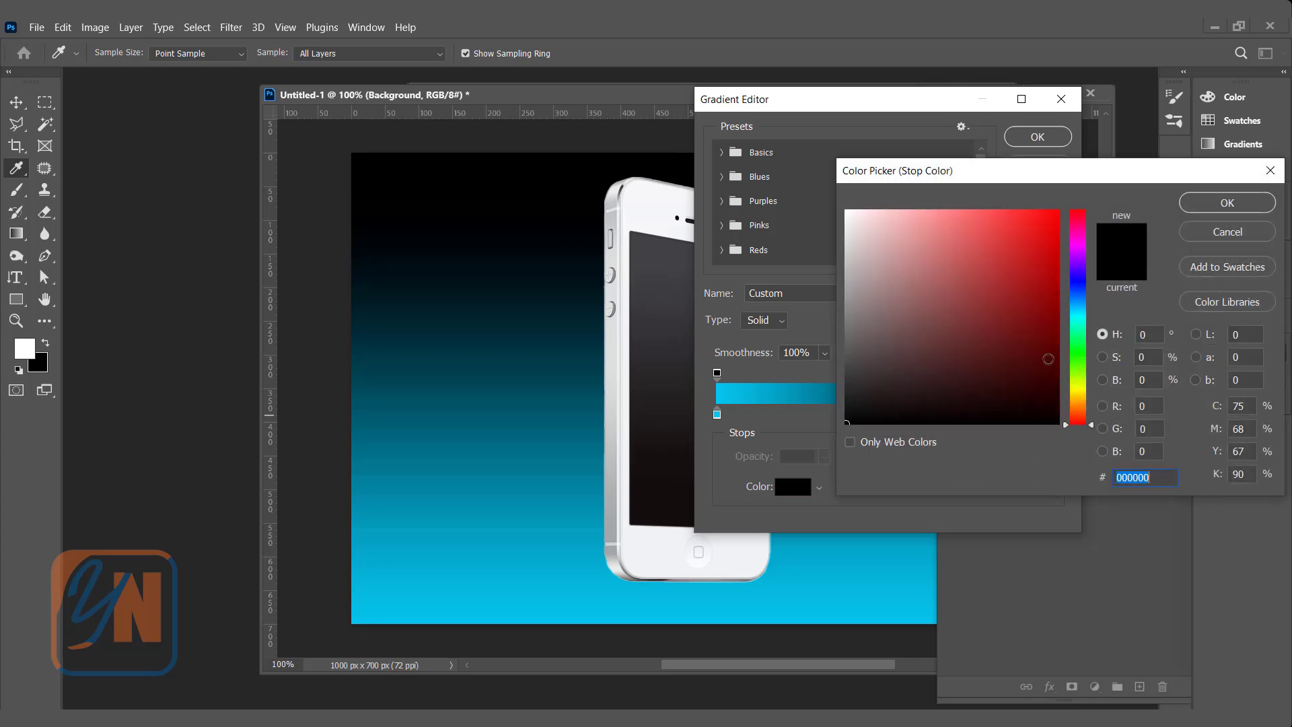
click(998, 247)
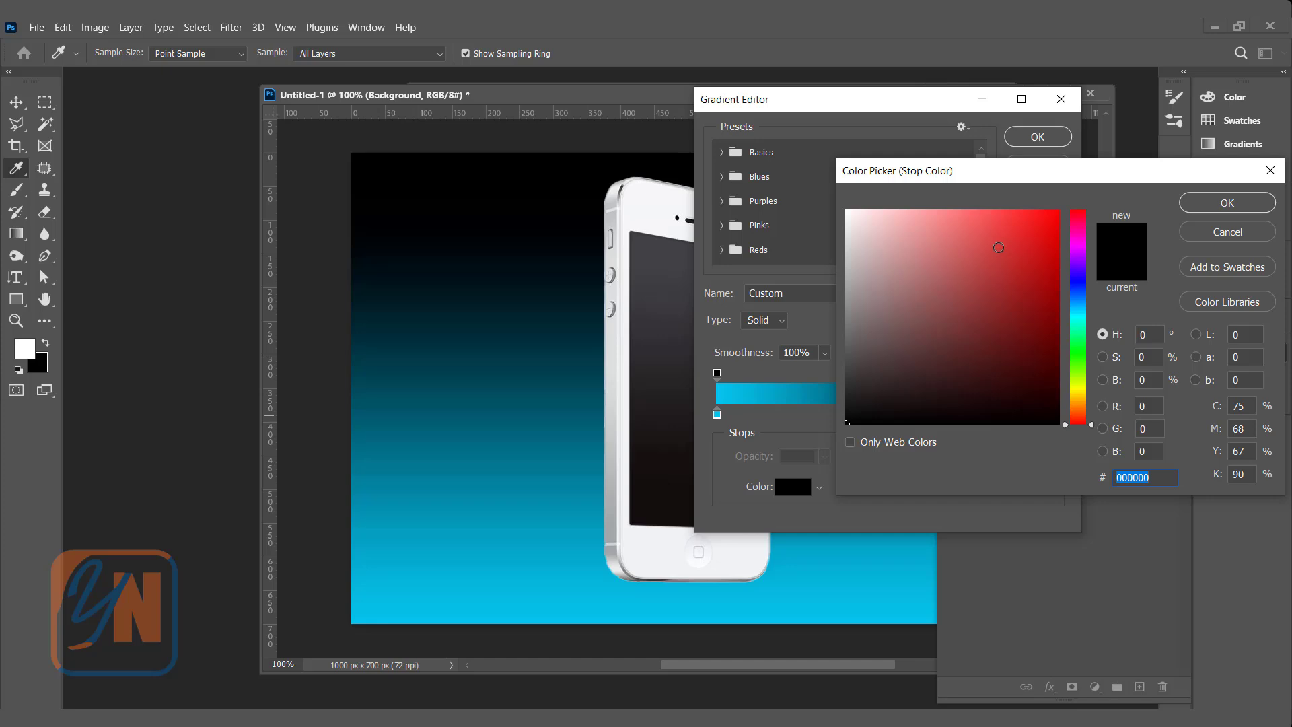
click(1078, 283)
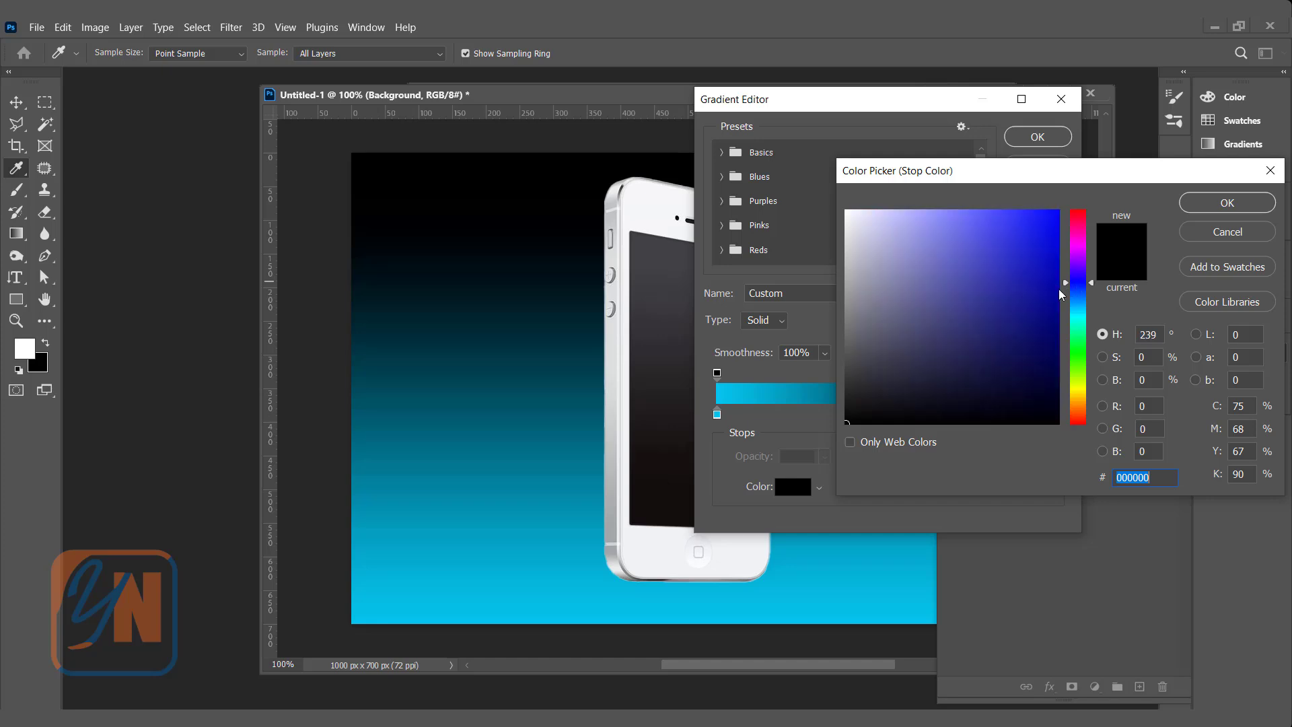
click(985, 301)
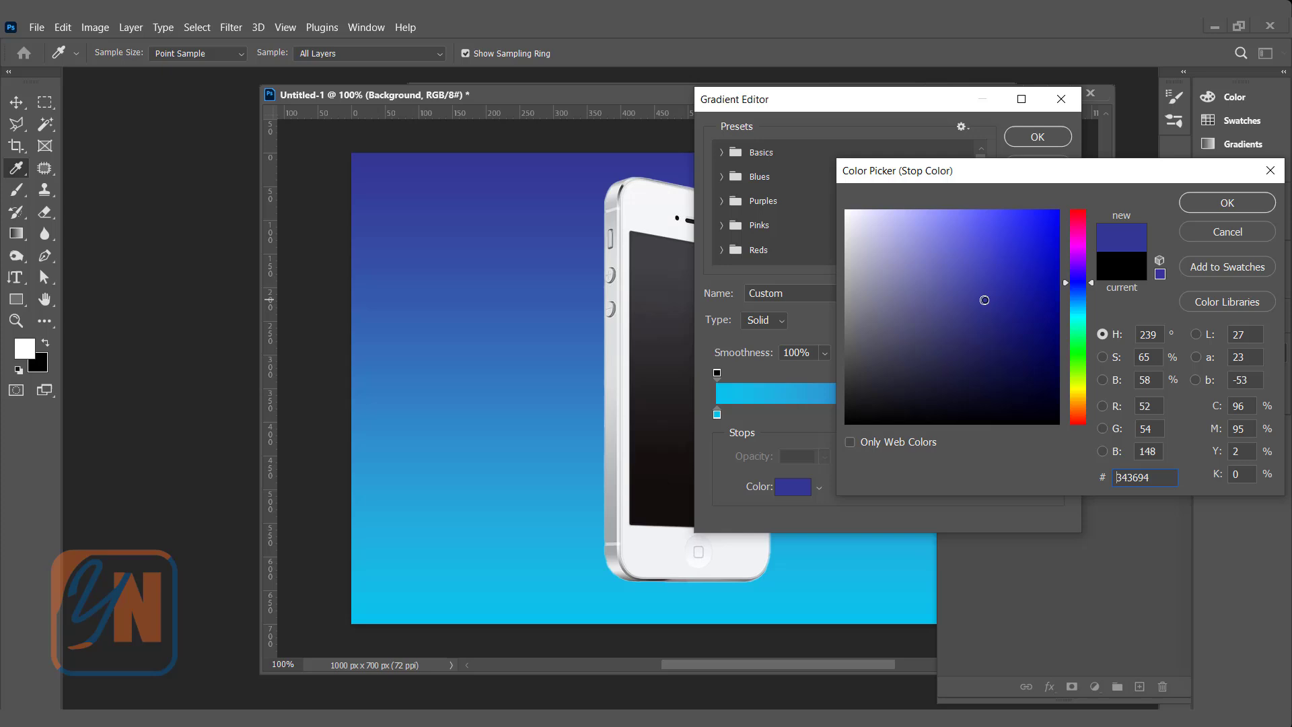
click(980, 321)
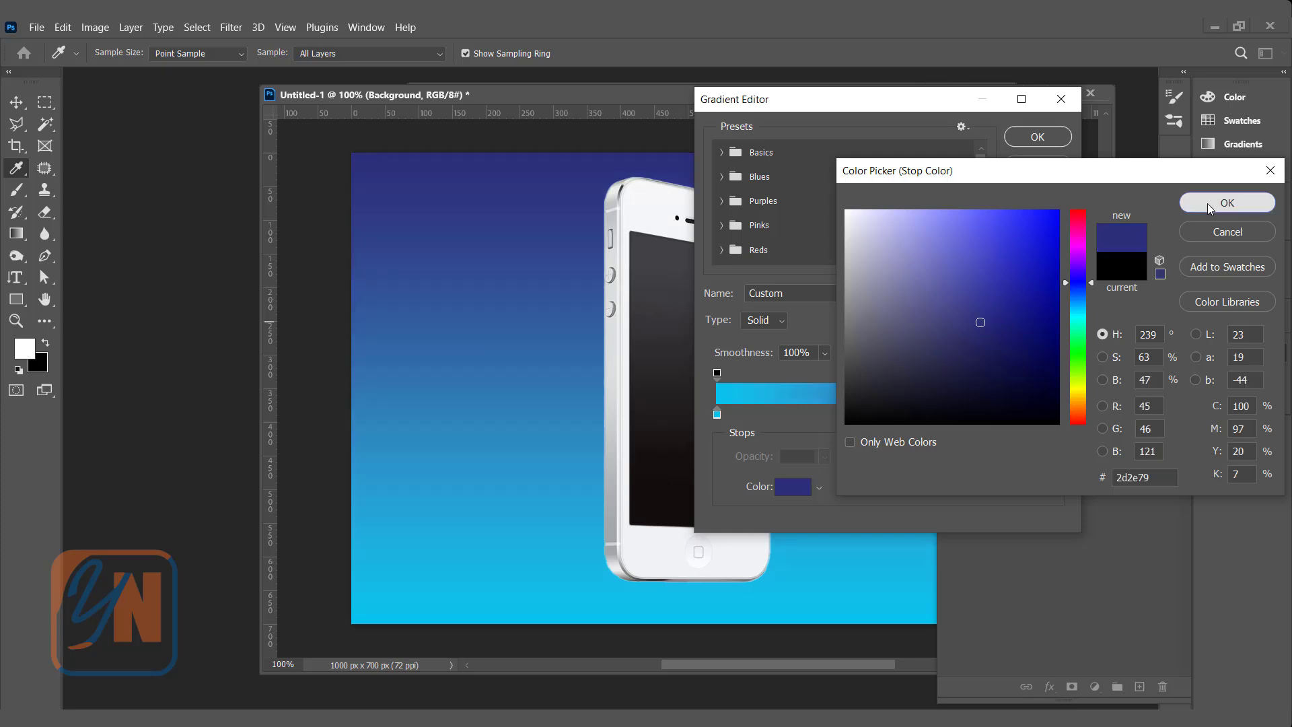
click(1227, 202)
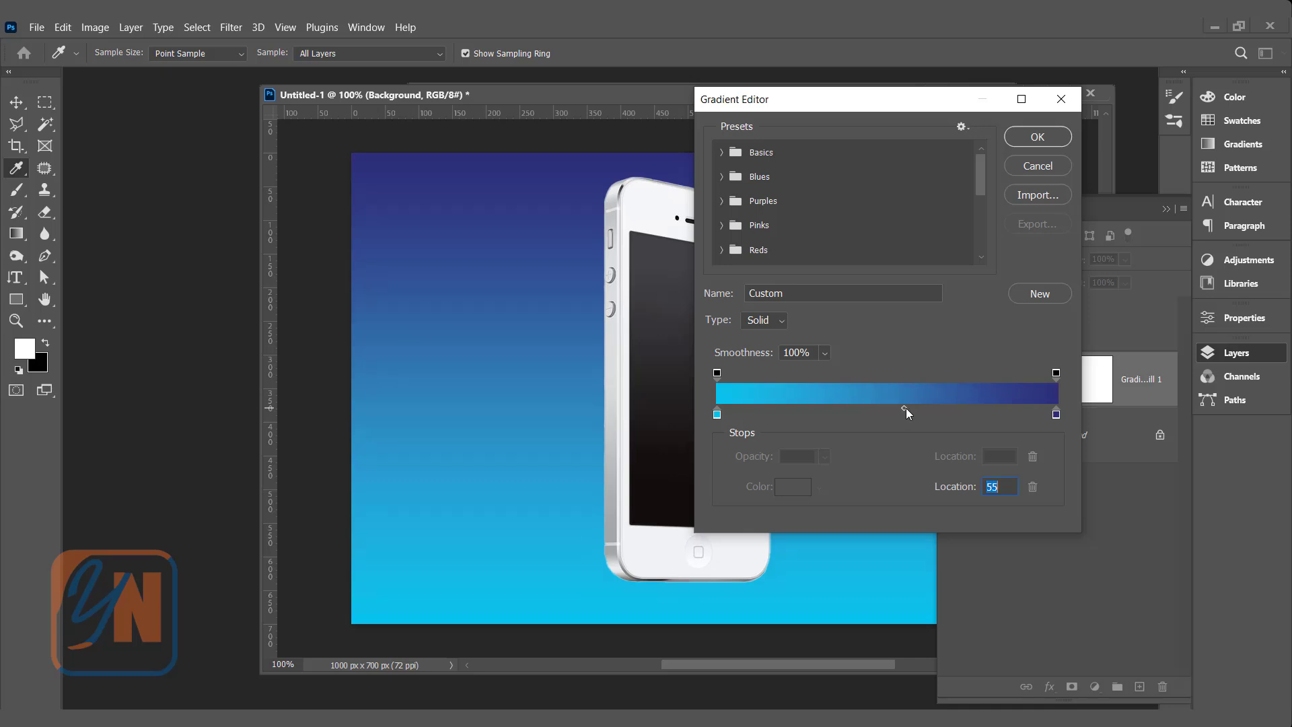
drag(904, 408, 872, 407)
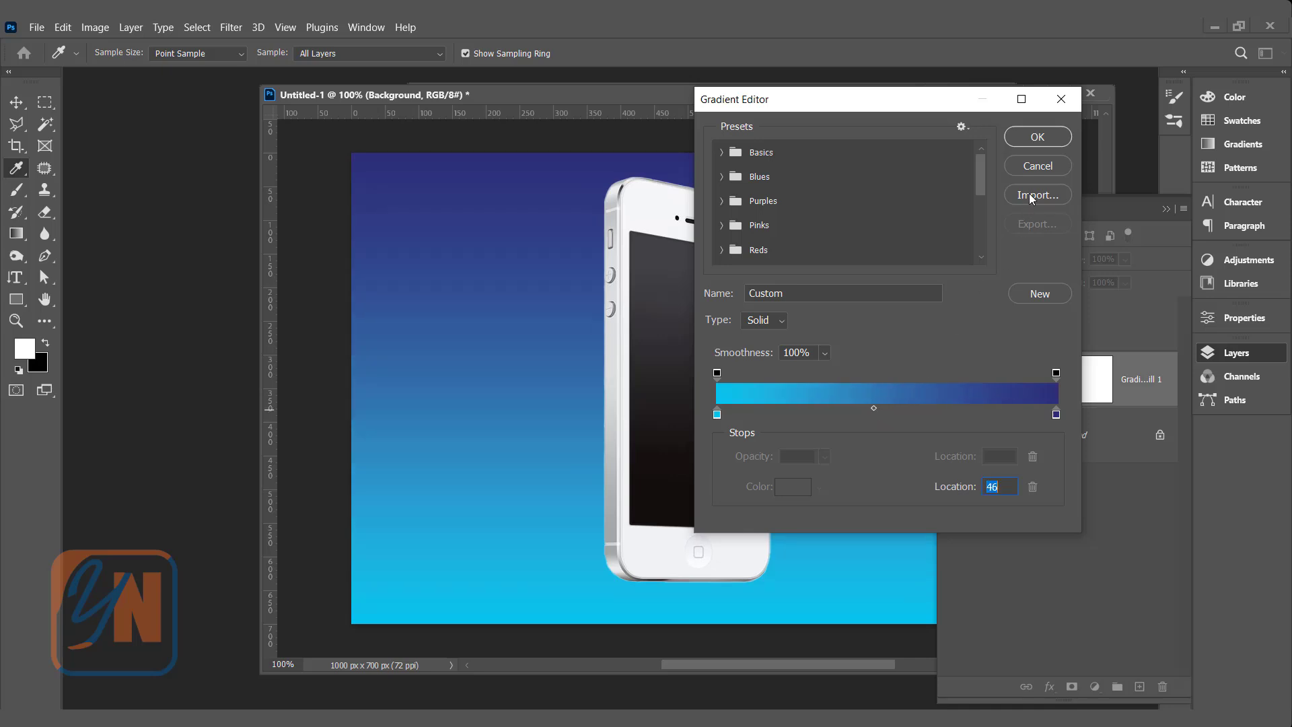
click(1038, 137)
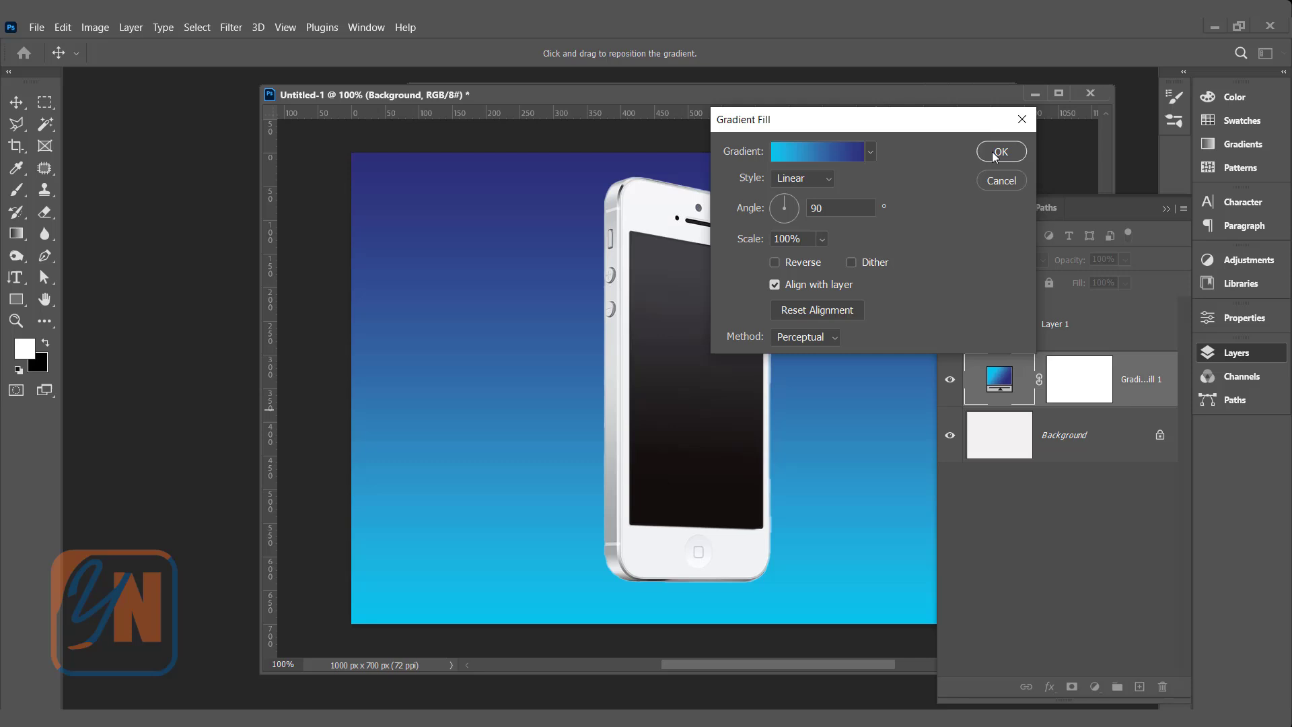
Step: Apply the gradient fill, then duplicate the phone's dark screen area to its own Layer 2 with Ctrl+J
click(1001, 151)
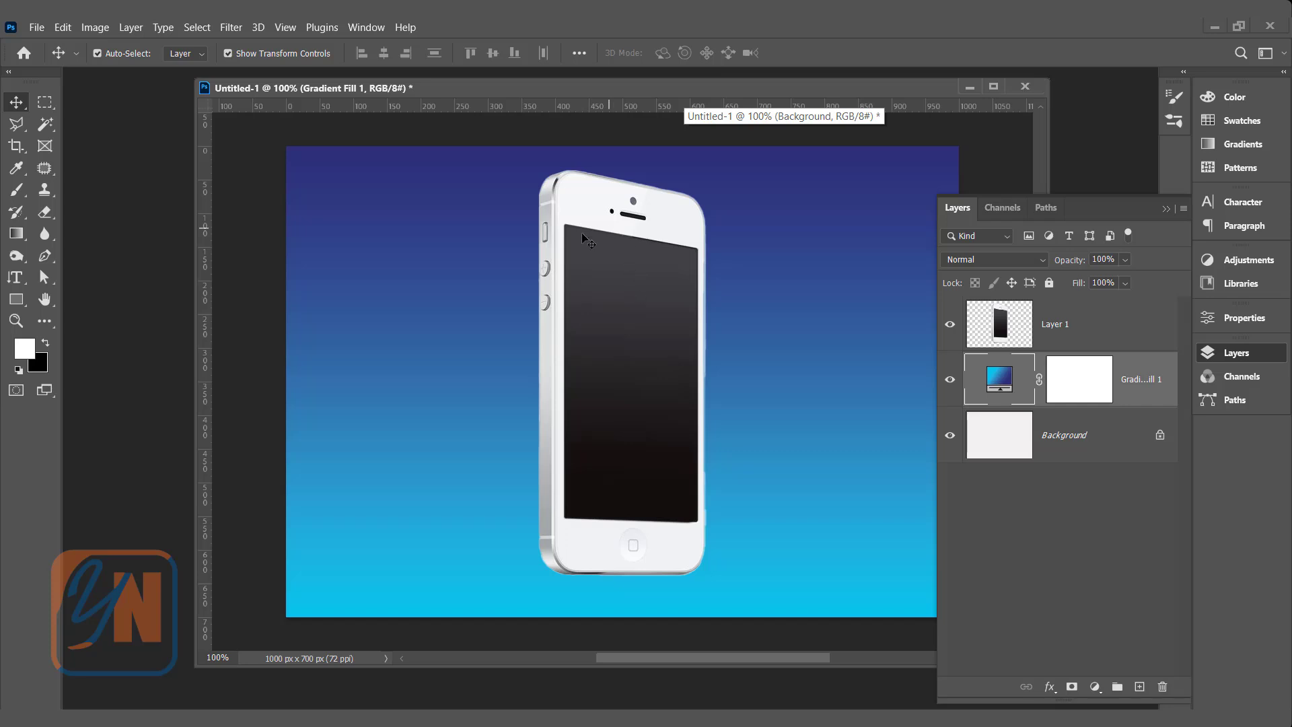
mouse_move(562, 592)
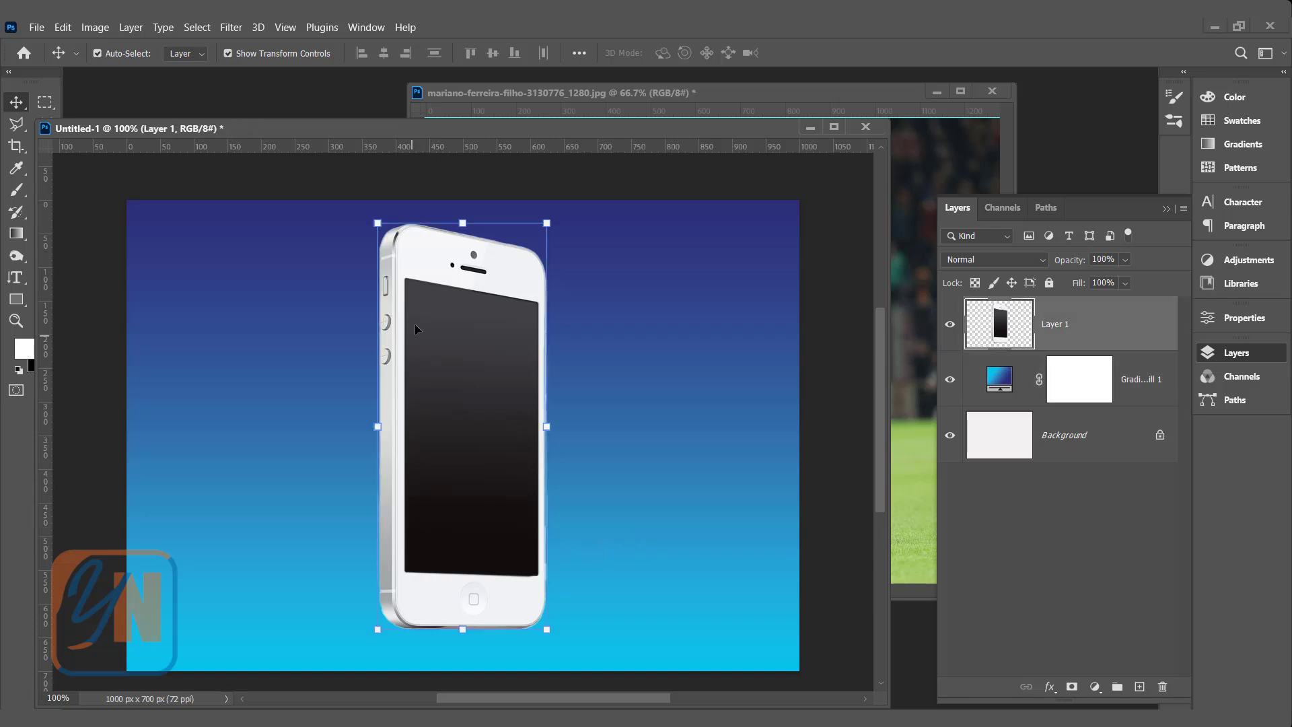
mouse_move(423, 320)
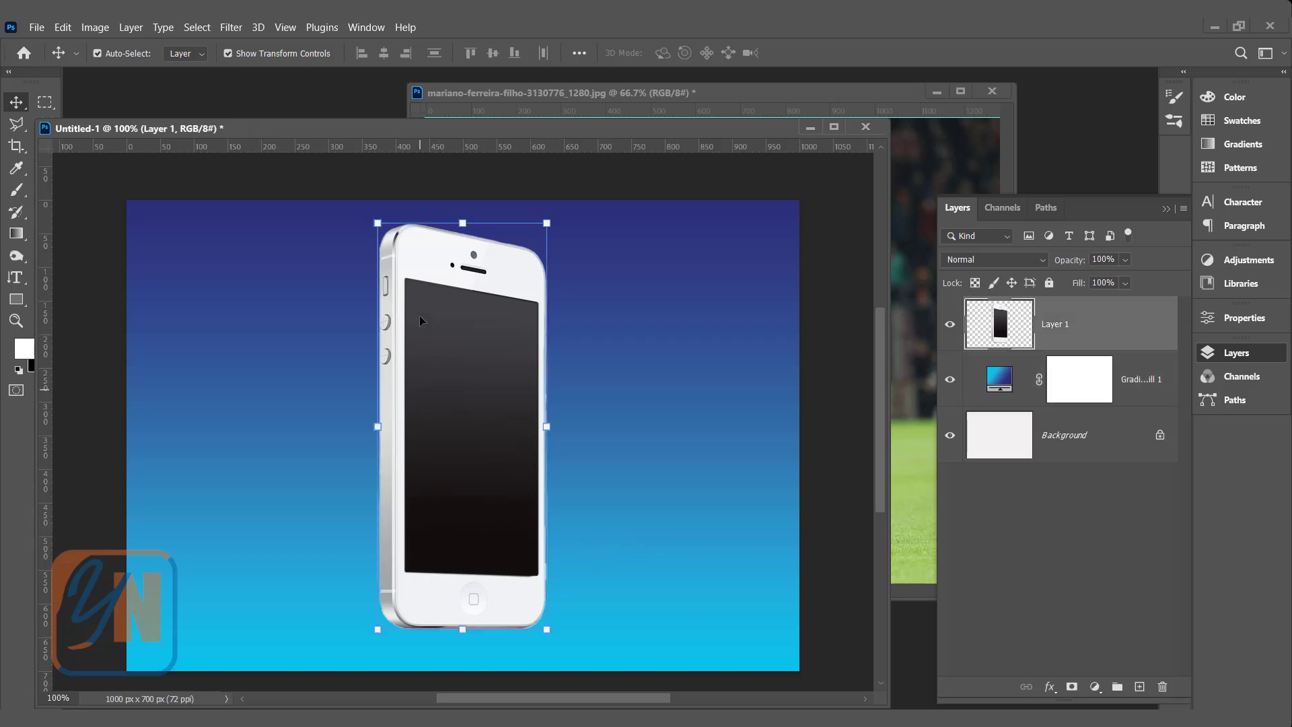
mouse_move(1044, 335)
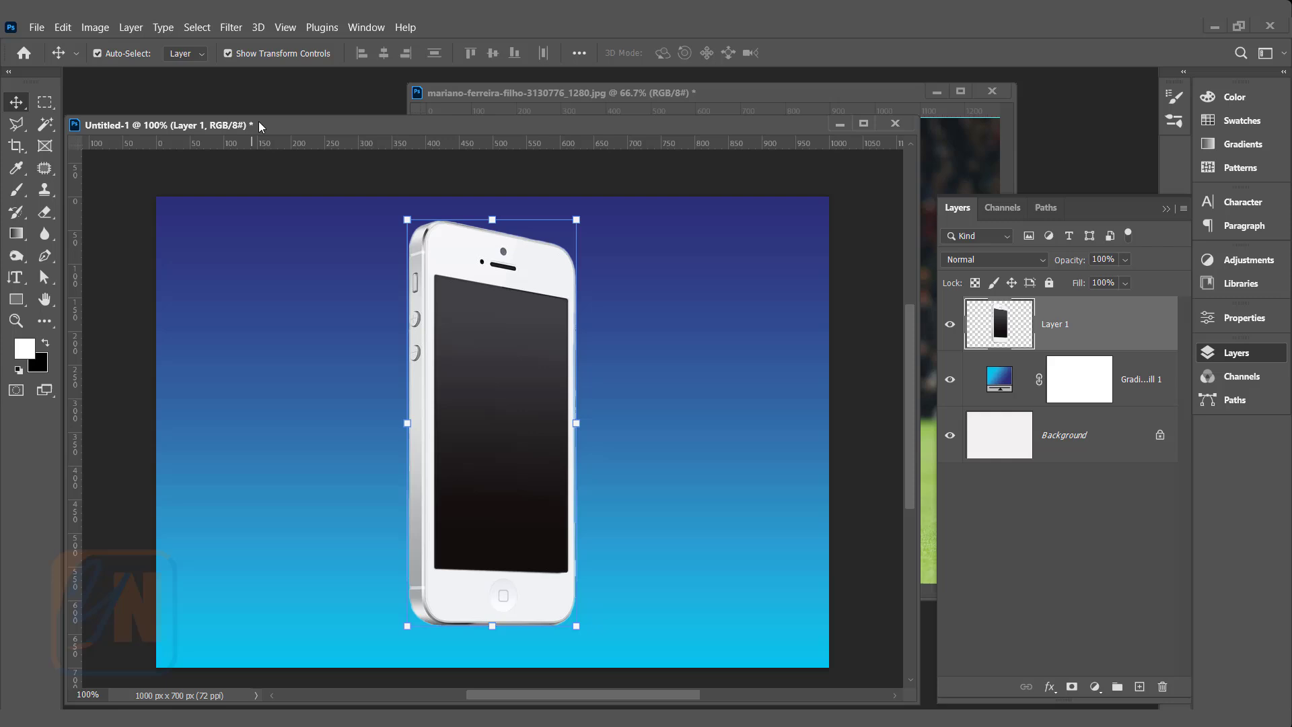
click(44, 123)
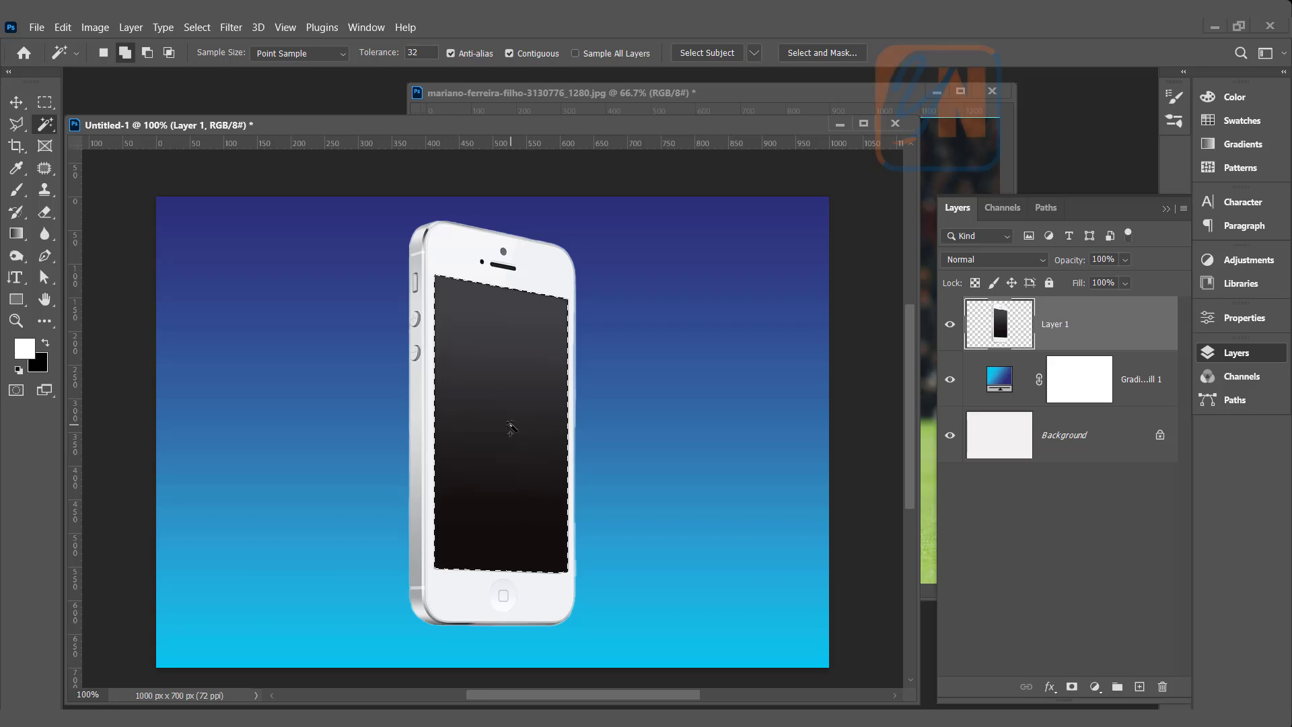
mouse_move(1074, 320)
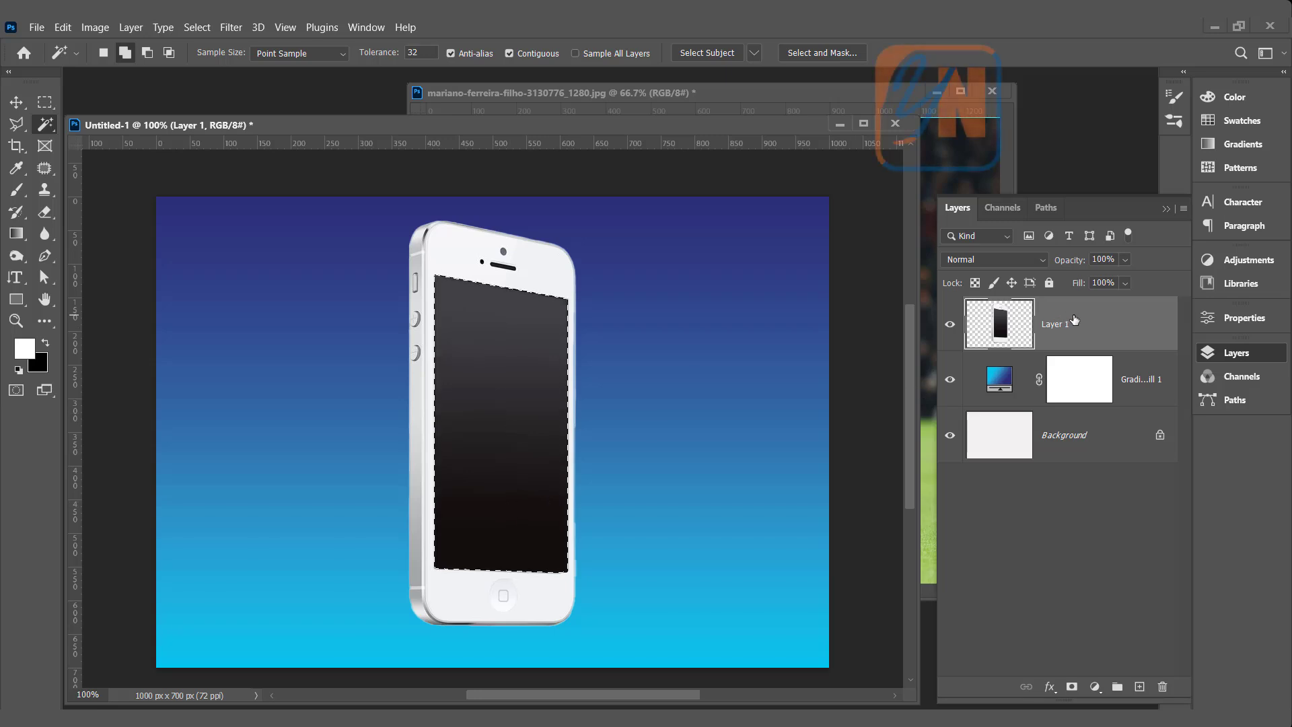
key(Ctrl+J)
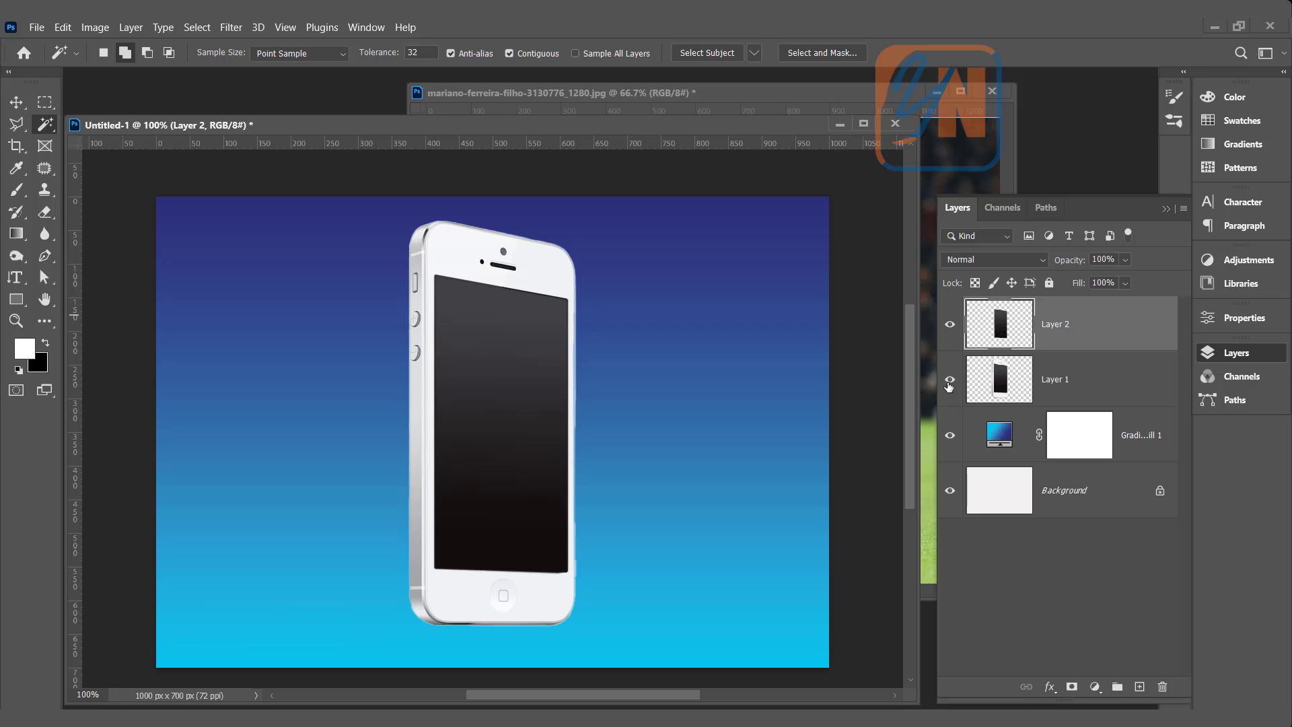
click(950, 379)
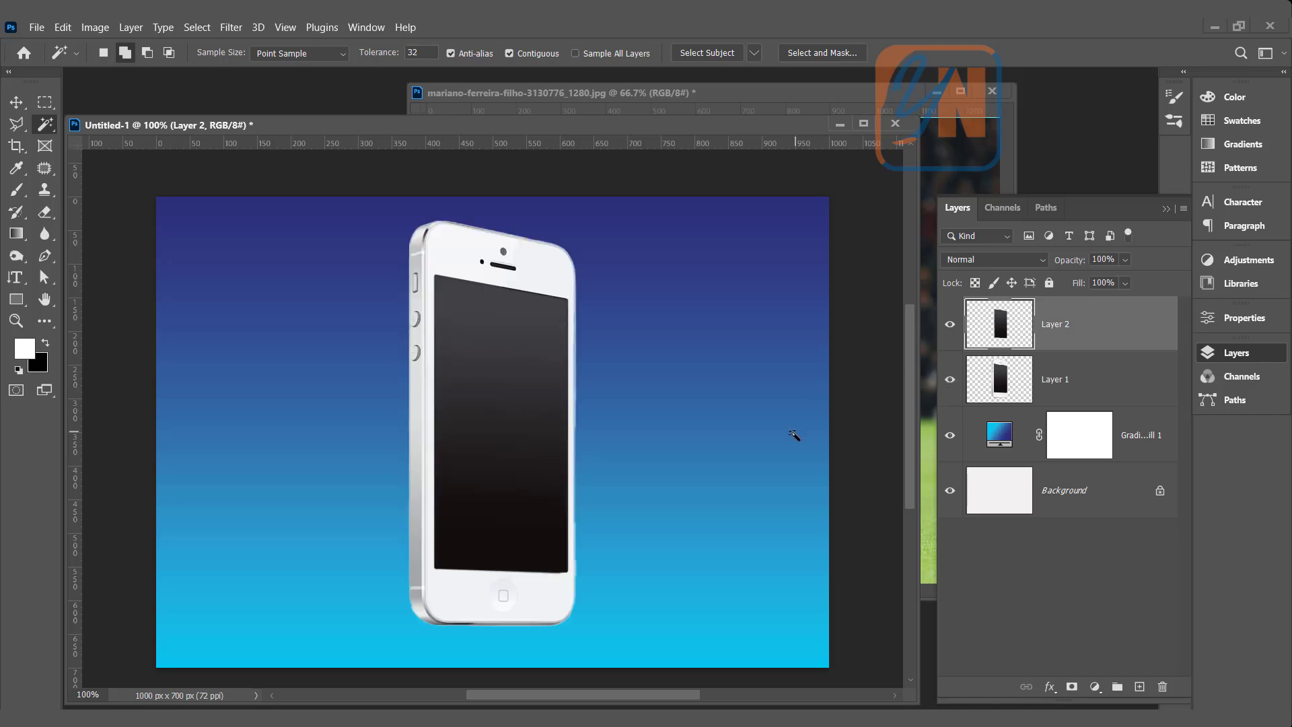
mouse_move(527, 412)
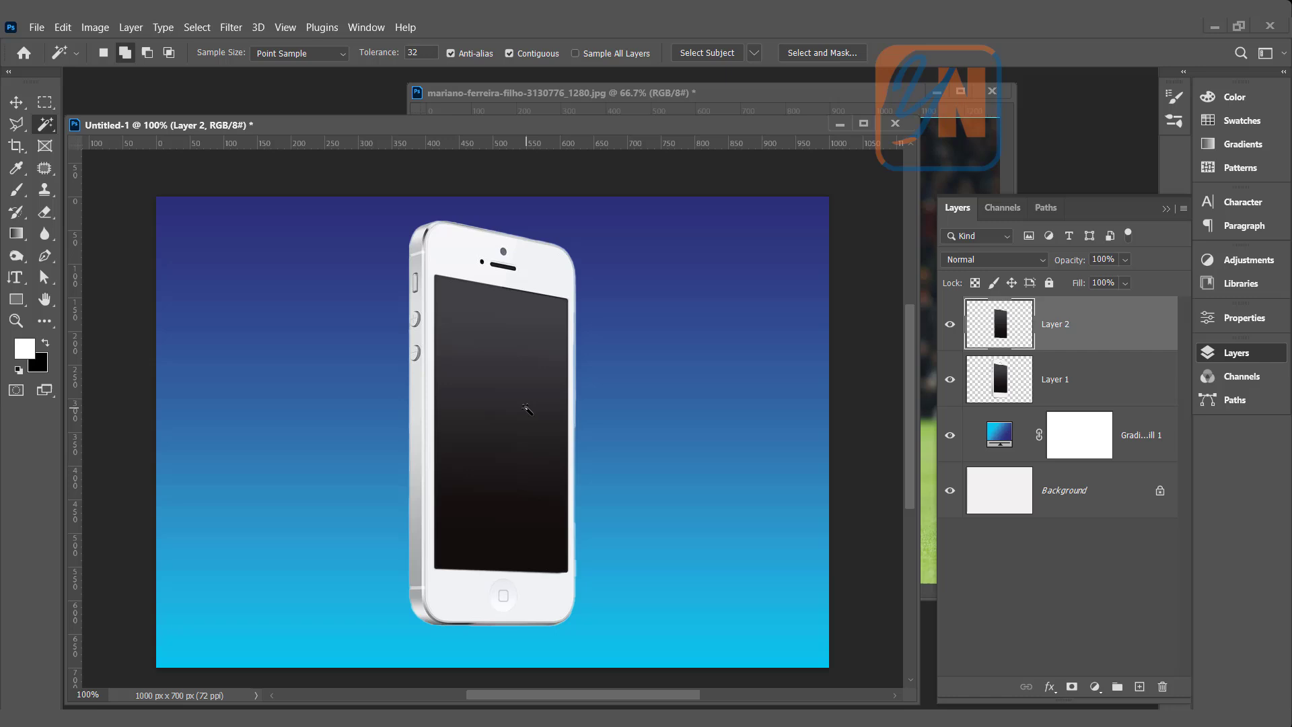
mouse_move(676, 102)
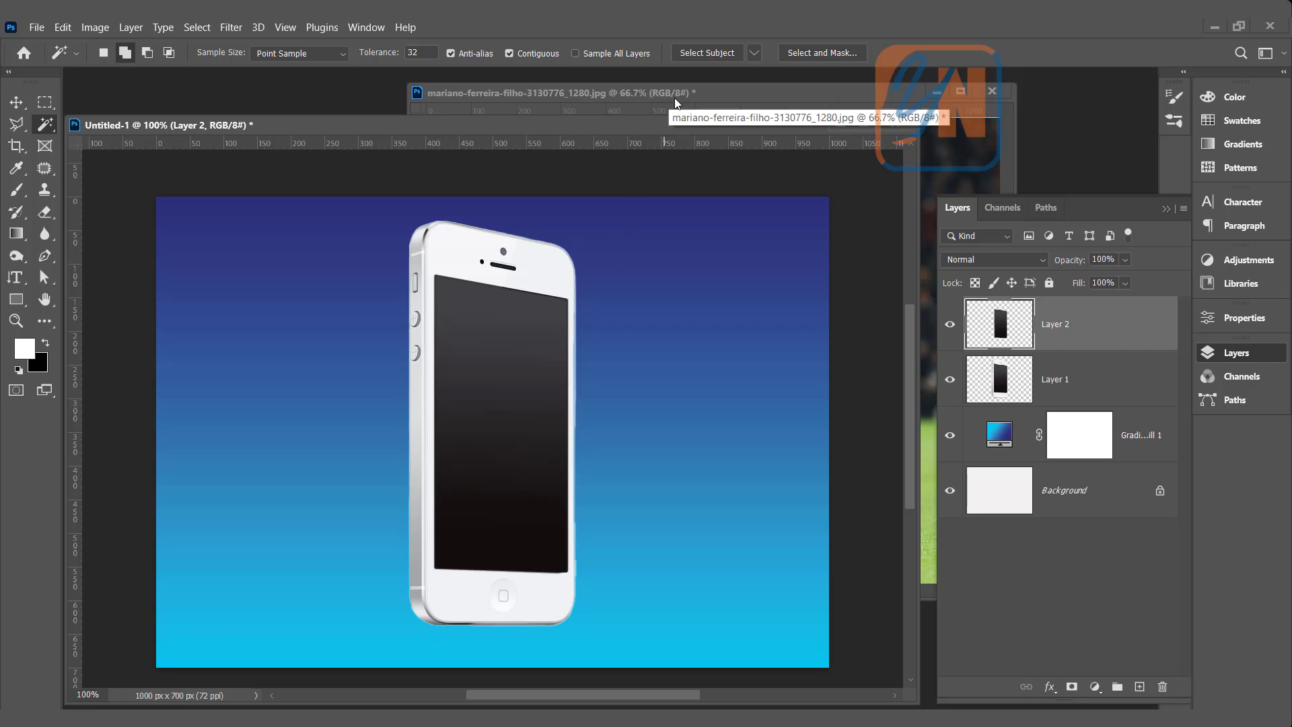
Step: Drag the player photo into Untitled-1 as Layer 3, lower its opacity and scale it to about 84% over the phone
click(546, 92)
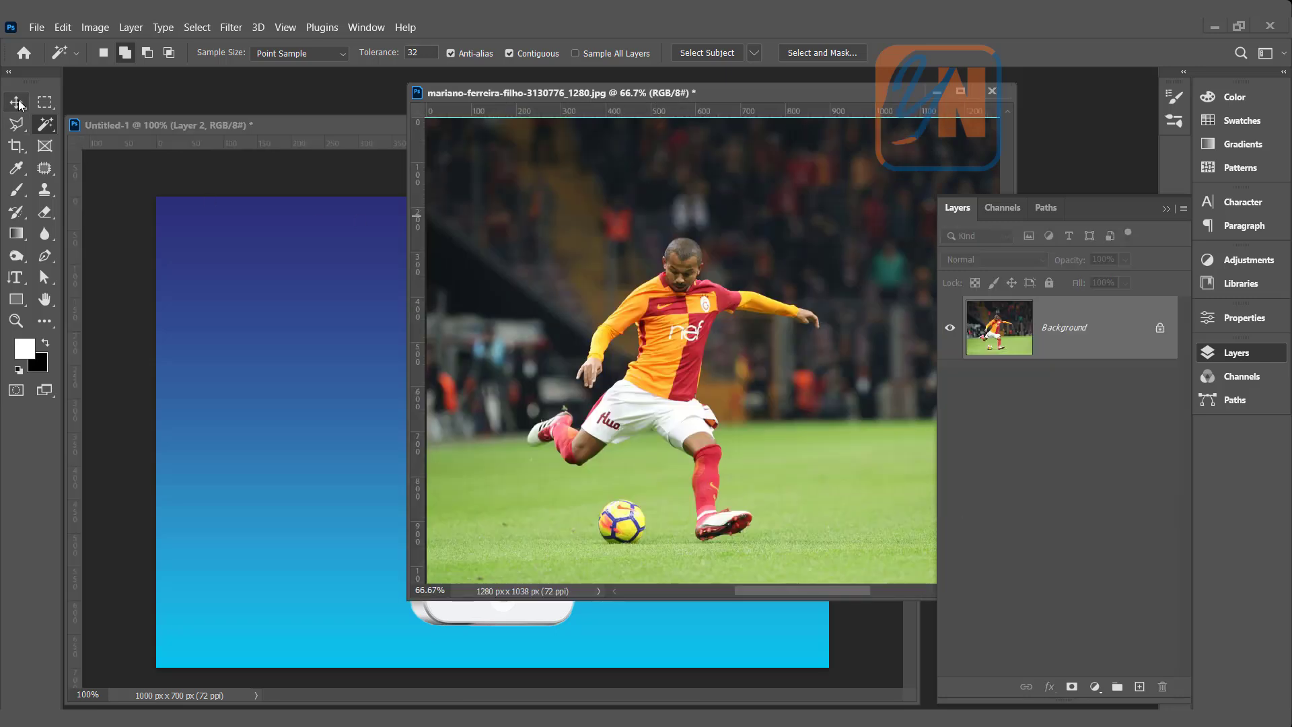
click(15, 102)
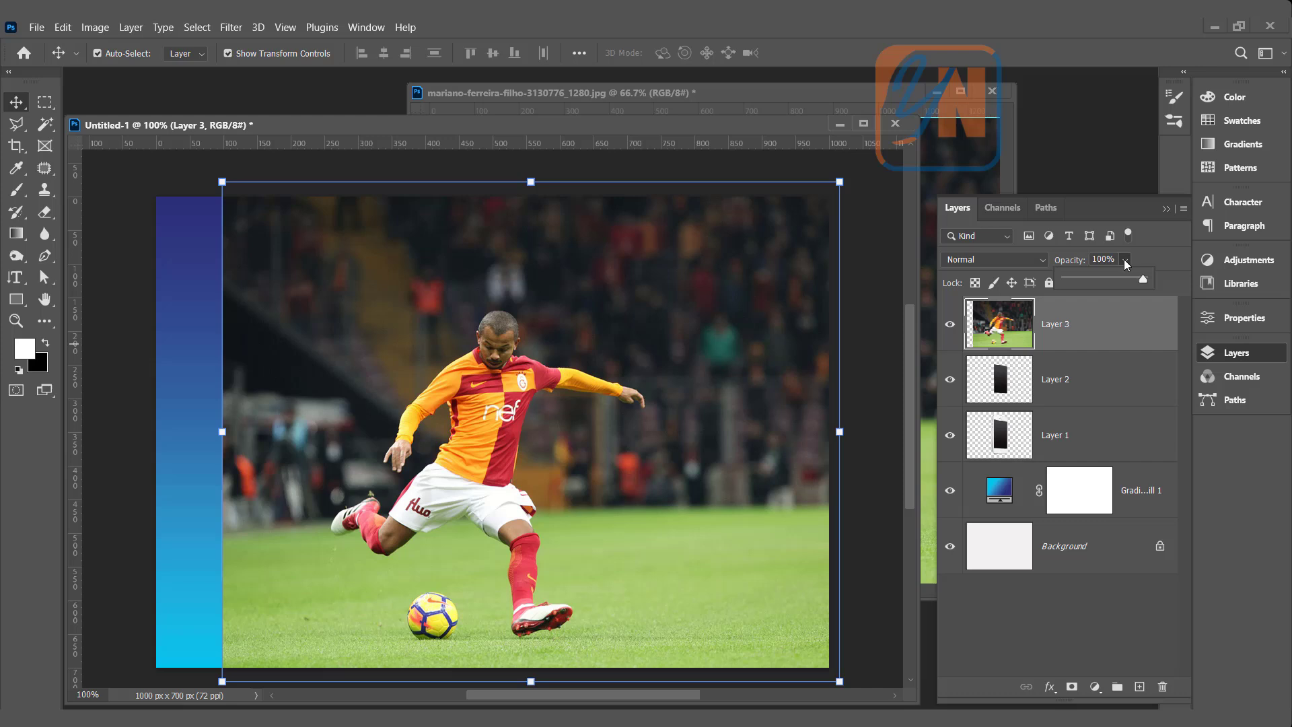
drag(1142, 277, 1103, 277)
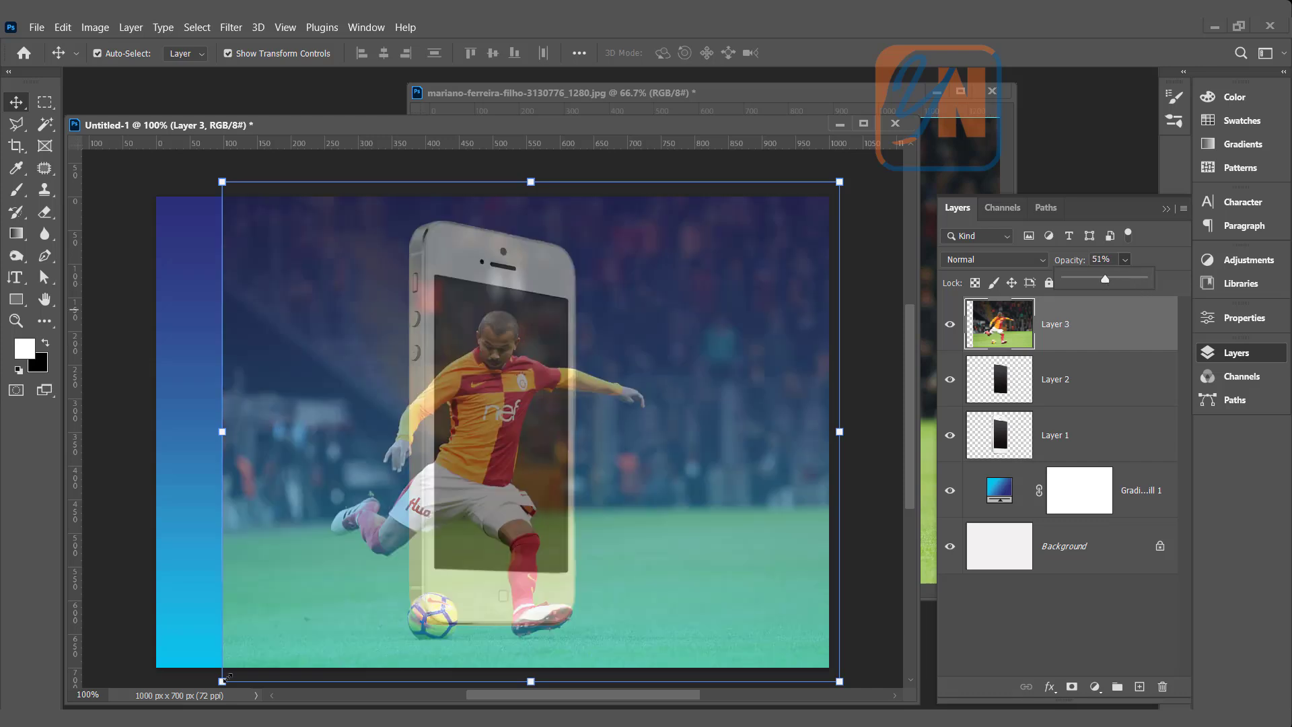
drag(220, 681, 278, 638)
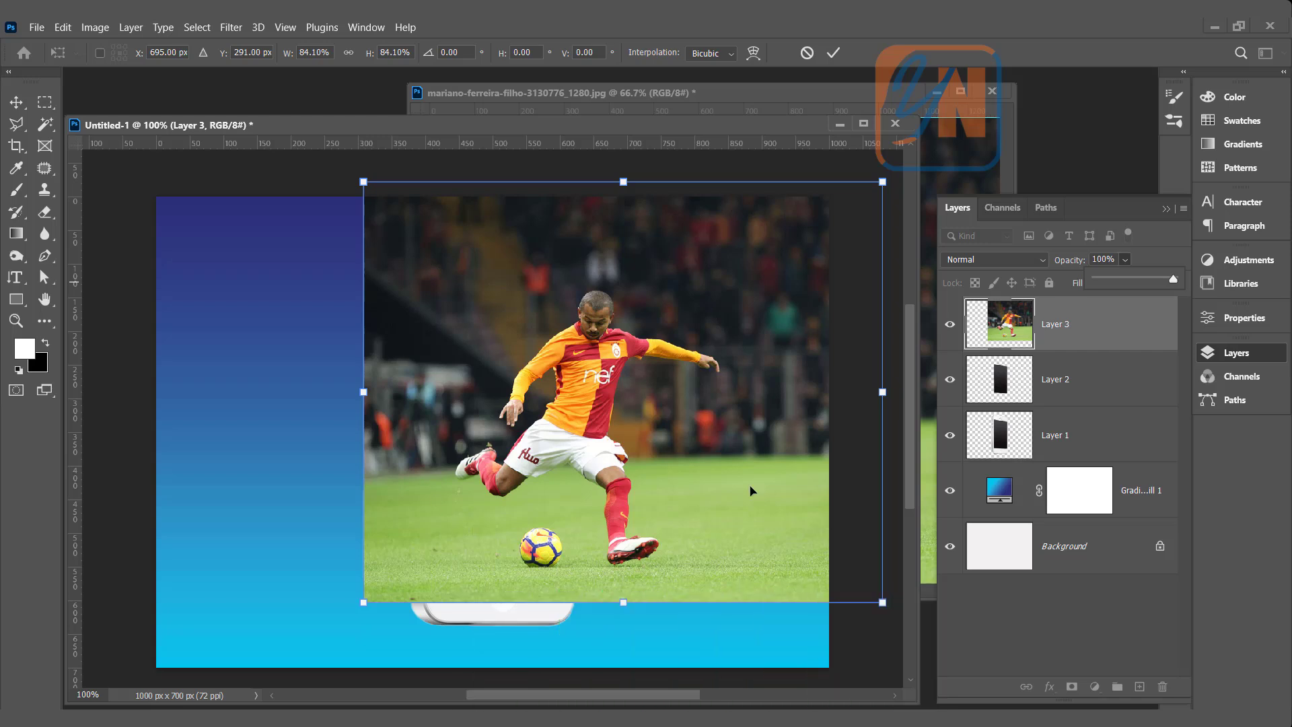
mouse_move(1123, 331)
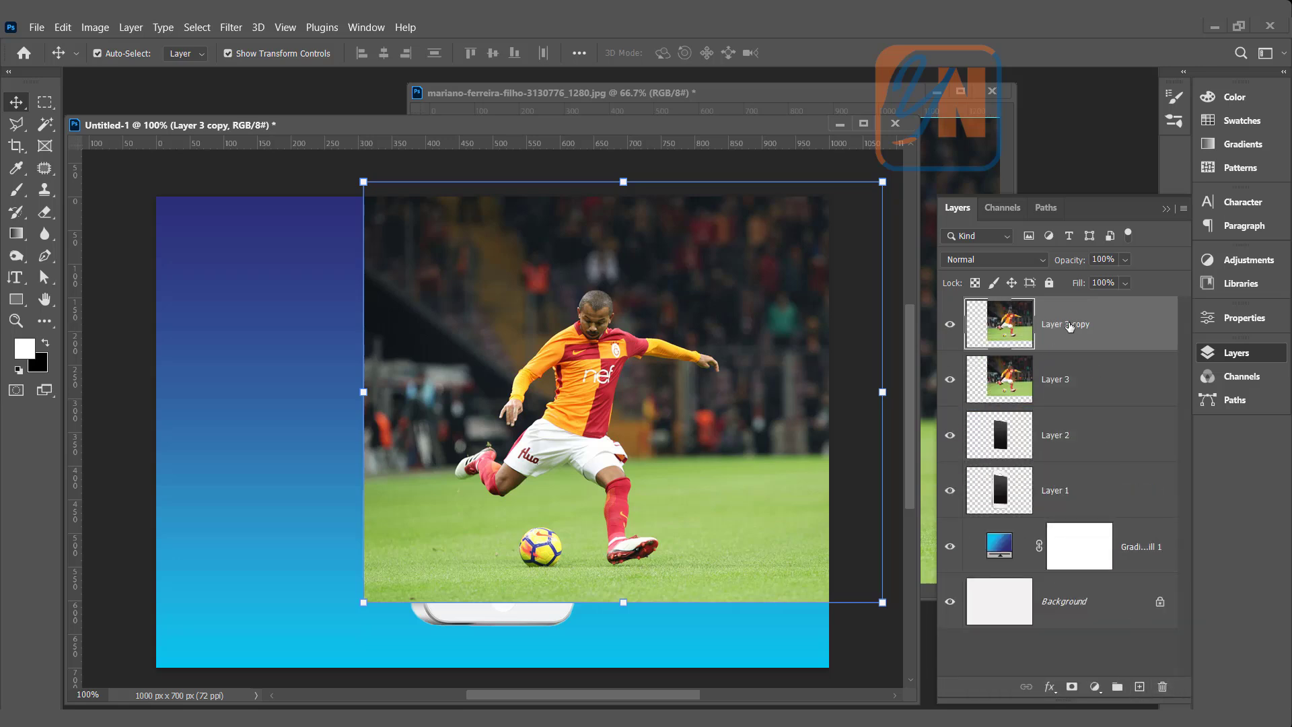
mouse_move(1077, 330)
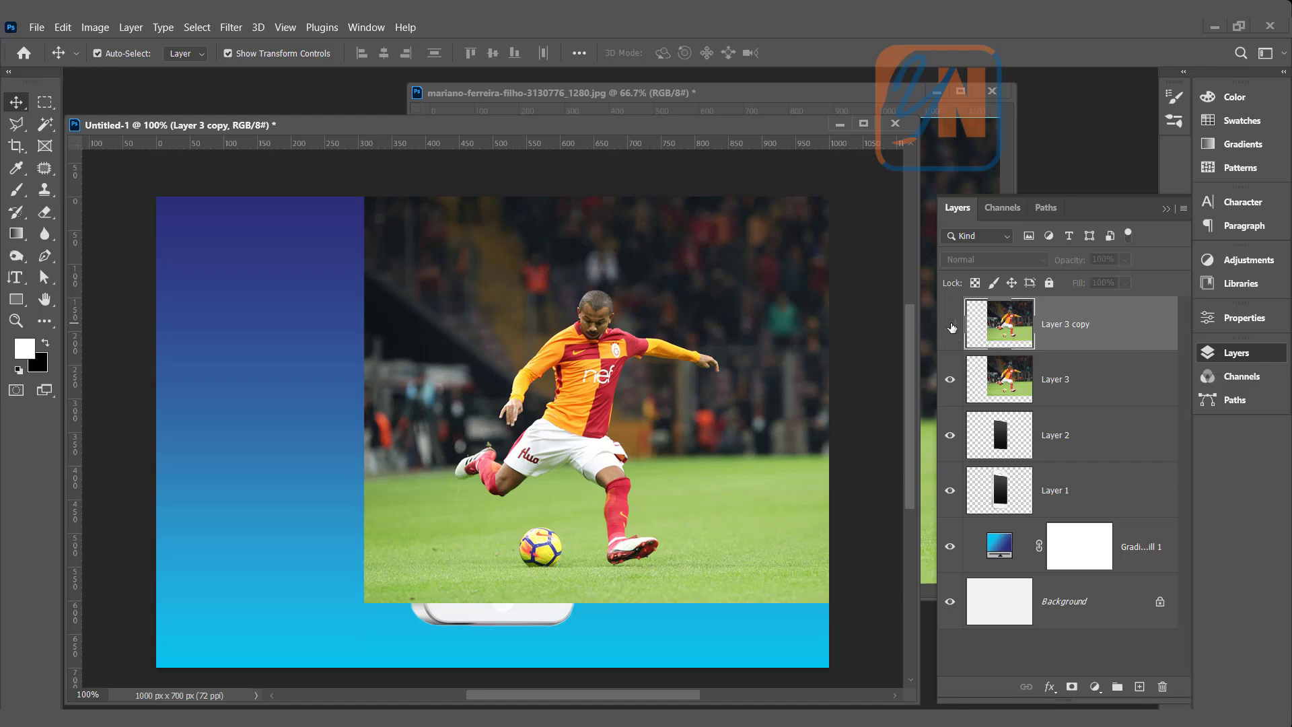
Step: Hide Layer 3 copy and clip Layer 3 into the phone's screen shape
click(1060, 387)
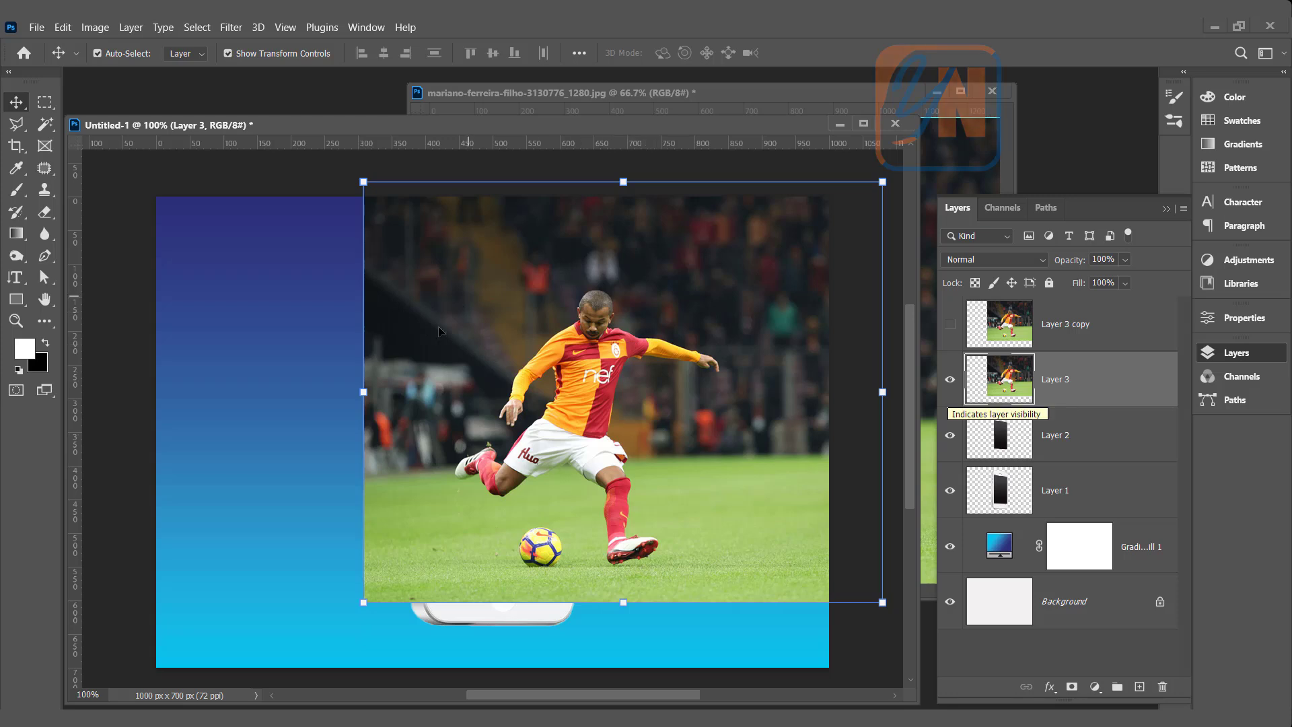
mouse_move(1011, 439)
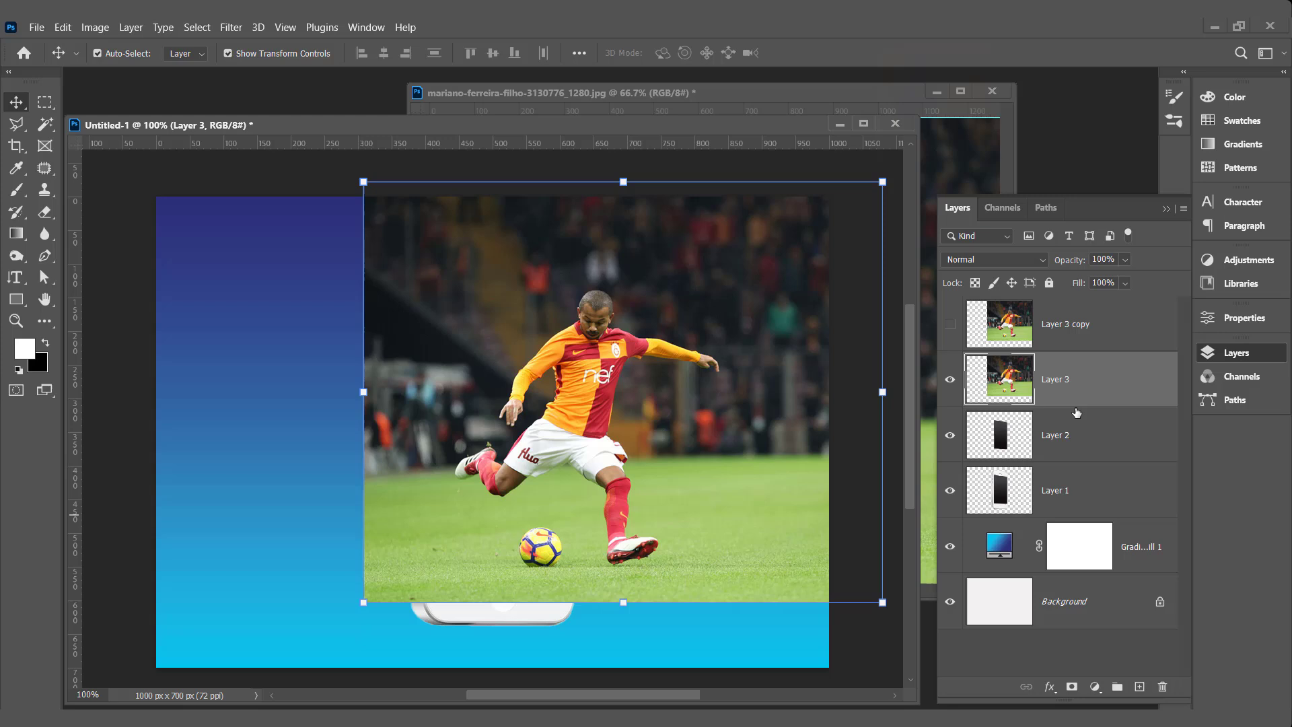
mouse_move(1071, 386)
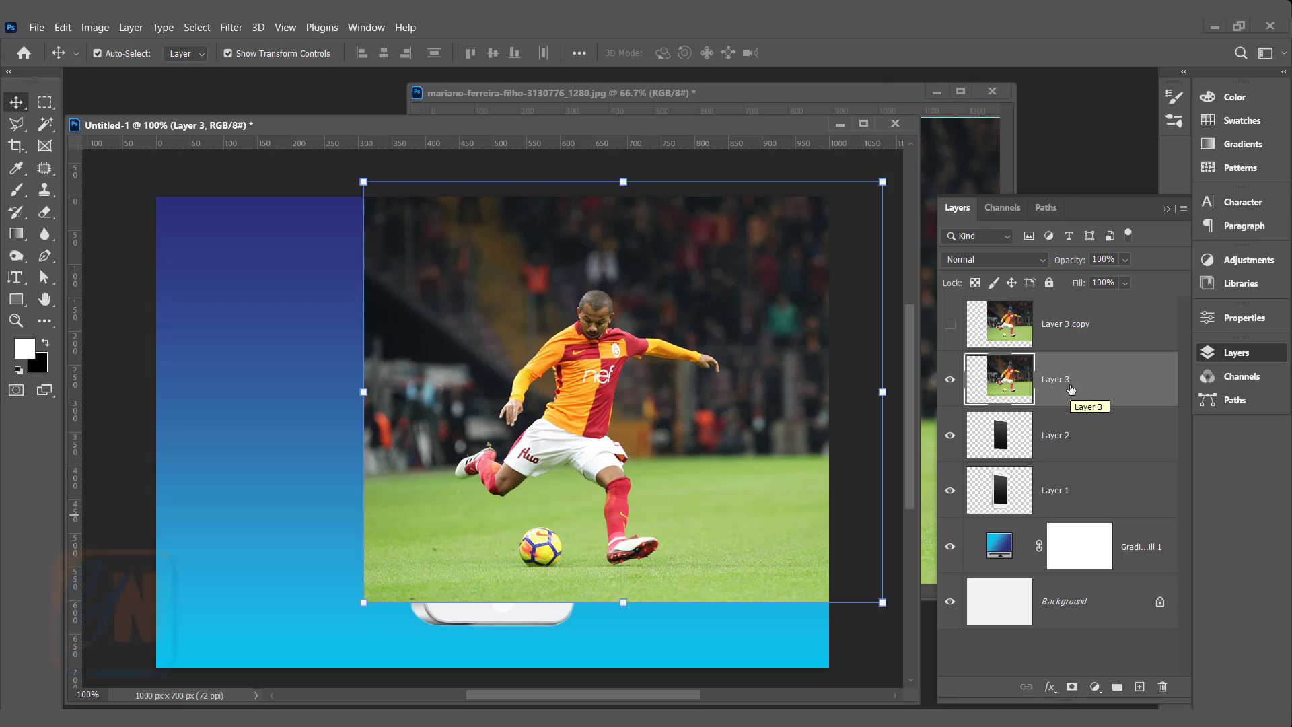
key(Ctrl+Alt+G)
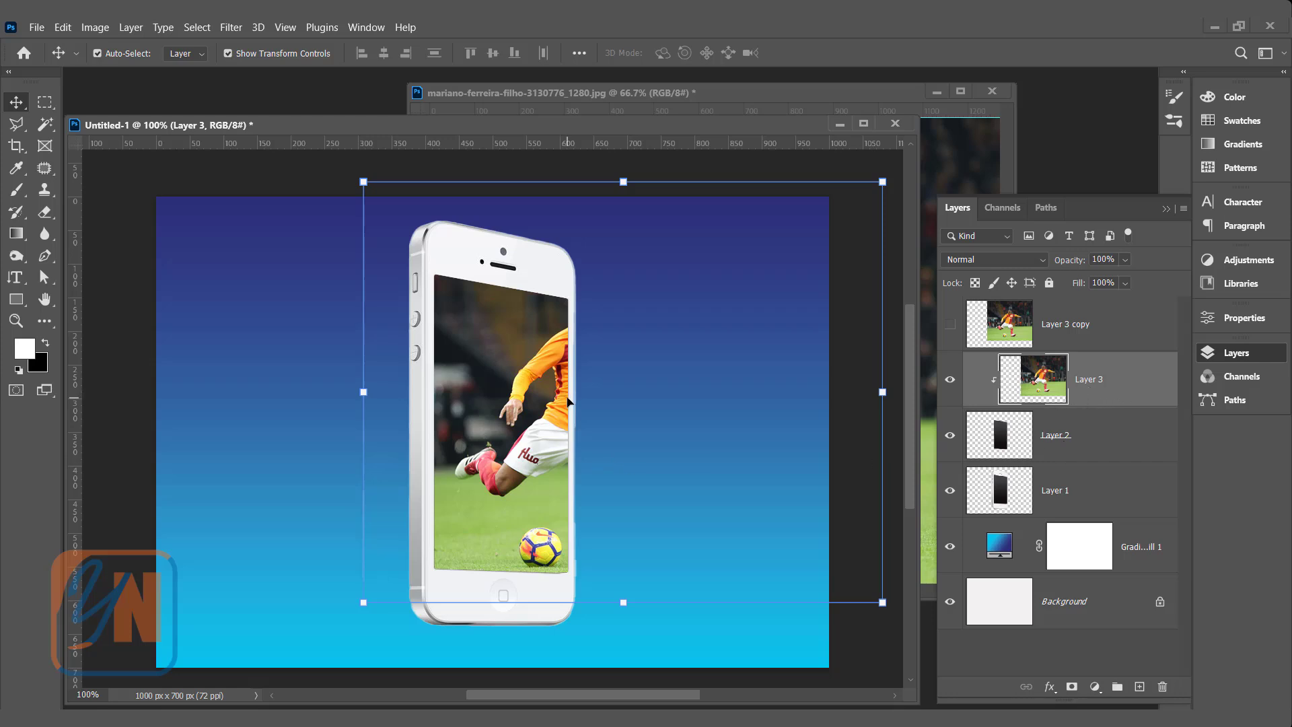
mouse_move(610, 307)
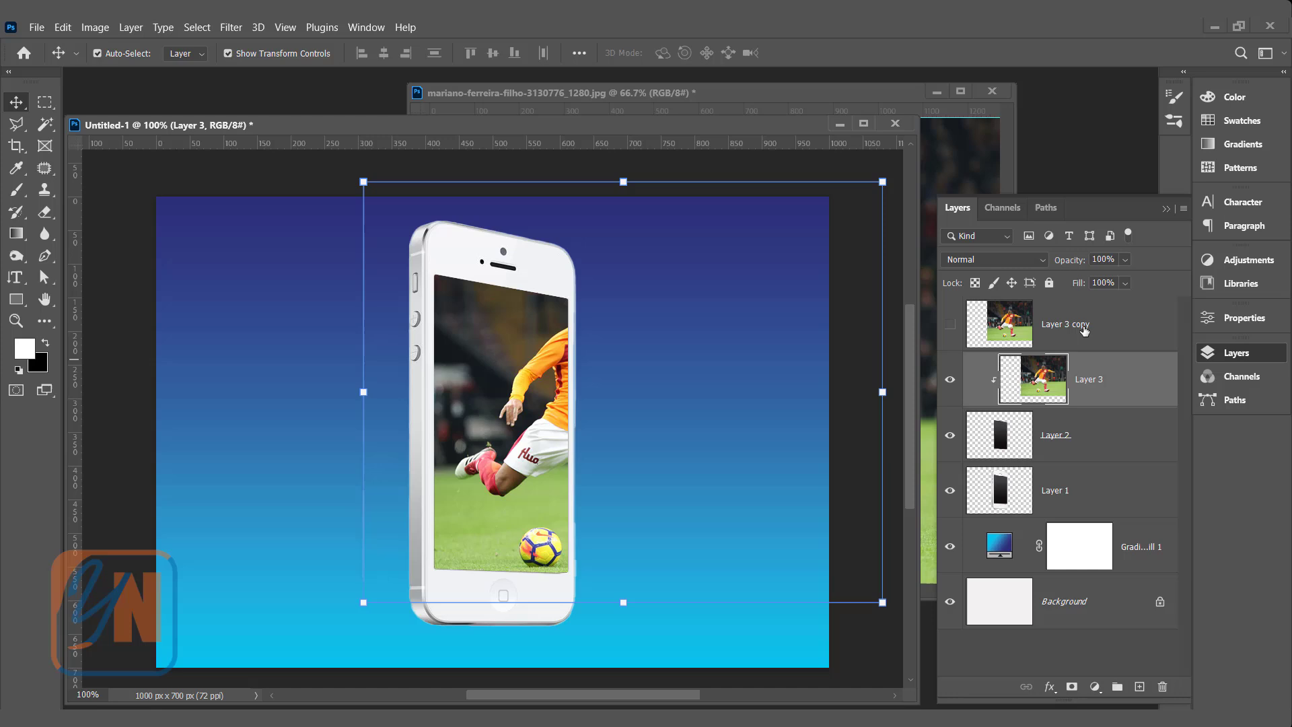
Step: Reveal Layer 3 copy and trace the player's outline with Select Subject and Polygonal Lasso
click(949, 324)
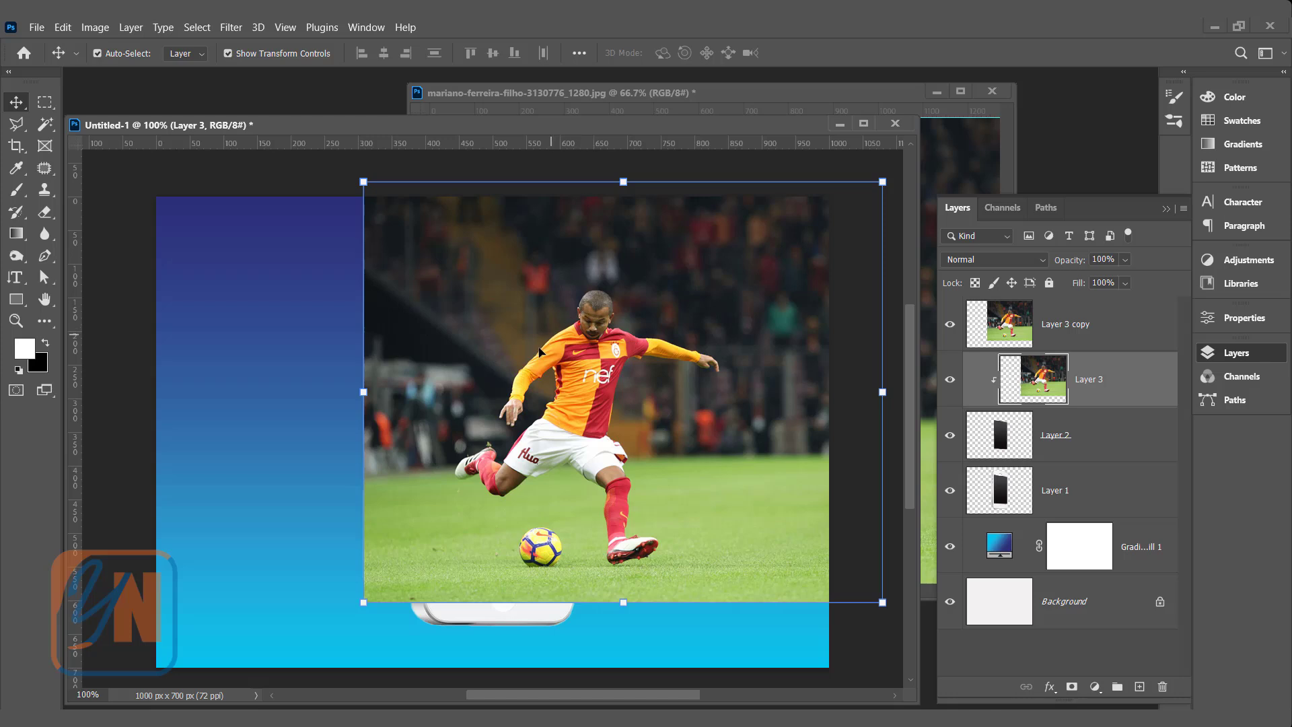
mouse_move(444, 269)
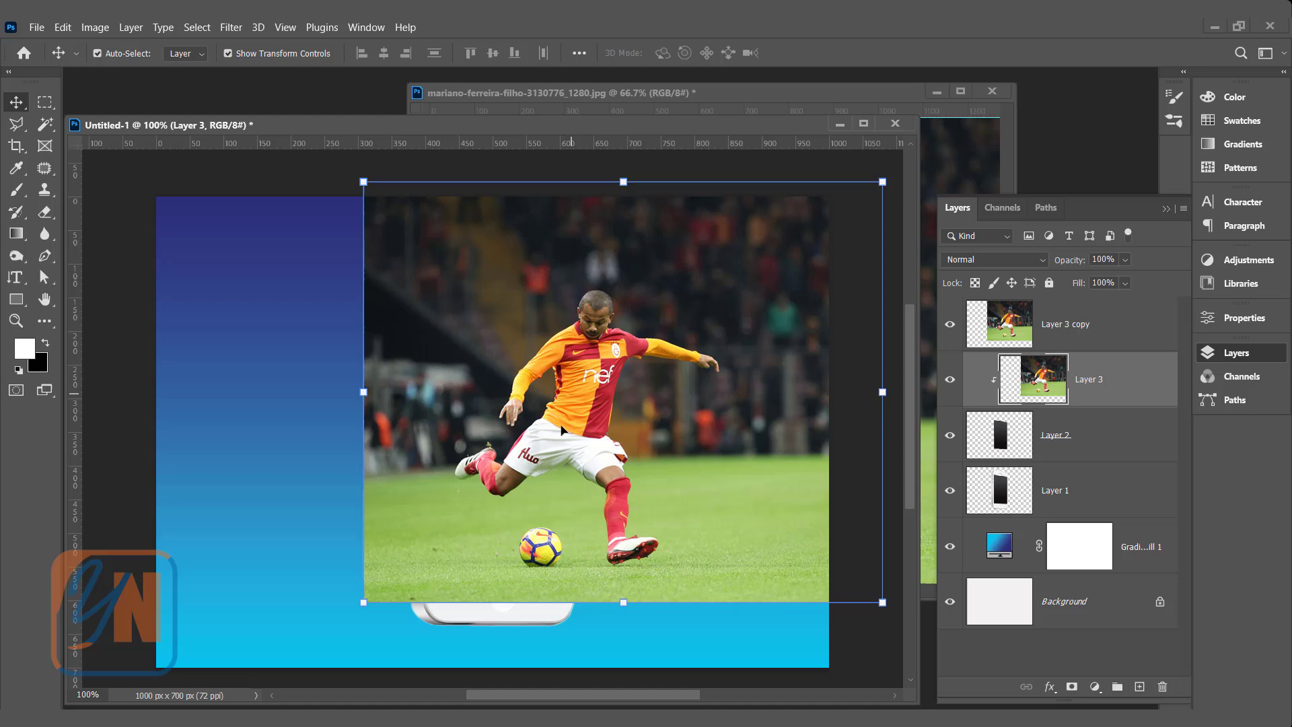
mouse_move(501, 404)
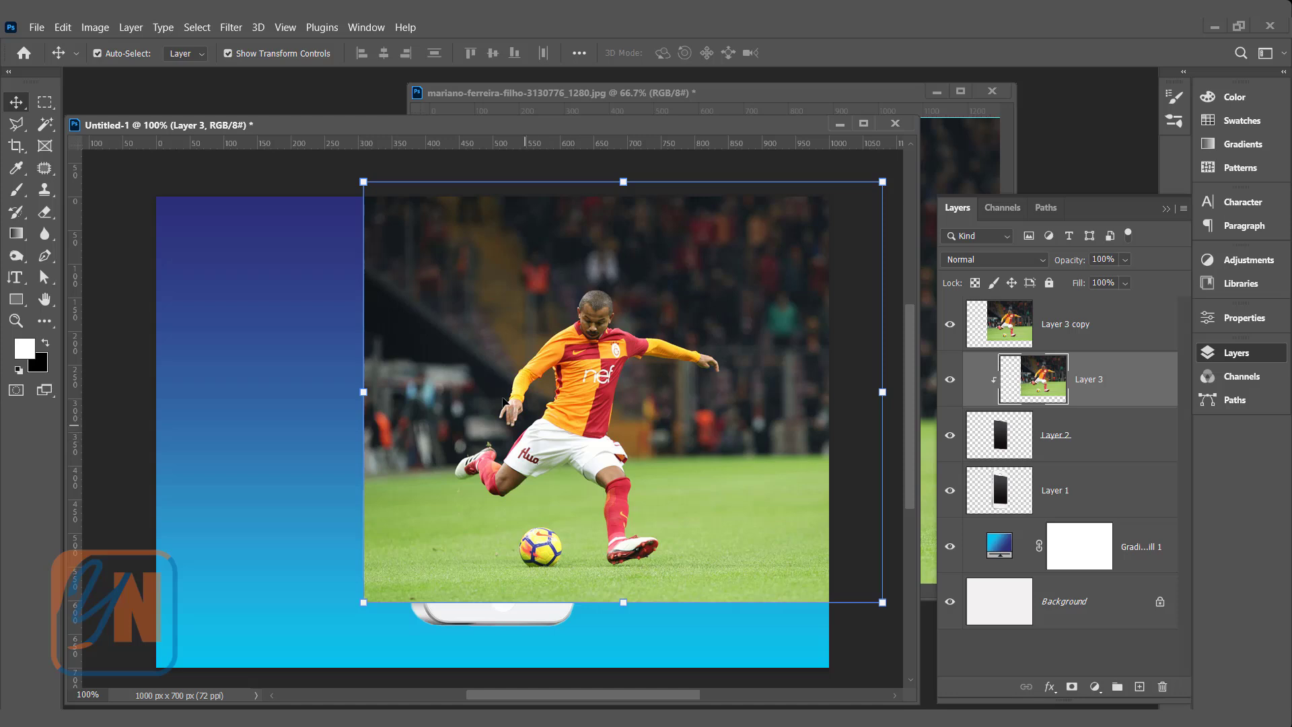
click(196, 27)
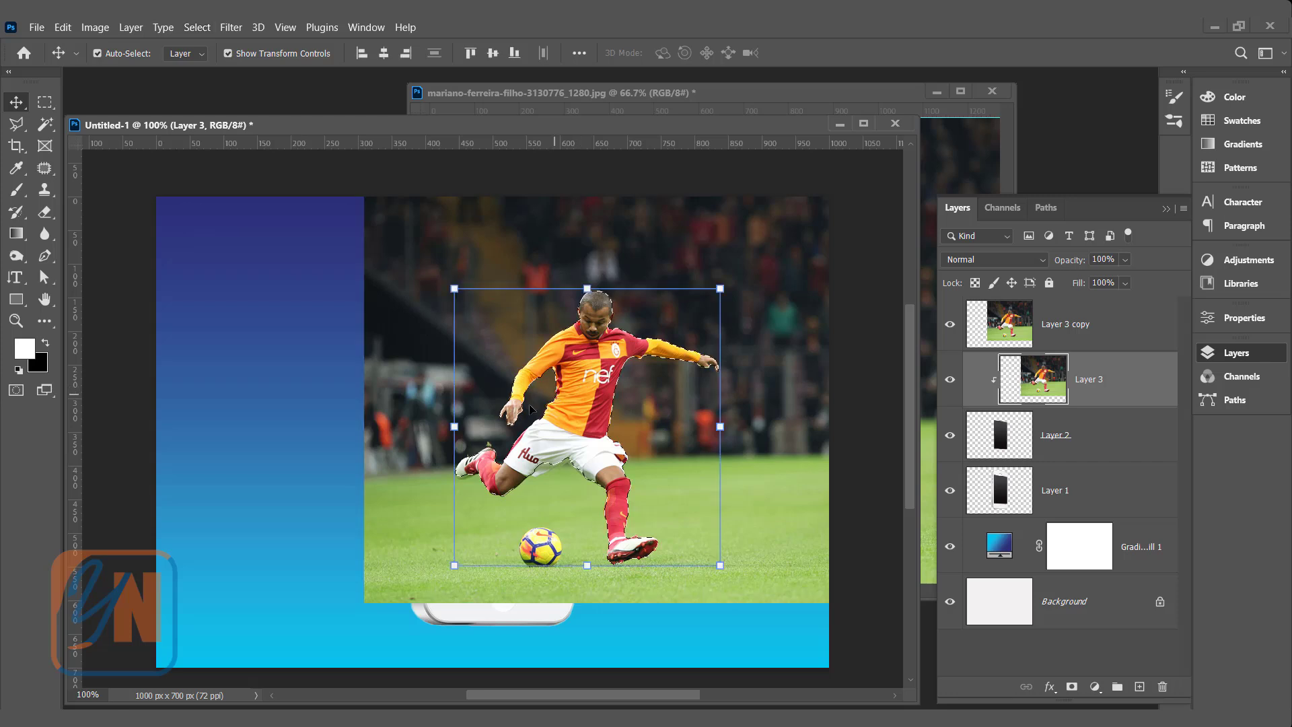
mouse_move(511, 491)
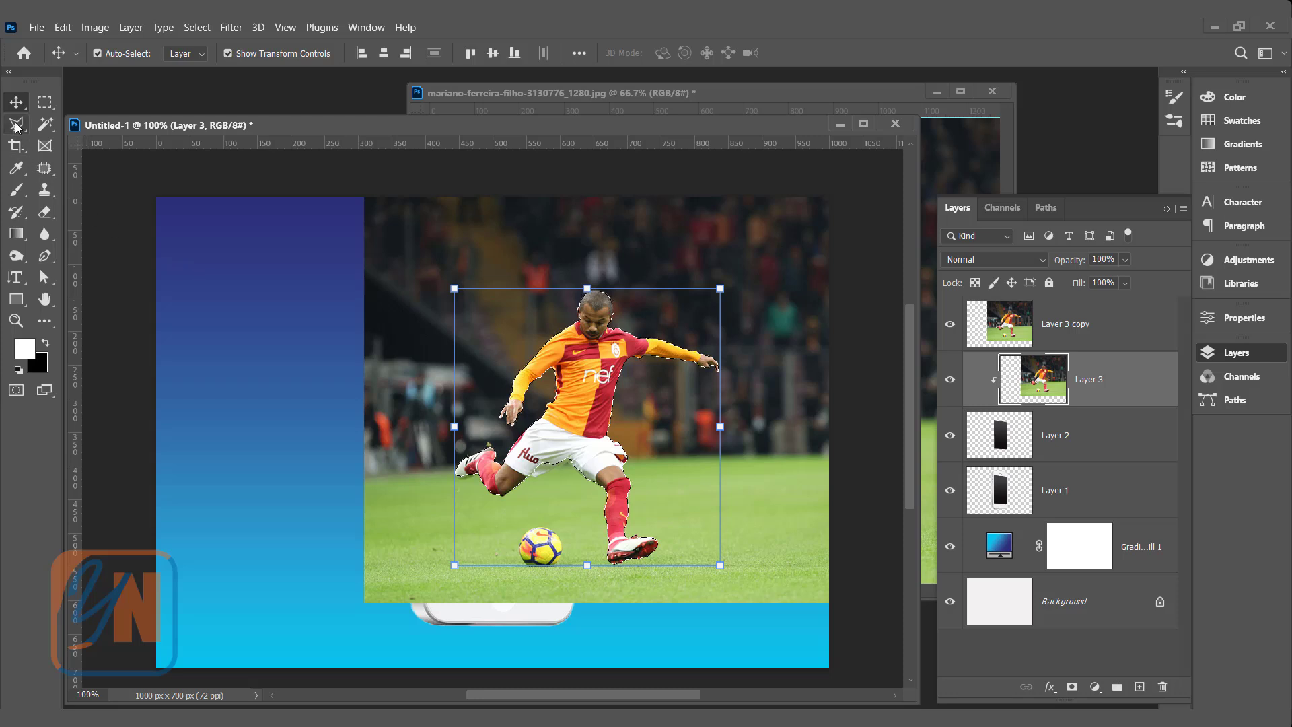
click(16, 124)
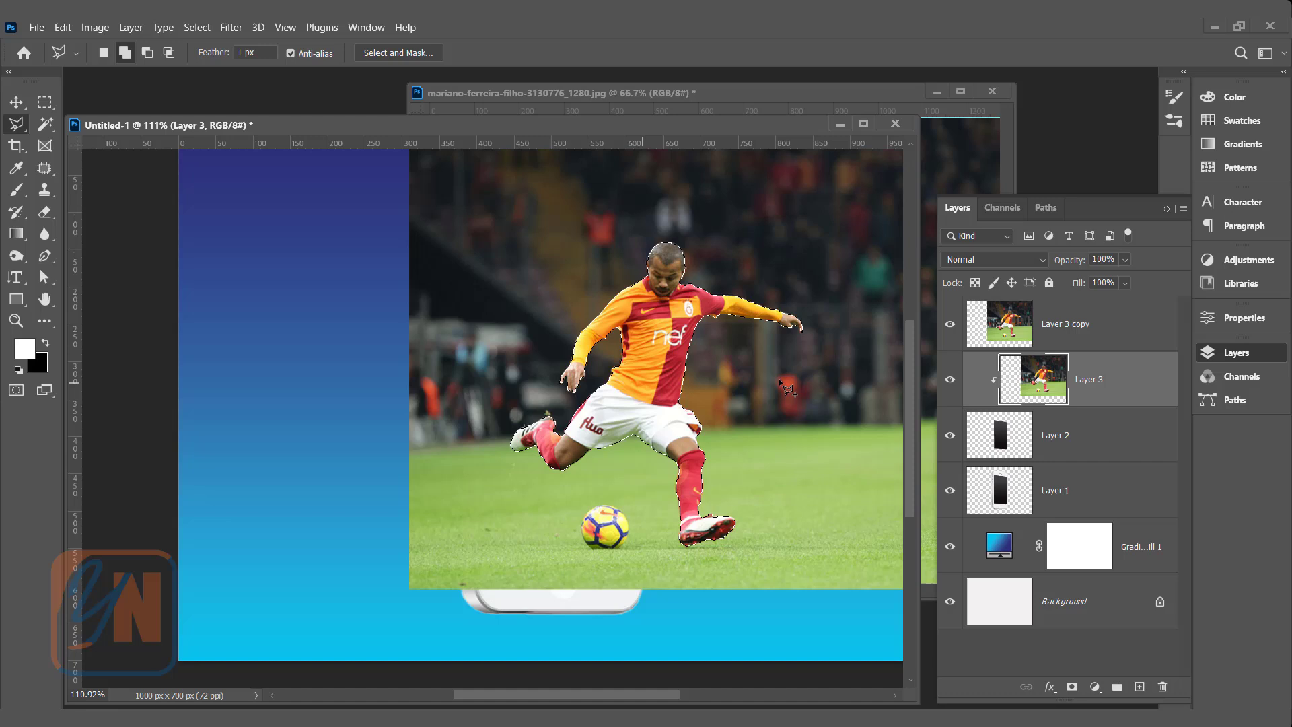
click(1066, 322)
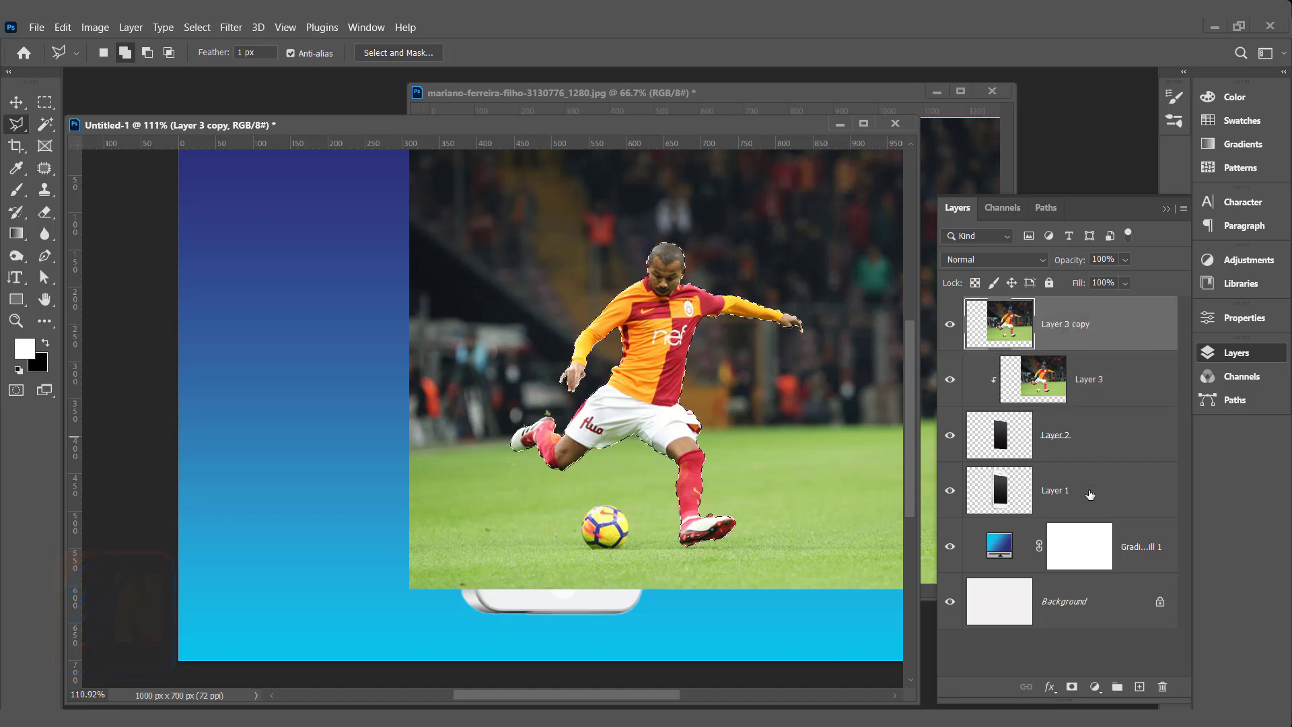
mouse_move(1070, 686)
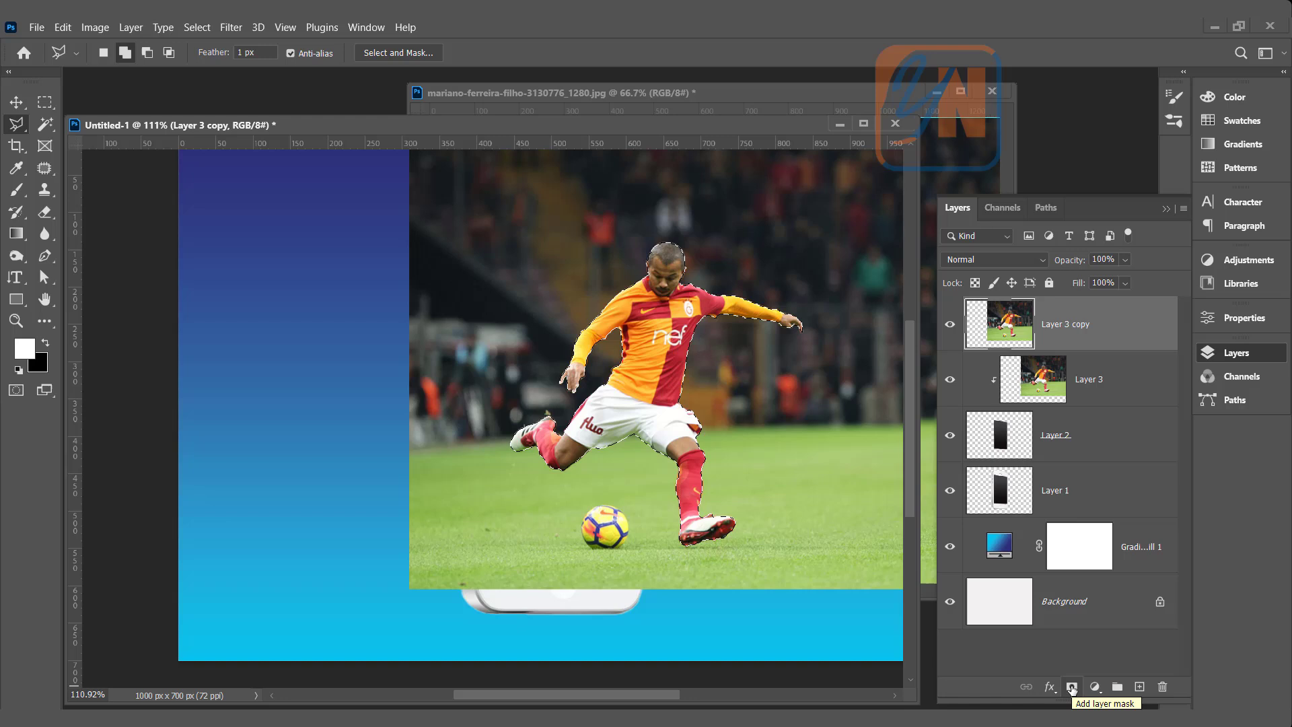
Step: Add a layer mask to Layer 3 copy so only the selected player remains
click(1071, 686)
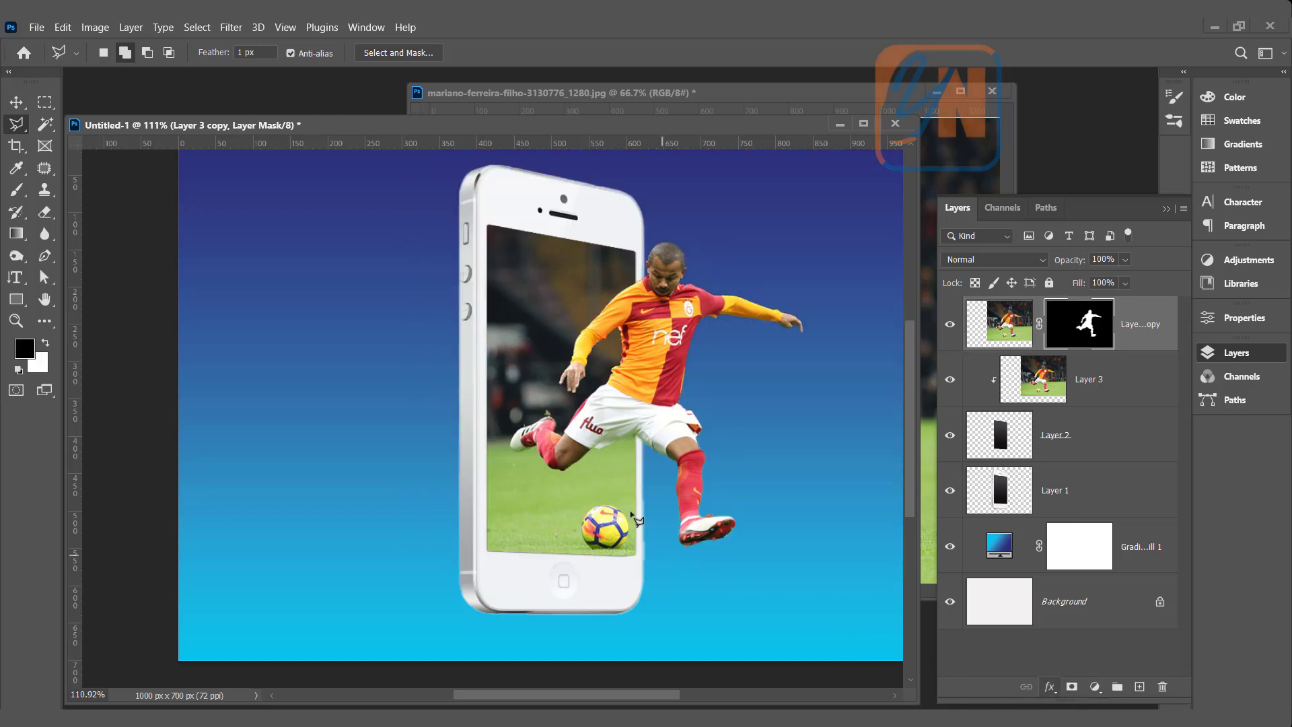
mouse_move(649, 452)
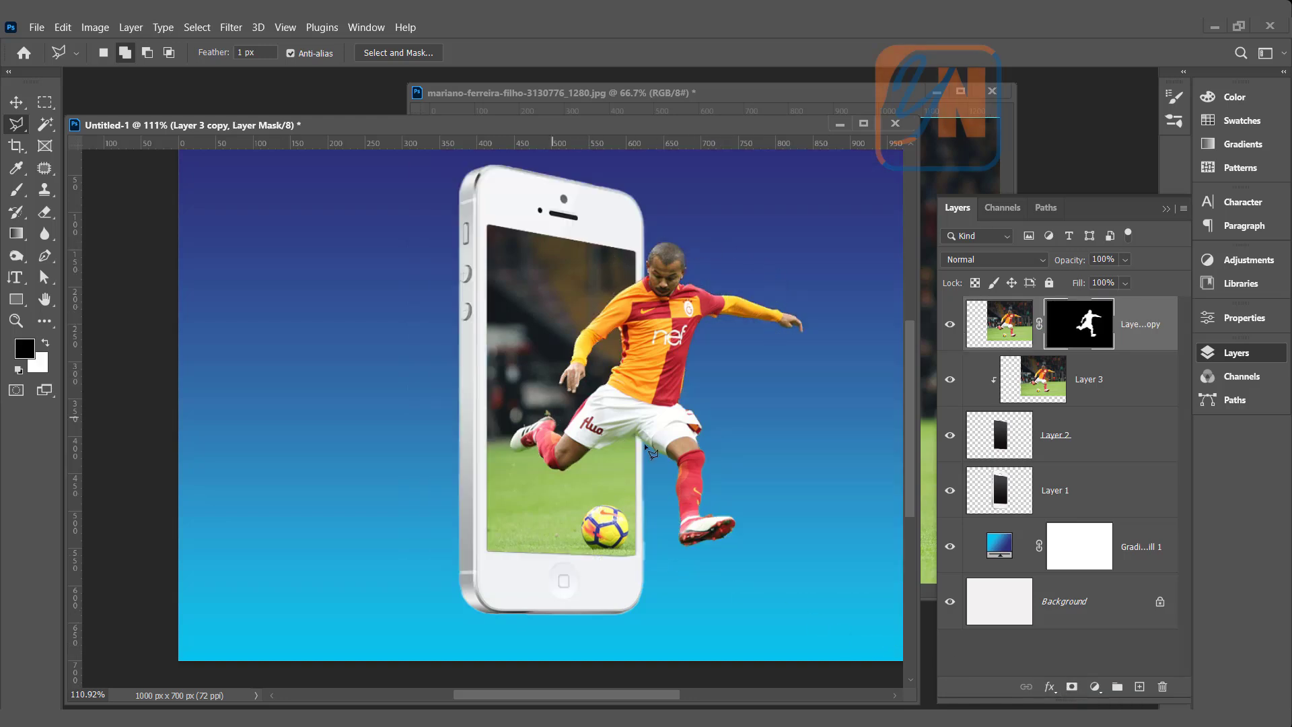
mouse_move(678, 360)
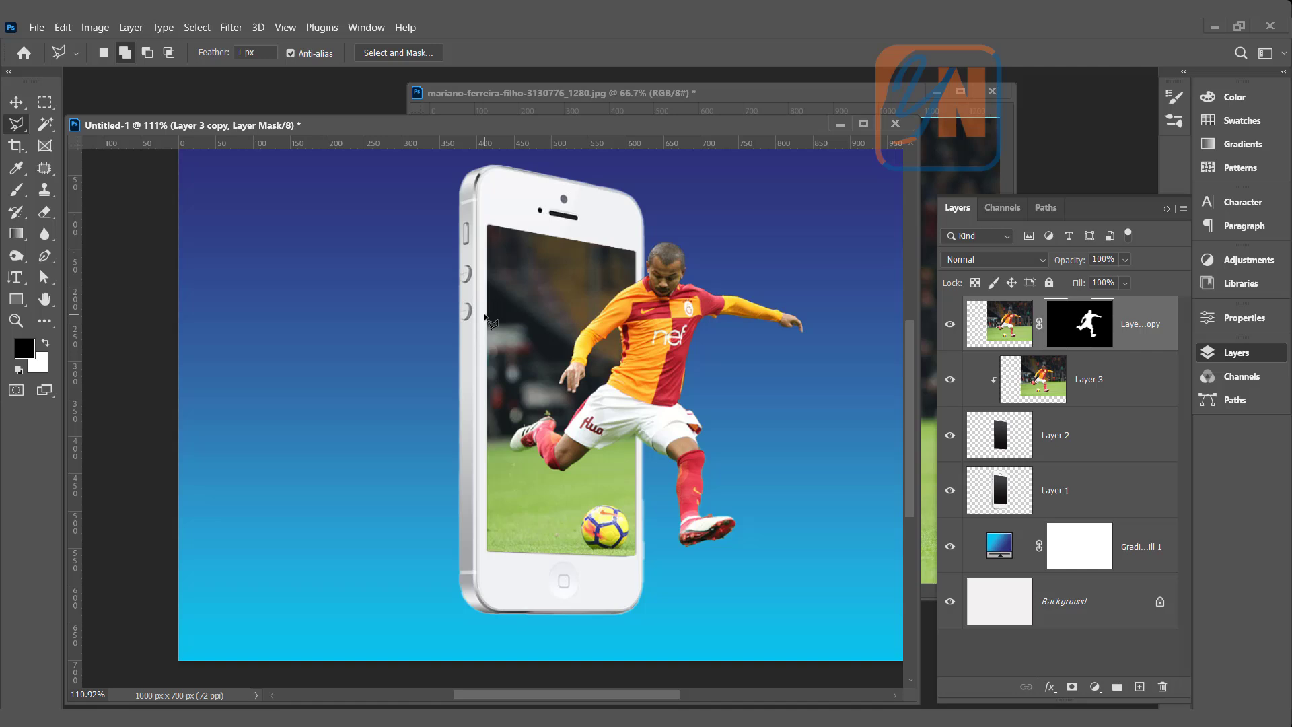
mouse_move(1105, 390)
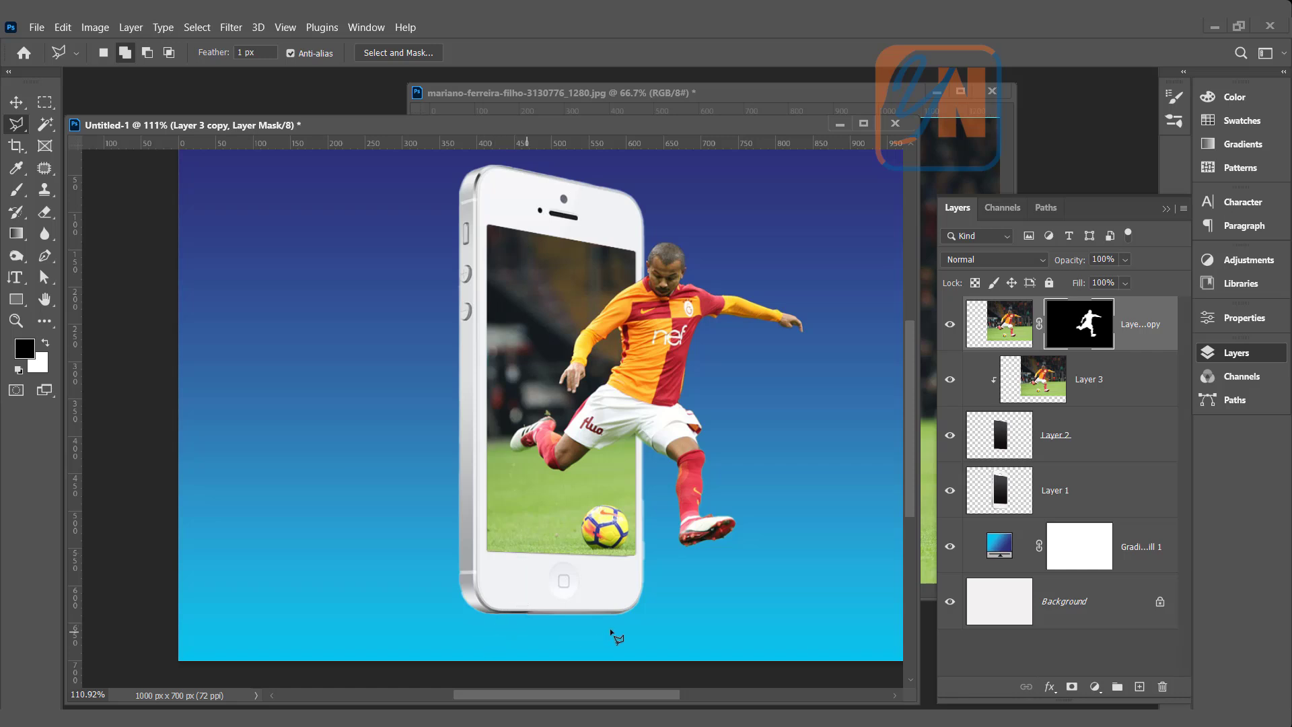
mouse_move(670, 569)
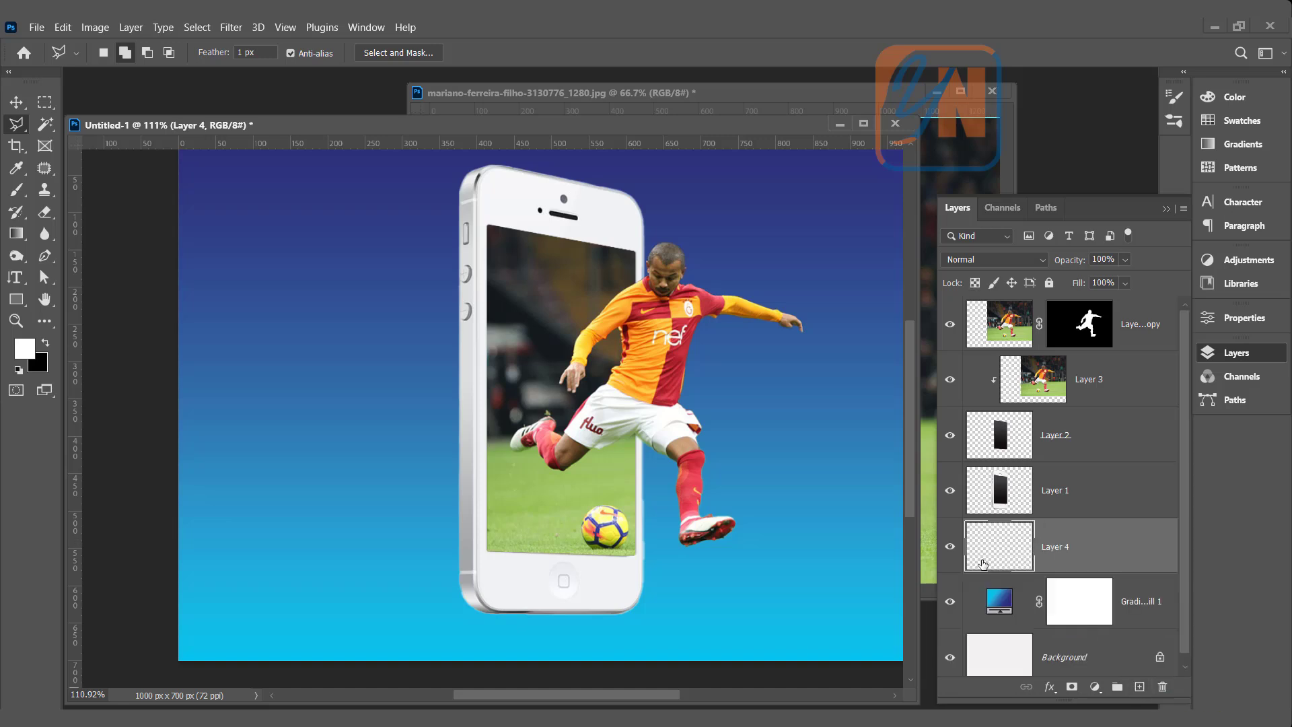
mouse_move(1071, 550)
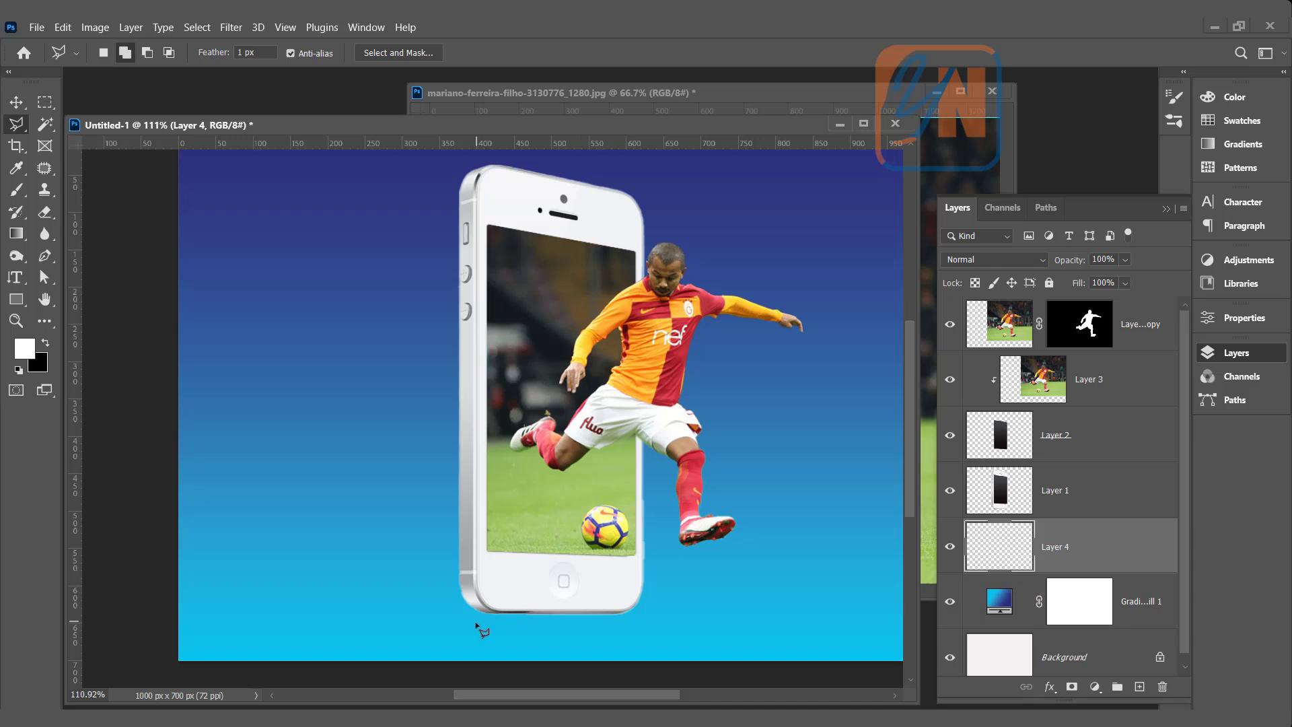
mouse_move(164, 476)
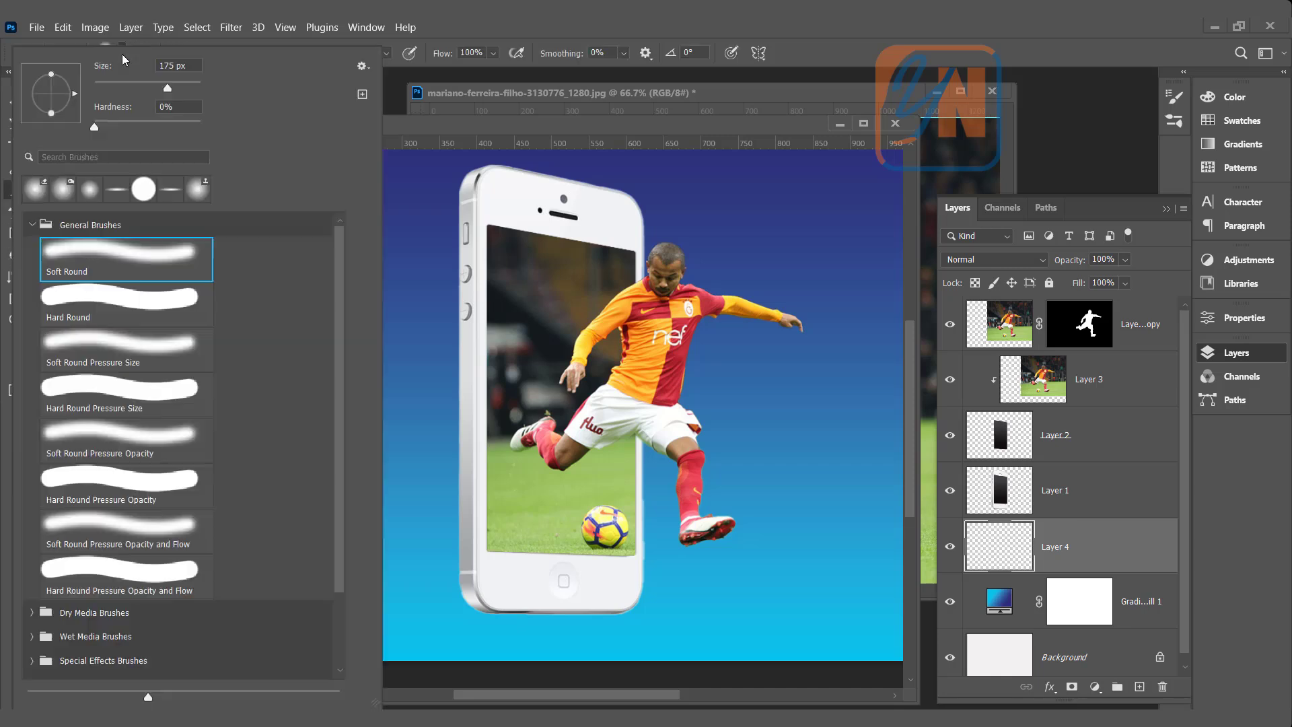
mouse_move(69, 127)
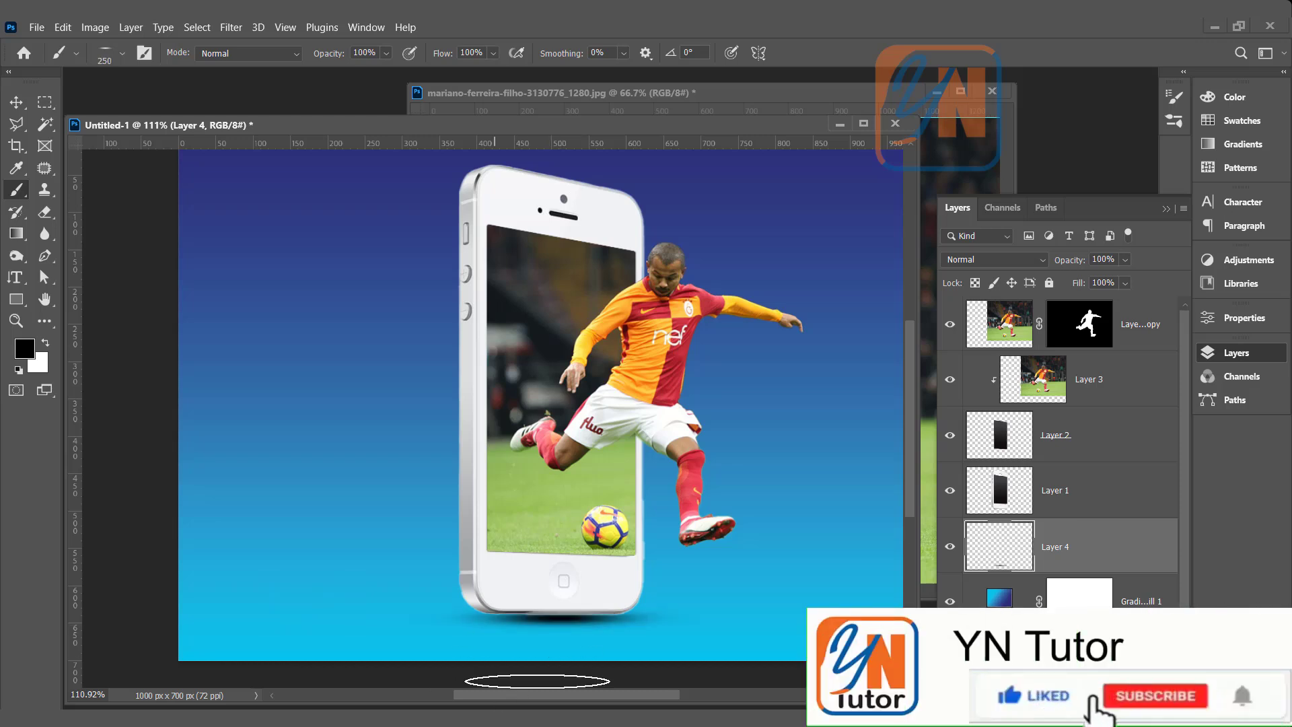
Step: Create Layer 4 below the phone and brush a soft black shadow under it
click(1154, 694)
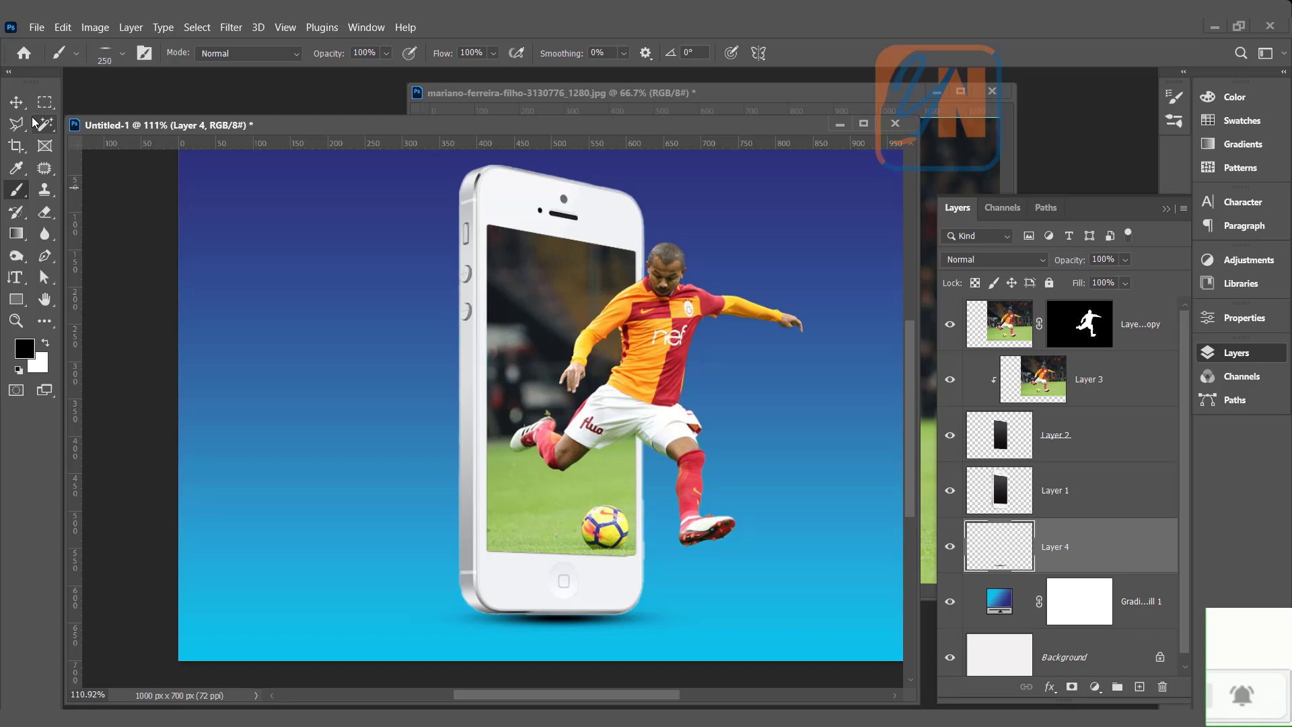
Step: Lower Layer 4's shadow to 72% opacity and place a shrunken copy under the player's shoe
click(14, 102)
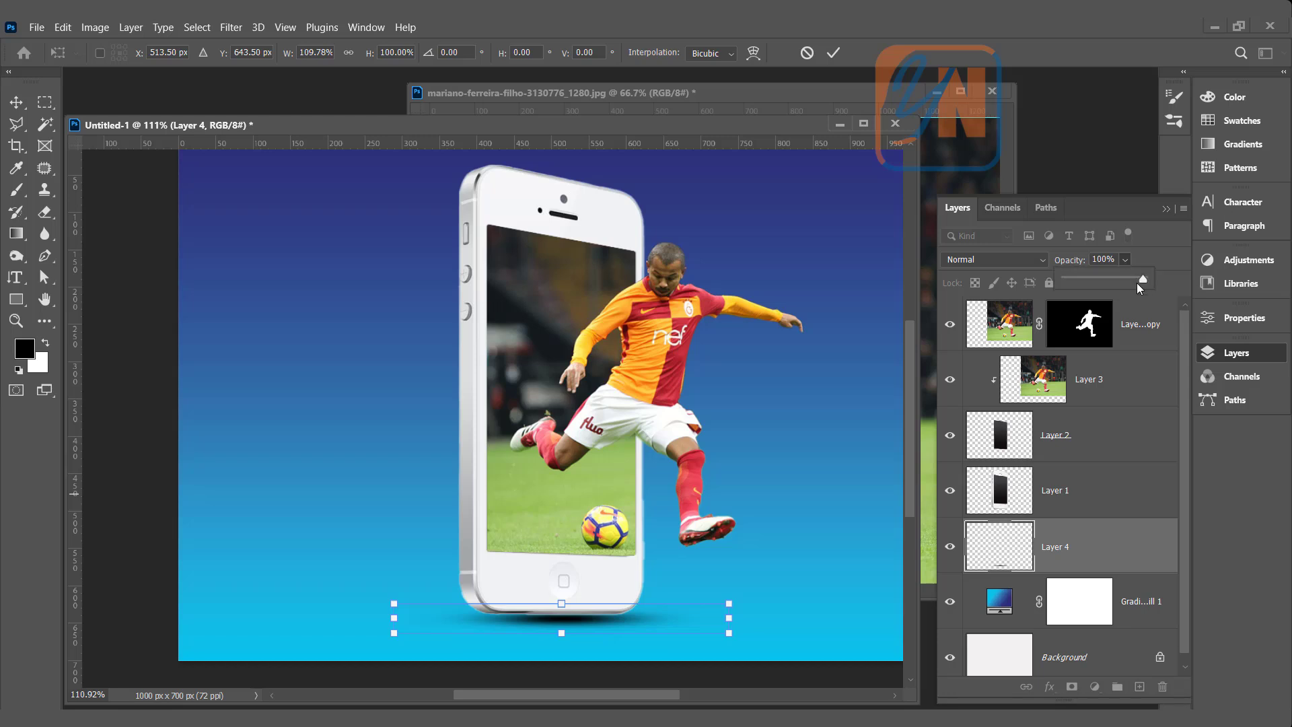
drag(1141, 280, 1141, 280)
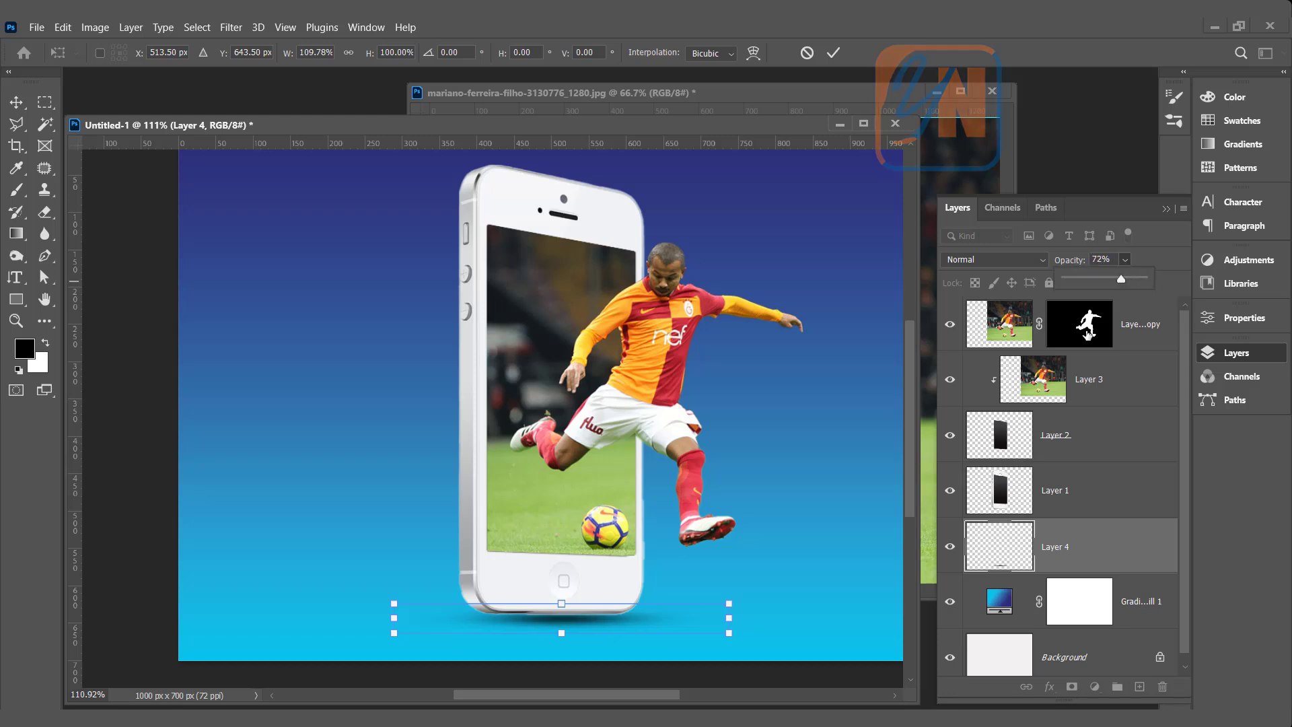
mouse_move(607, 627)
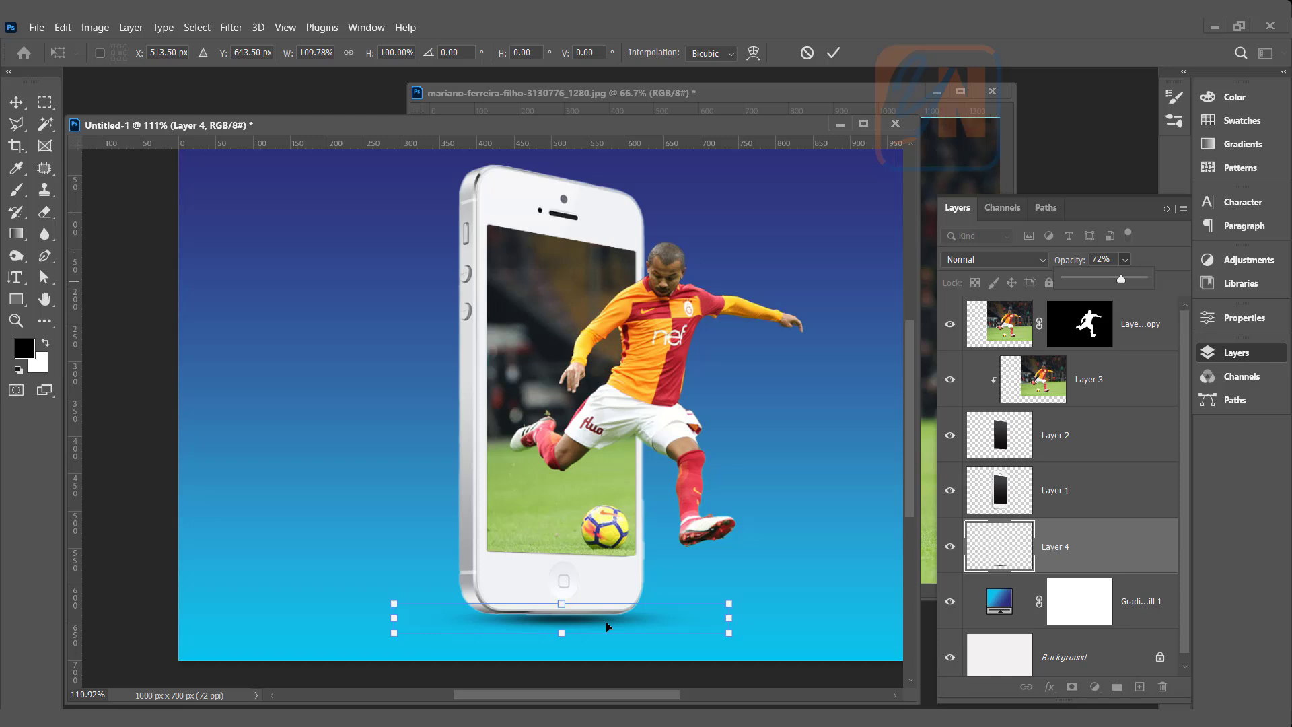
mouse_move(694, 545)
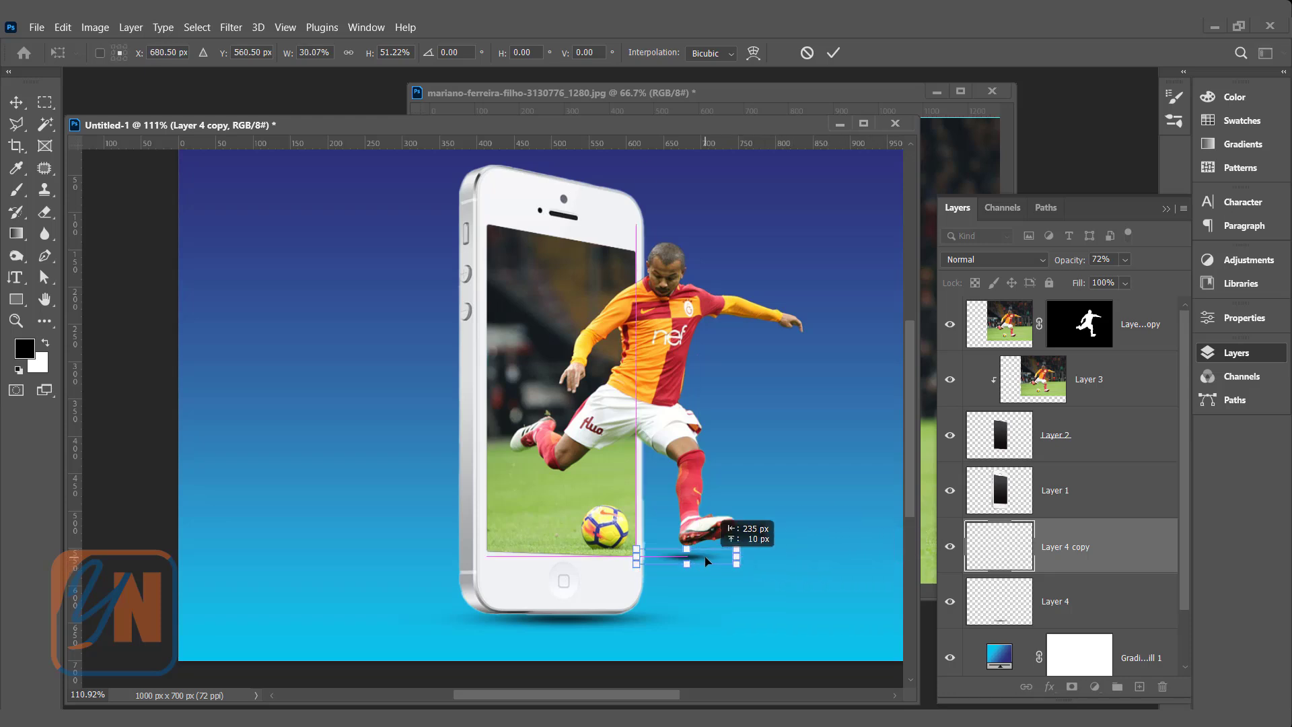
drag(686, 560, 713, 565)
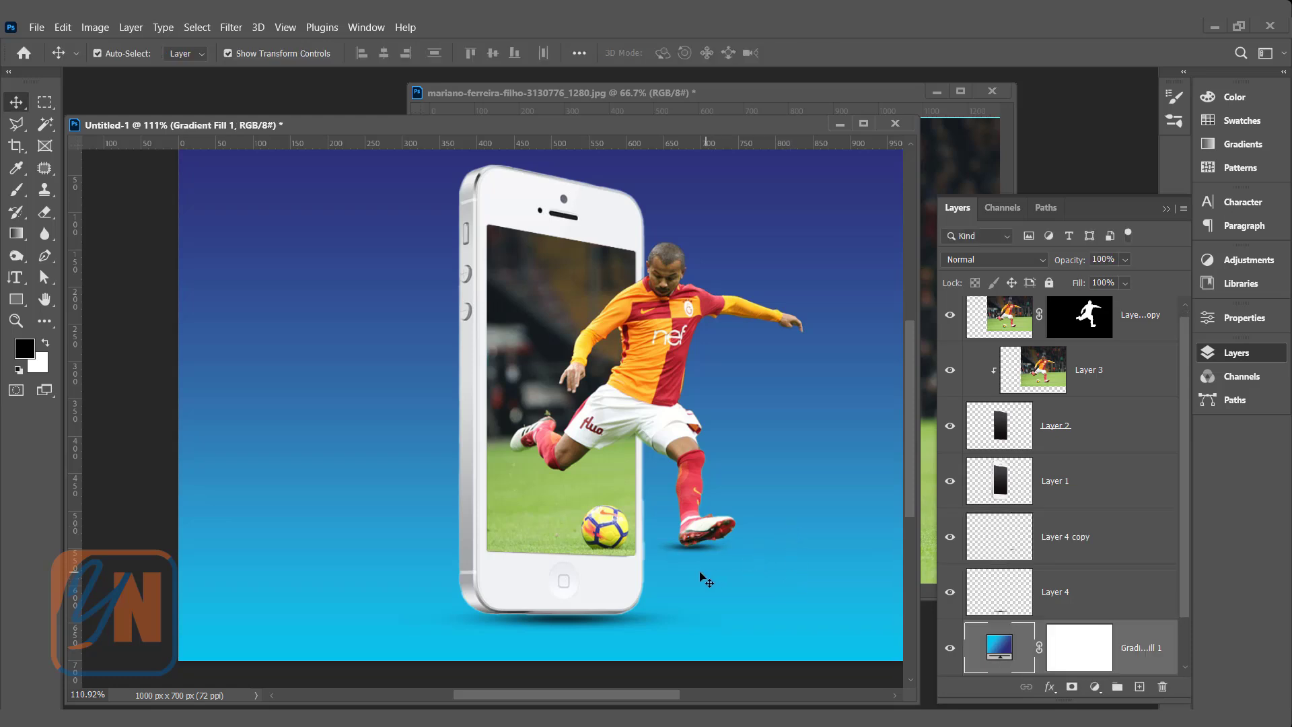
mouse_move(693, 592)
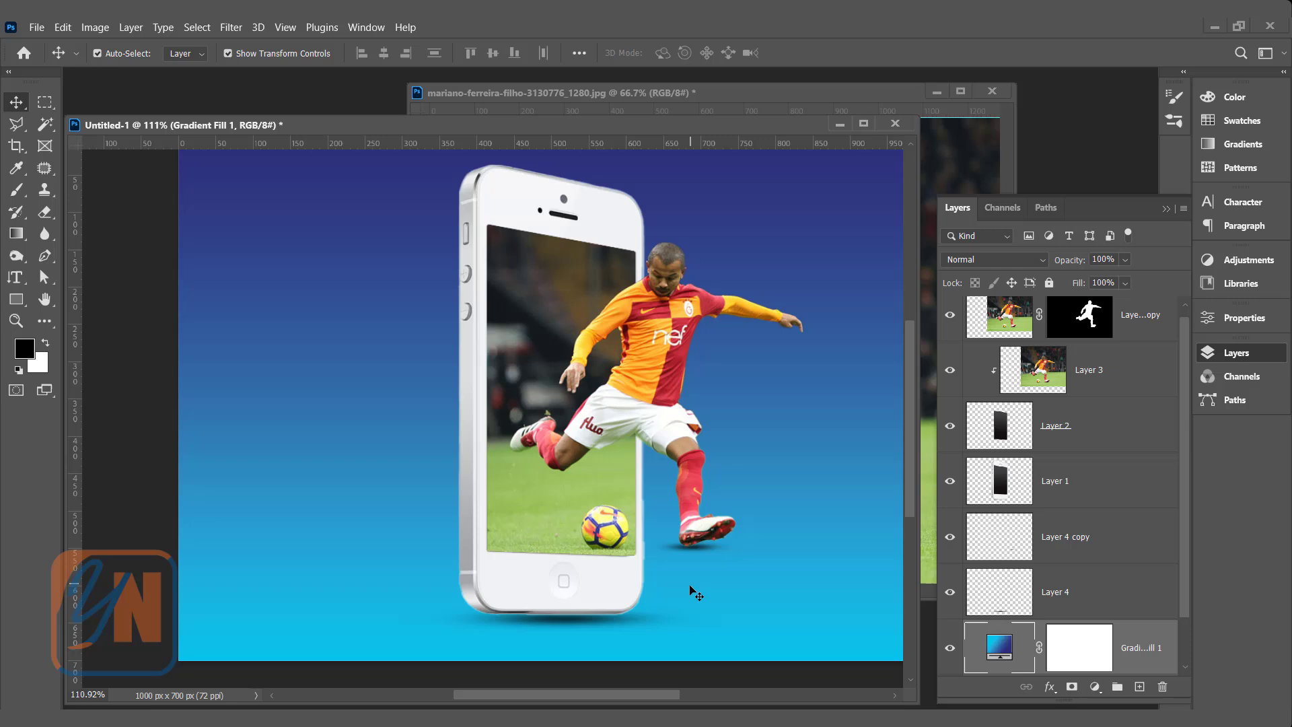
mouse_move(662, 333)
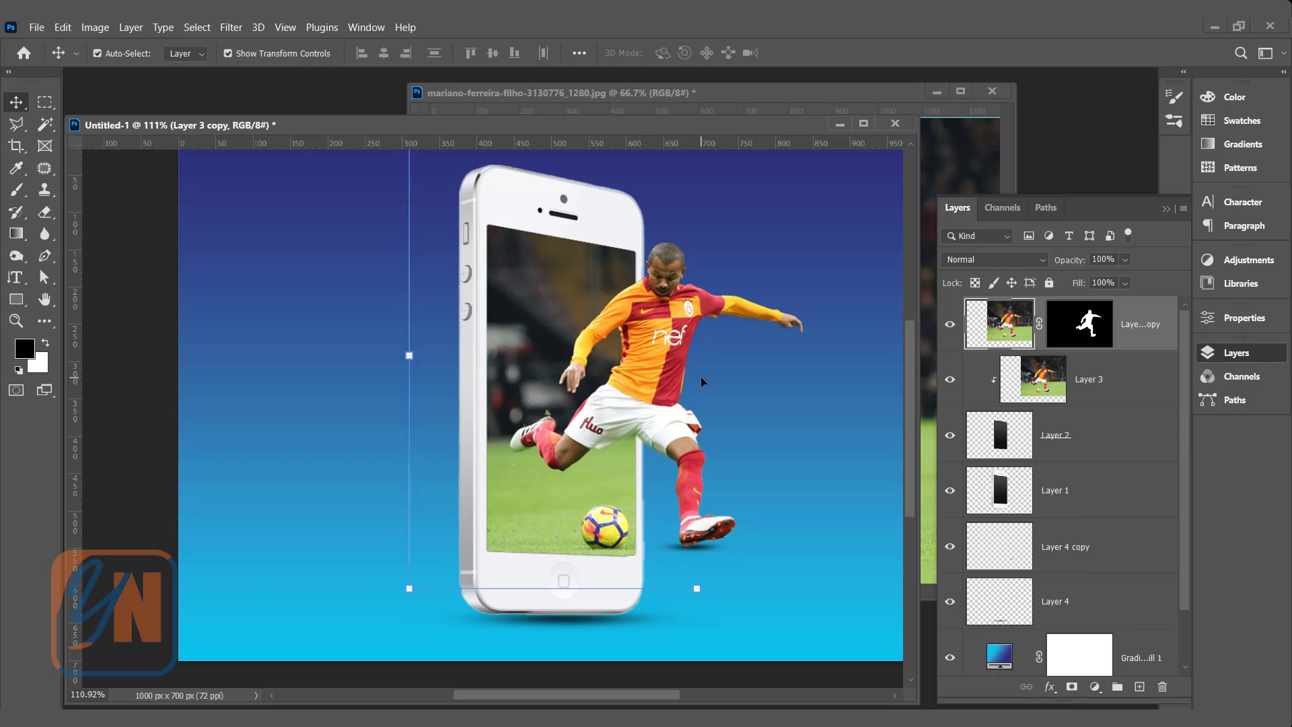
mouse_move(1145, 328)
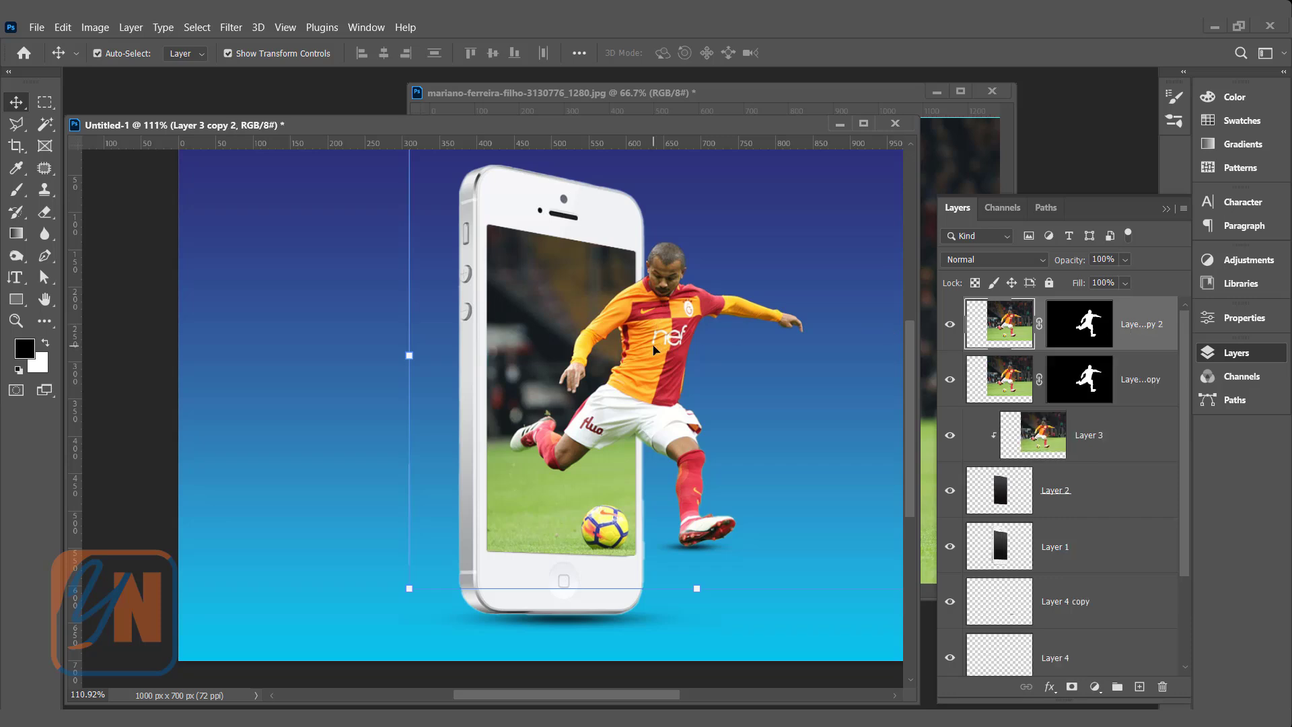
mouse_move(78, 36)
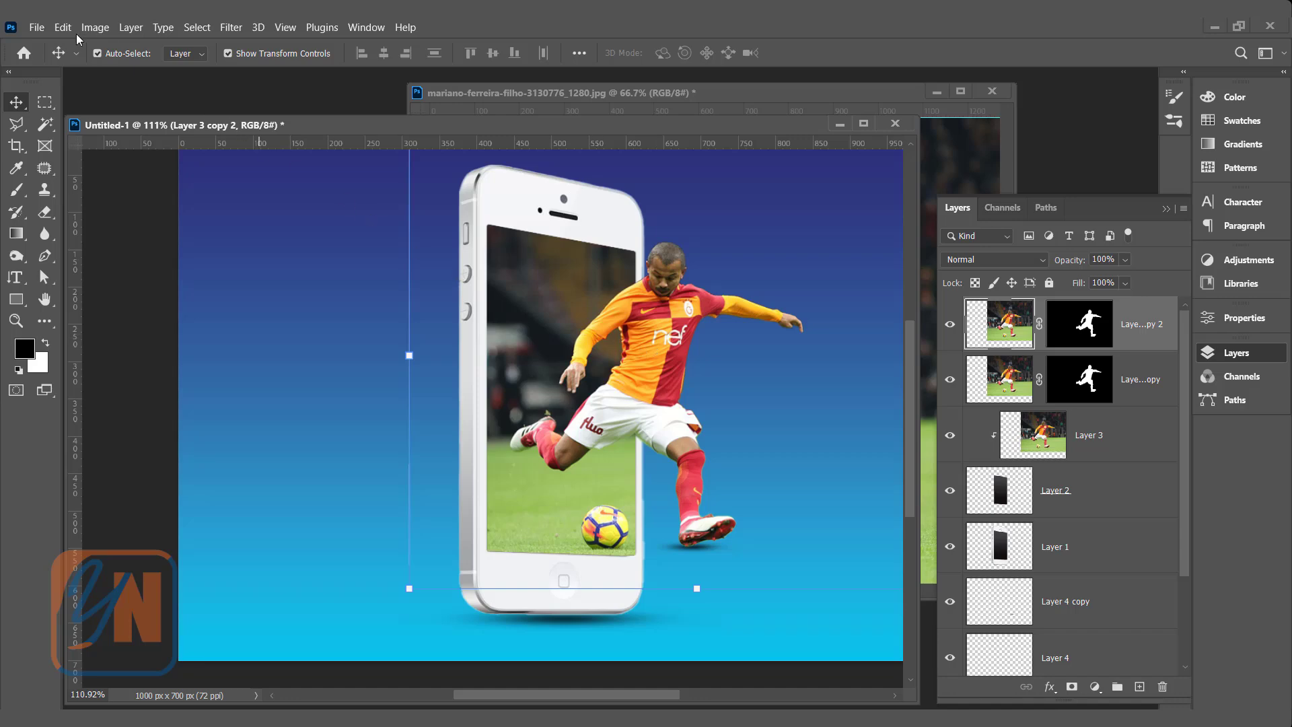
Step: Flip the duplicated player vertically and move it below his shoe as a reflection
click(62, 27)
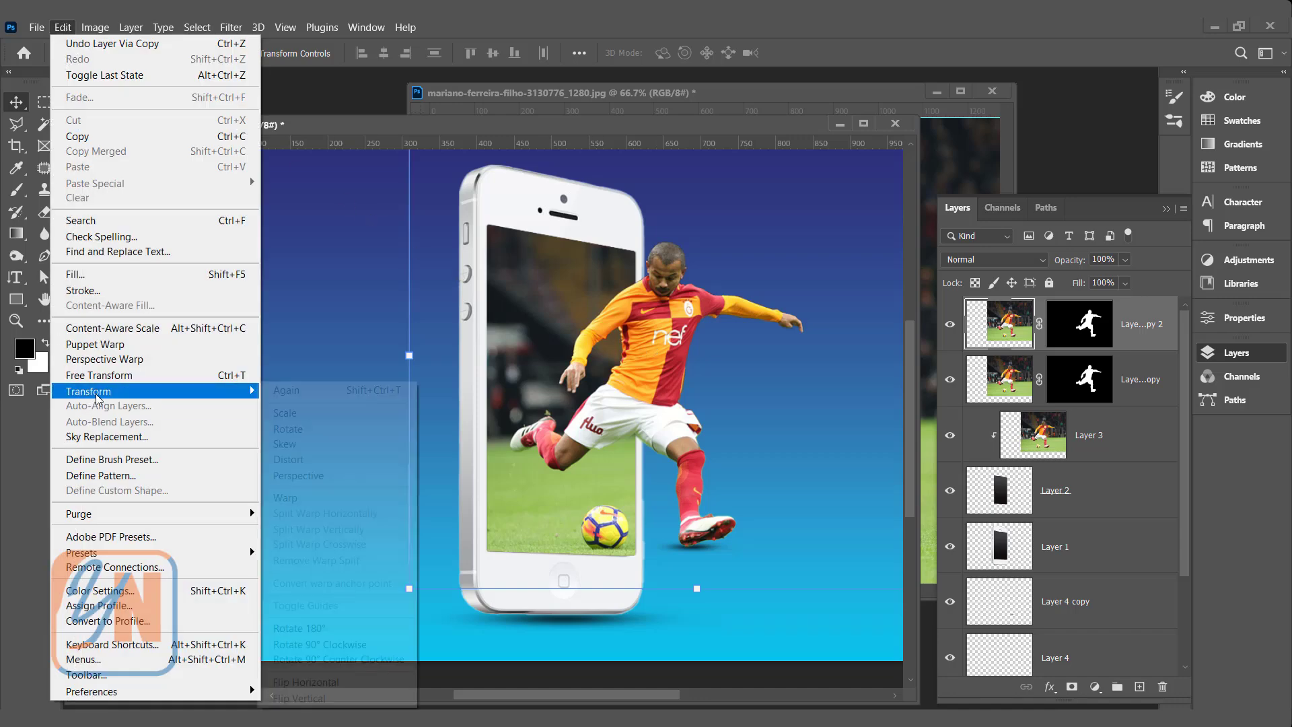
mouse_move(308, 699)
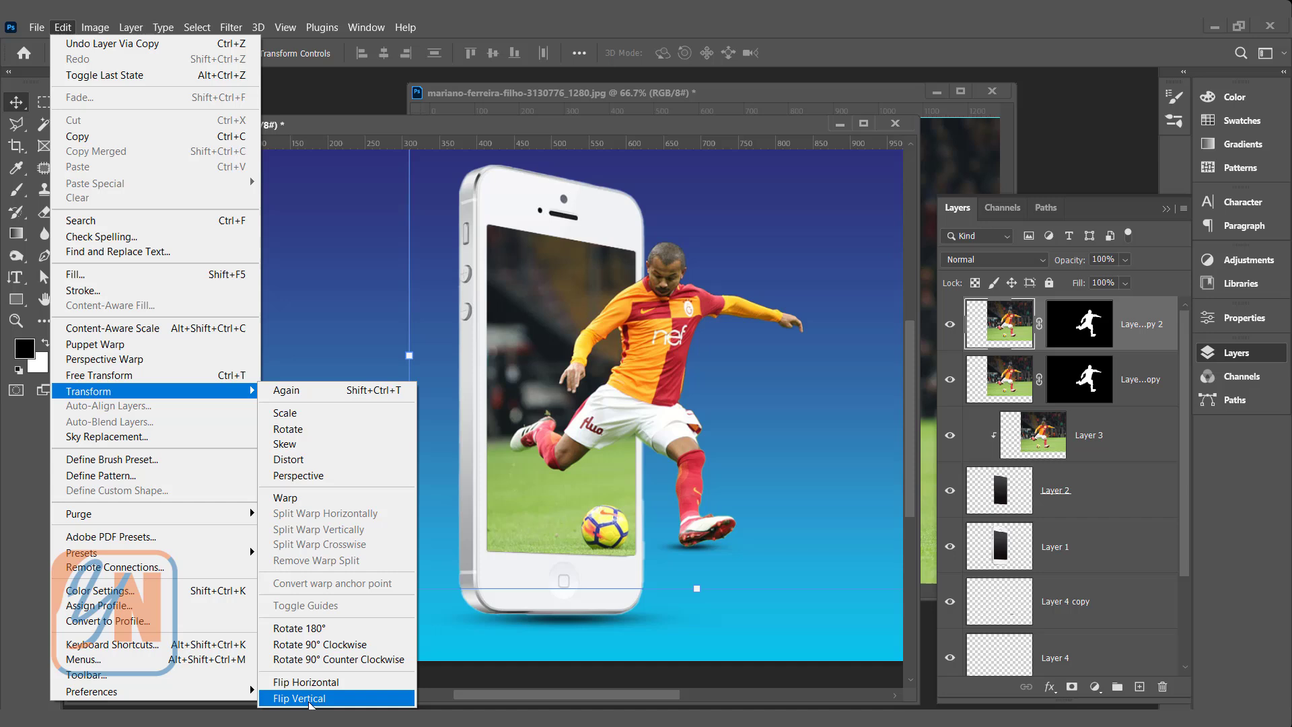
click(297, 698)
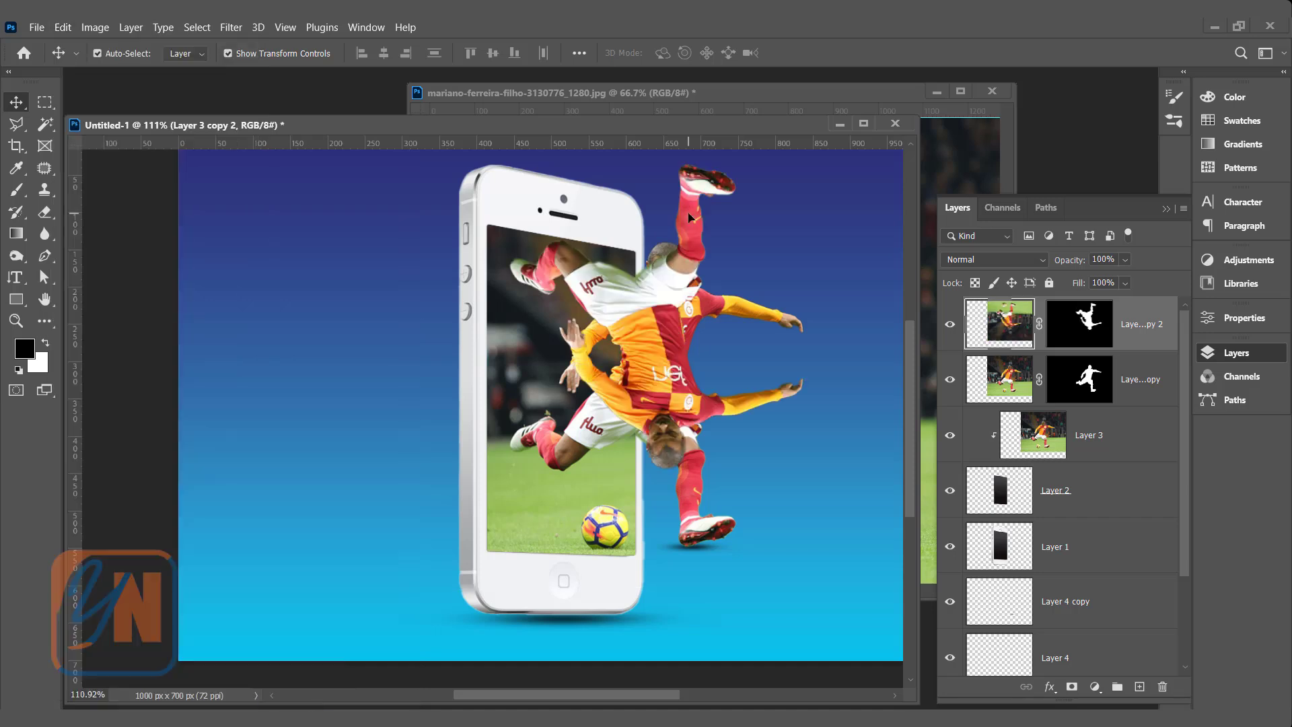
drag(687, 218, 668, 601)
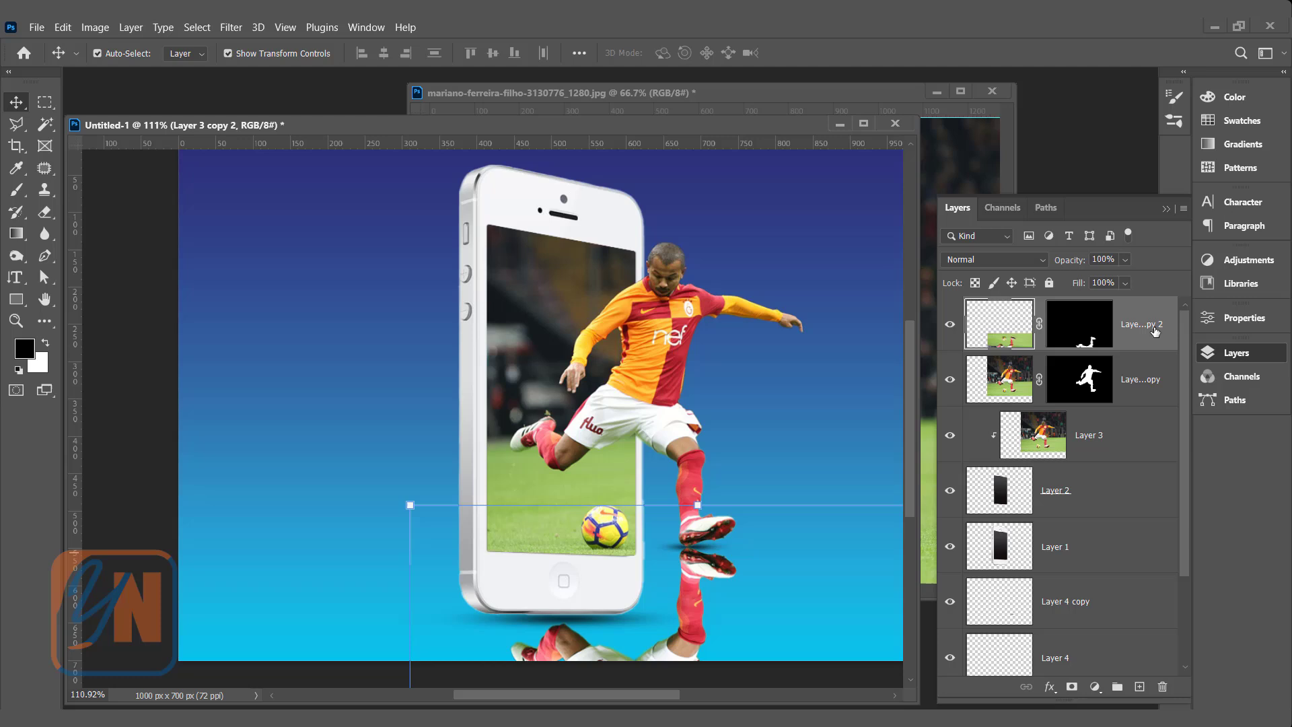
mouse_move(1128, 263)
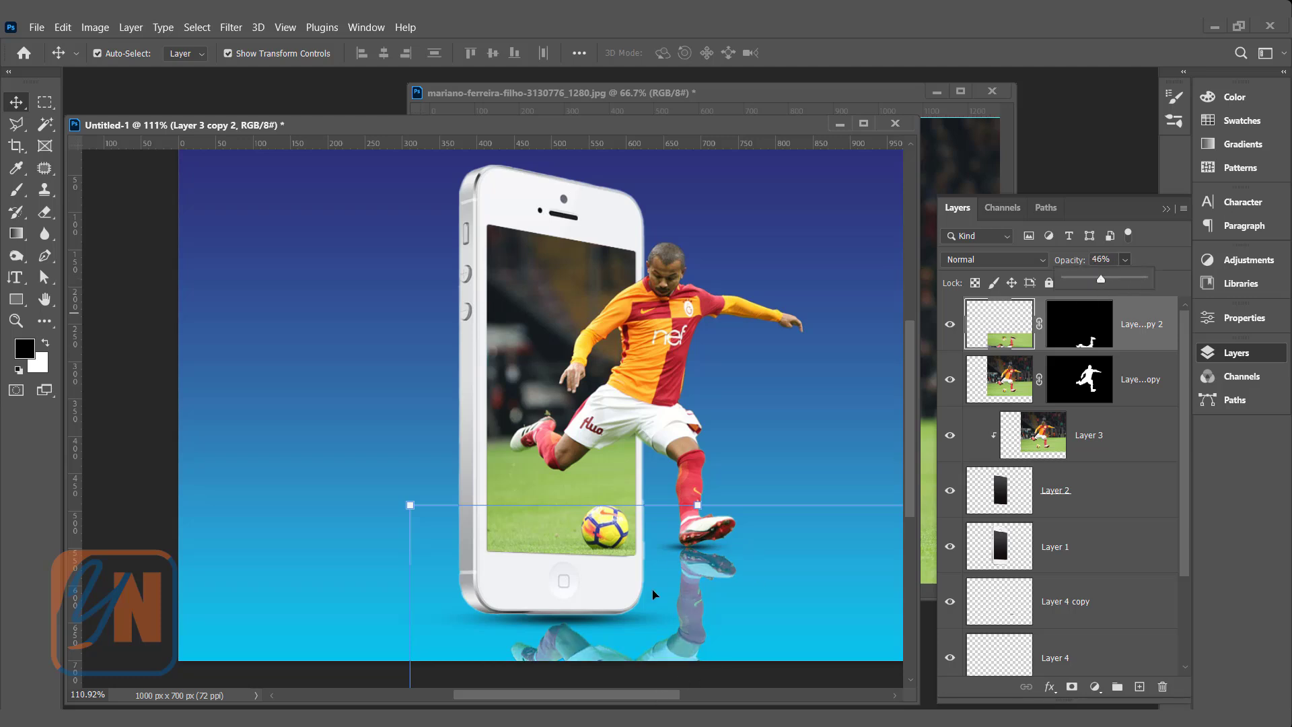
mouse_move(716, 632)
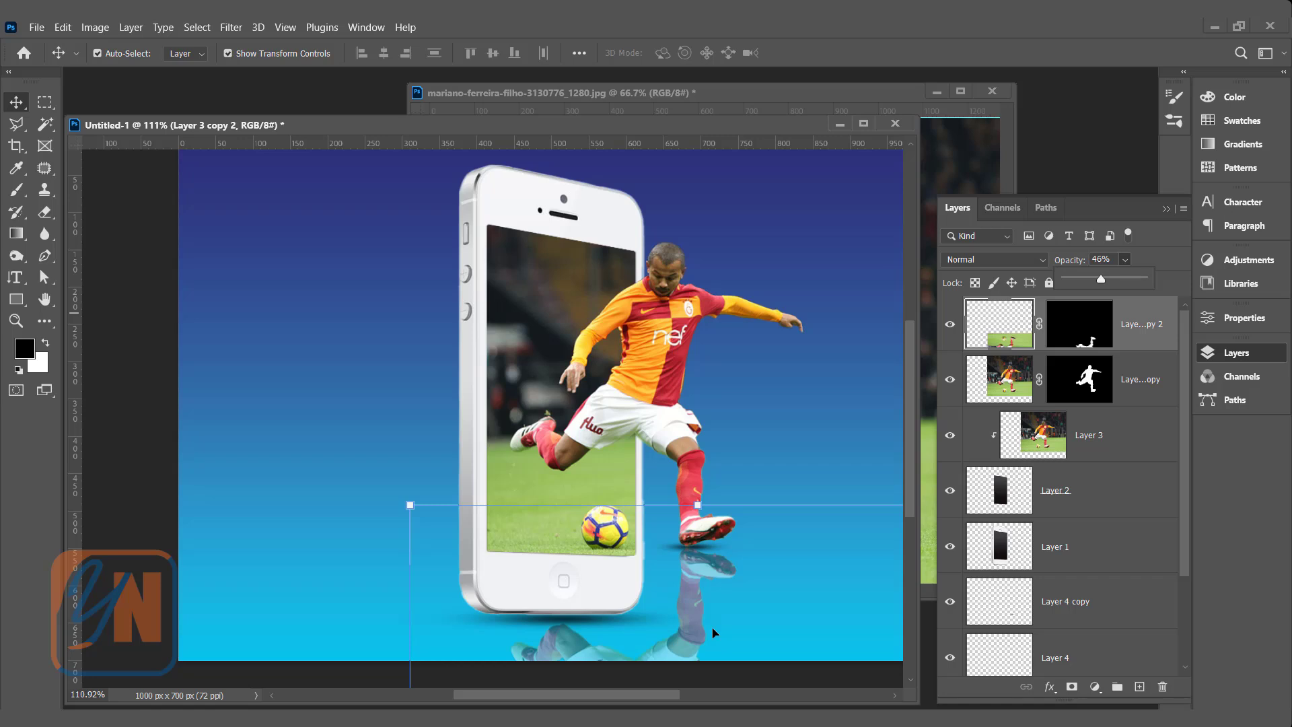
mouse_move(743, 566)
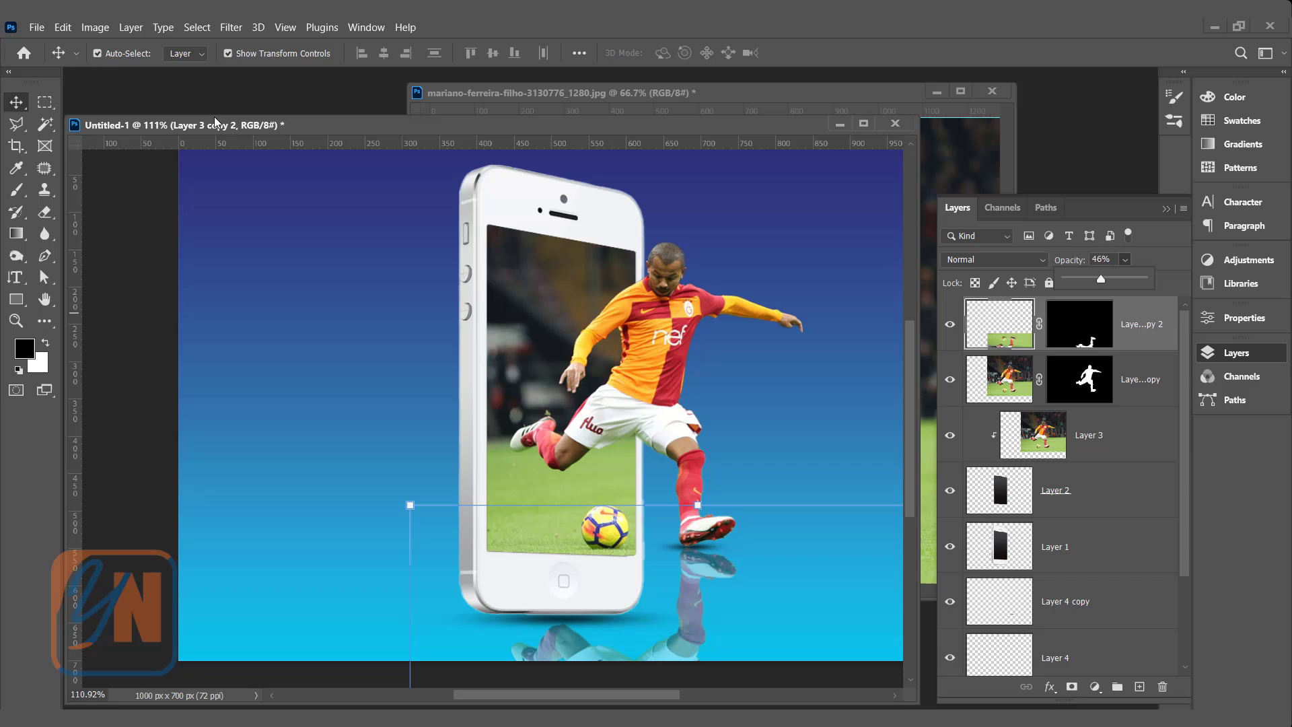
Step: Apply a 1.8-pixel Gaussian Blur to the reflection layer
click(231, 26)
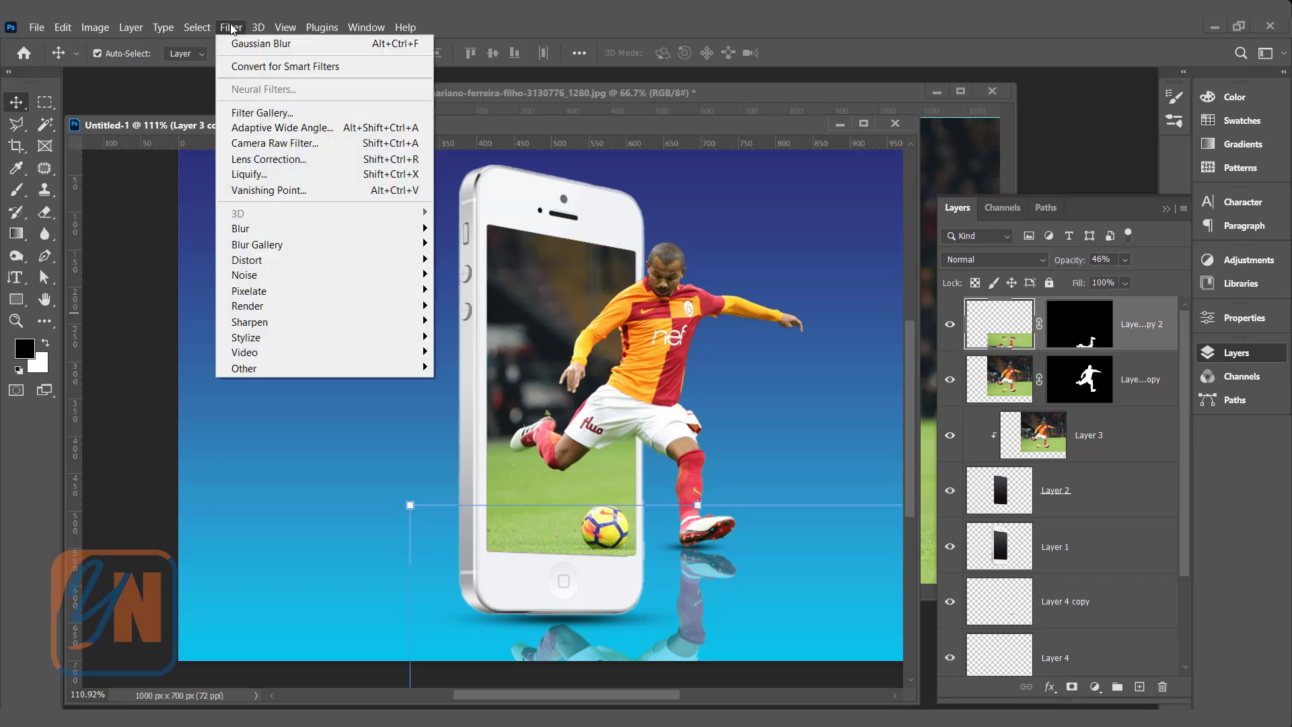
mouse_move(240, 227)
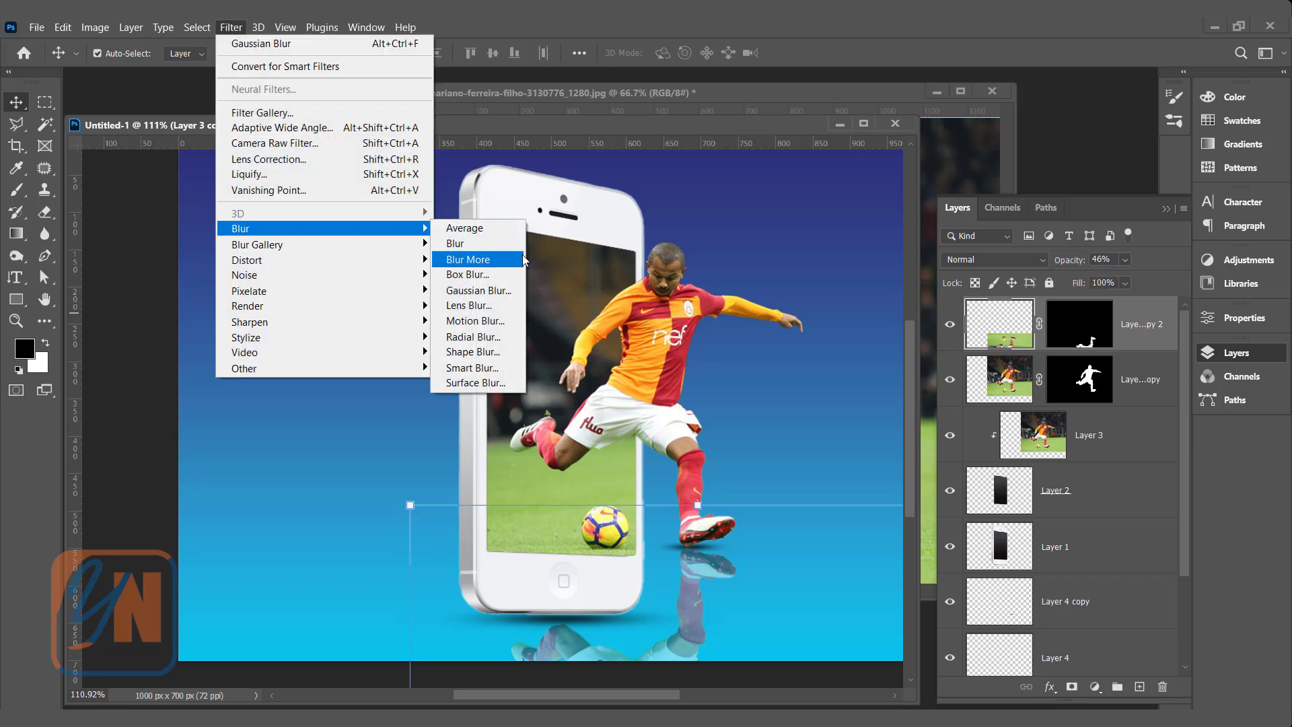
click(479, 291)
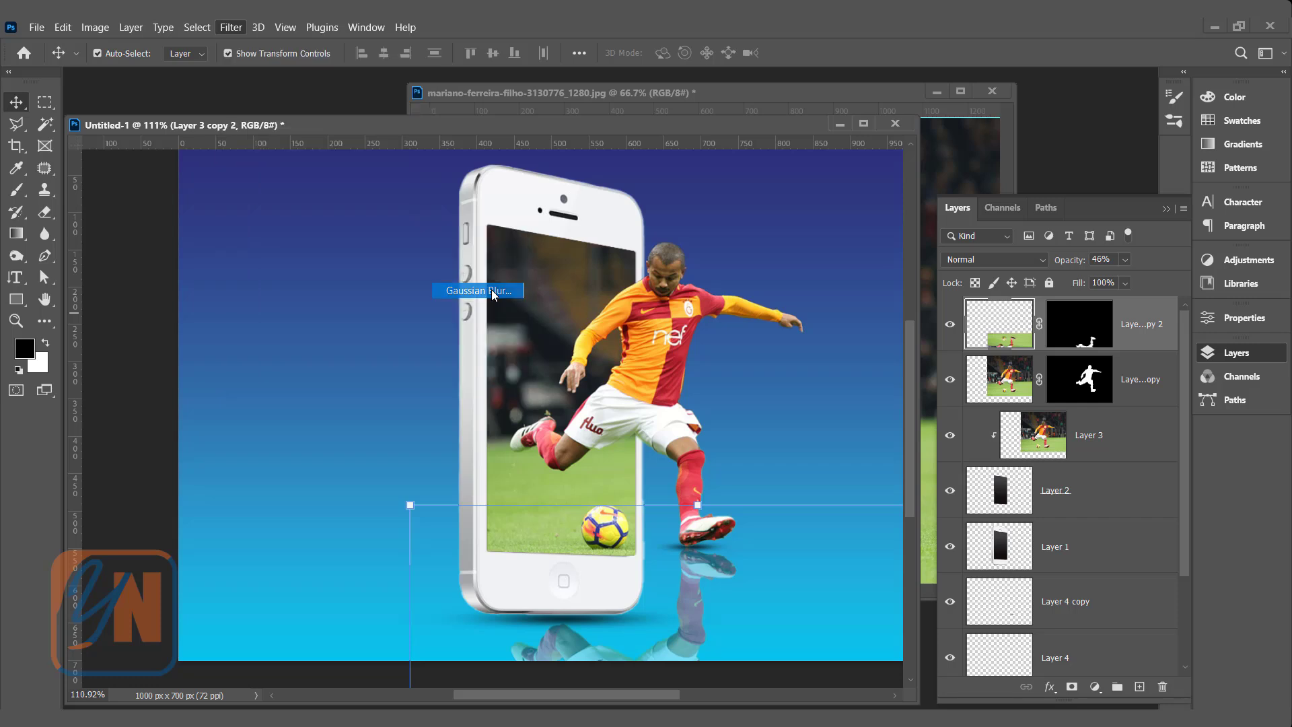
click(478, 291)
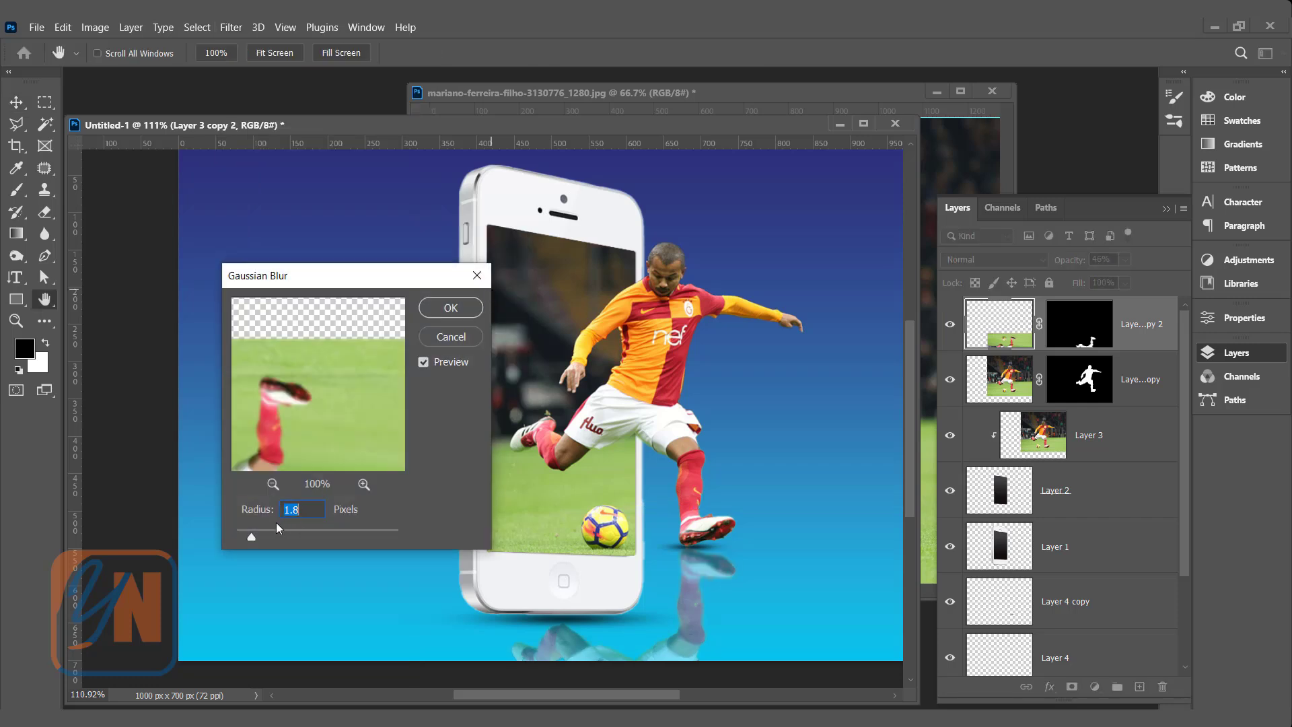
click(449, 307)
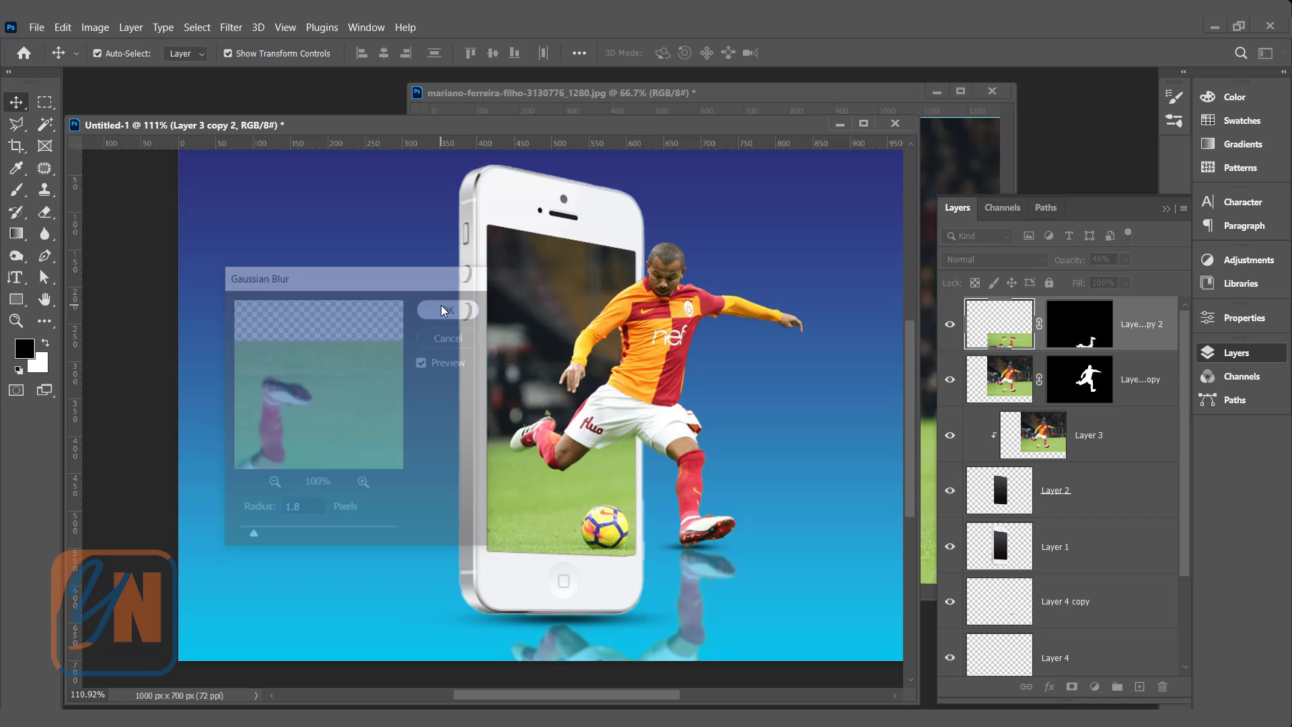
click(445, 310)
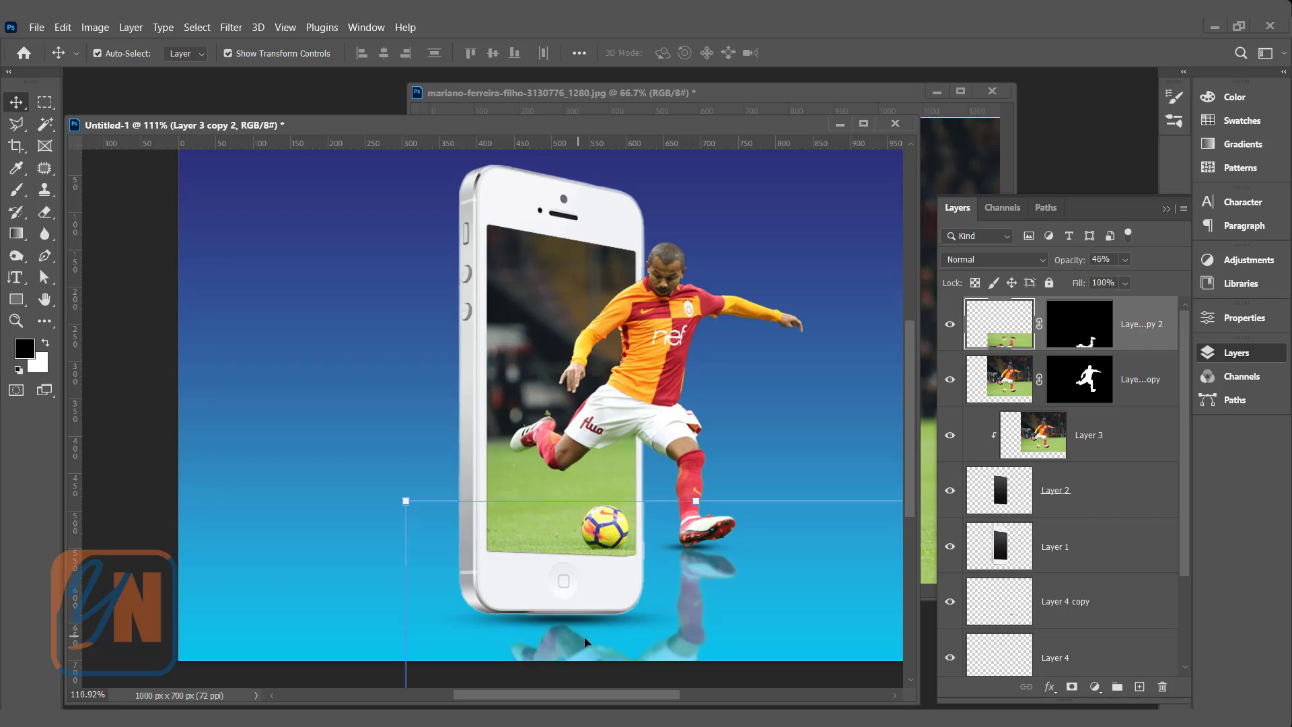
mouse_move(1073, 323)
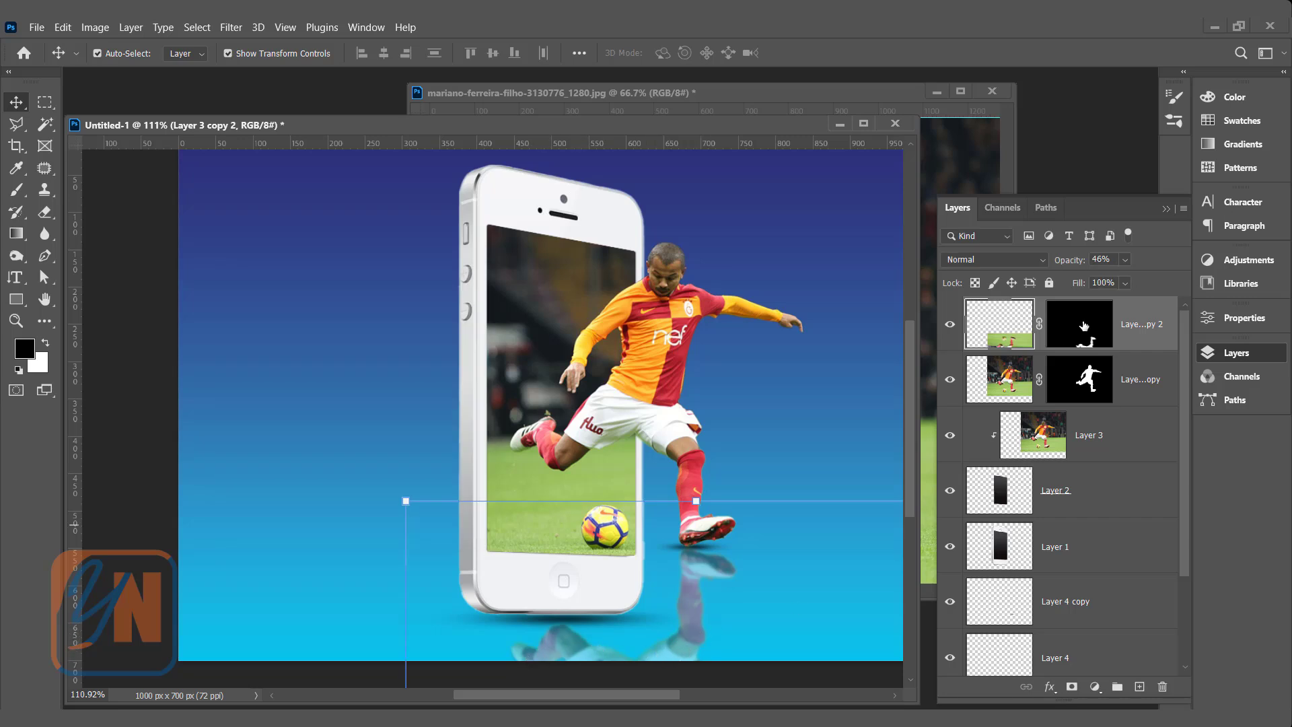
Step: Mask away most of the reflection with a 250 px soft black brush and set it to 35% opacity
click(1079, 323)
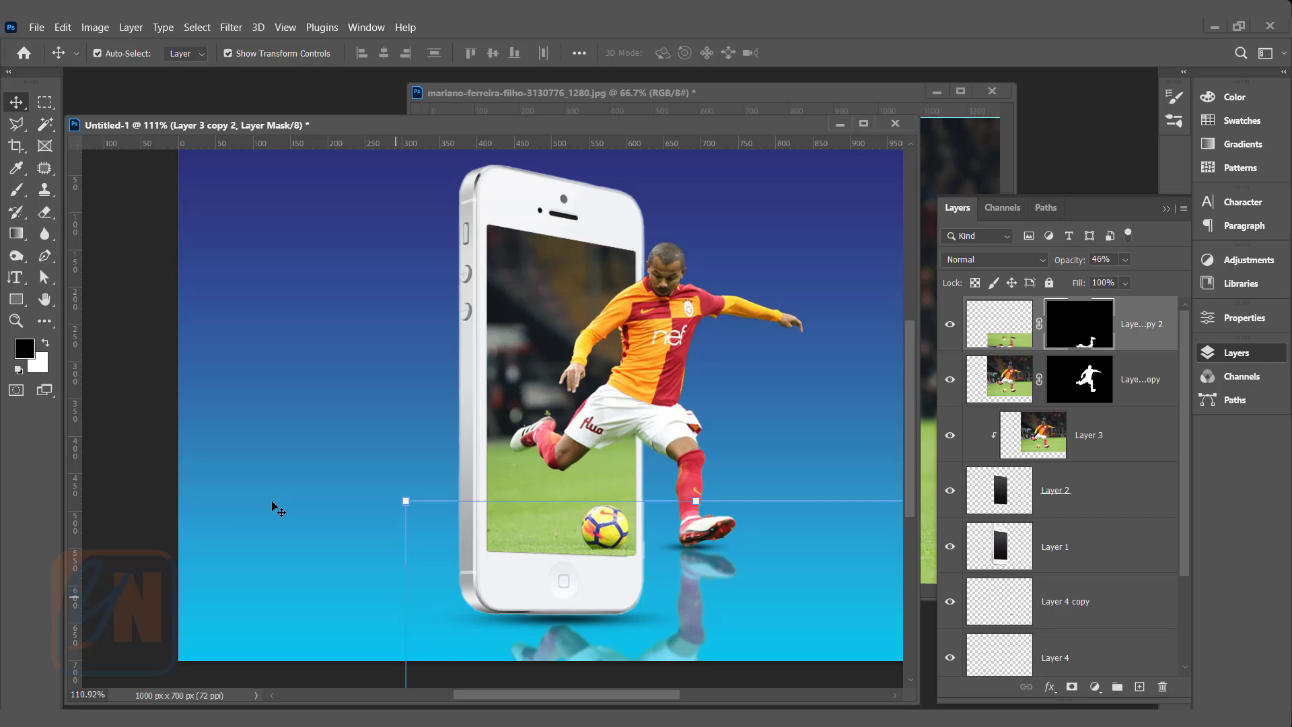
mouse_move(25, 353)
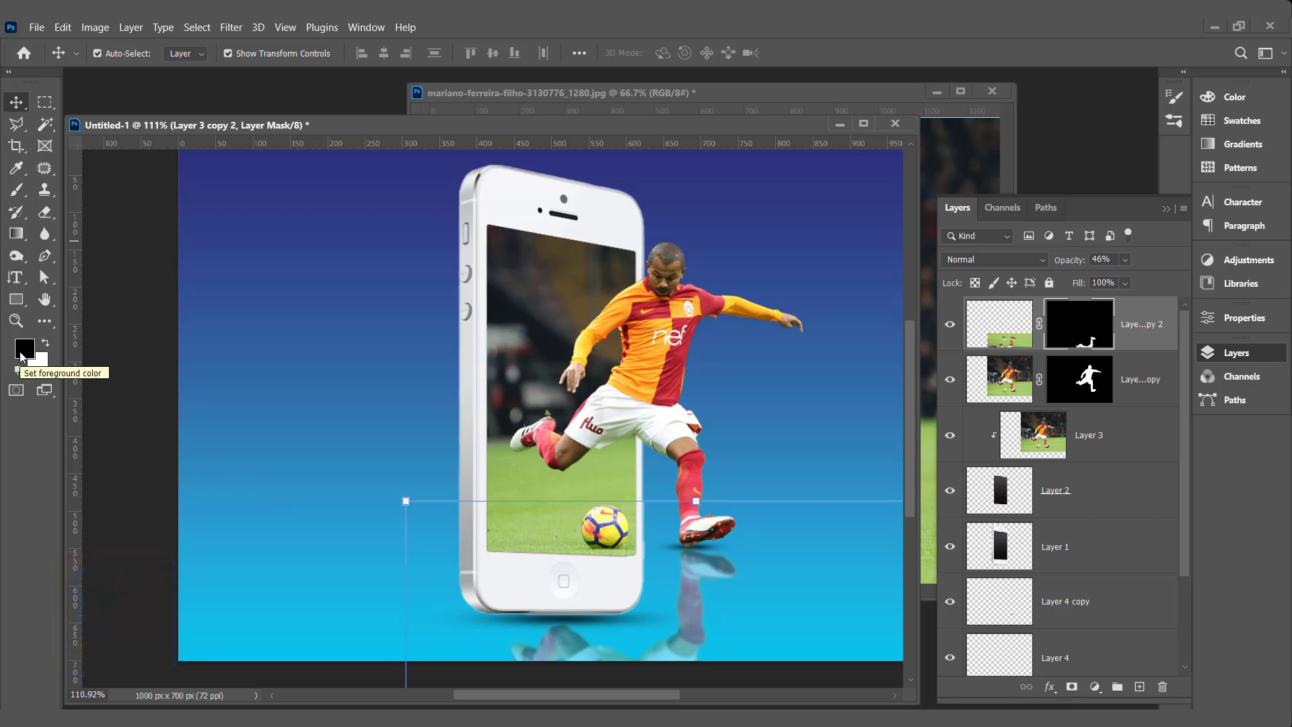
mouse_move(16, 191)
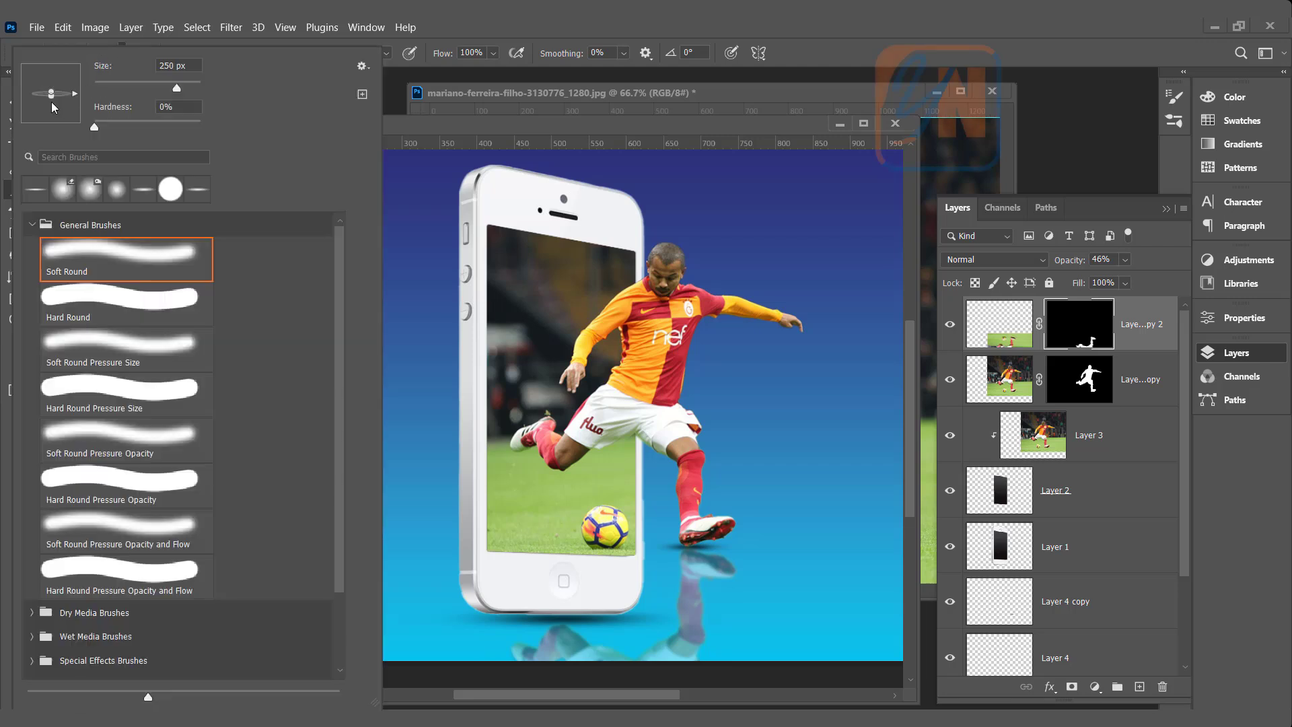
mouse_move(54, 91)
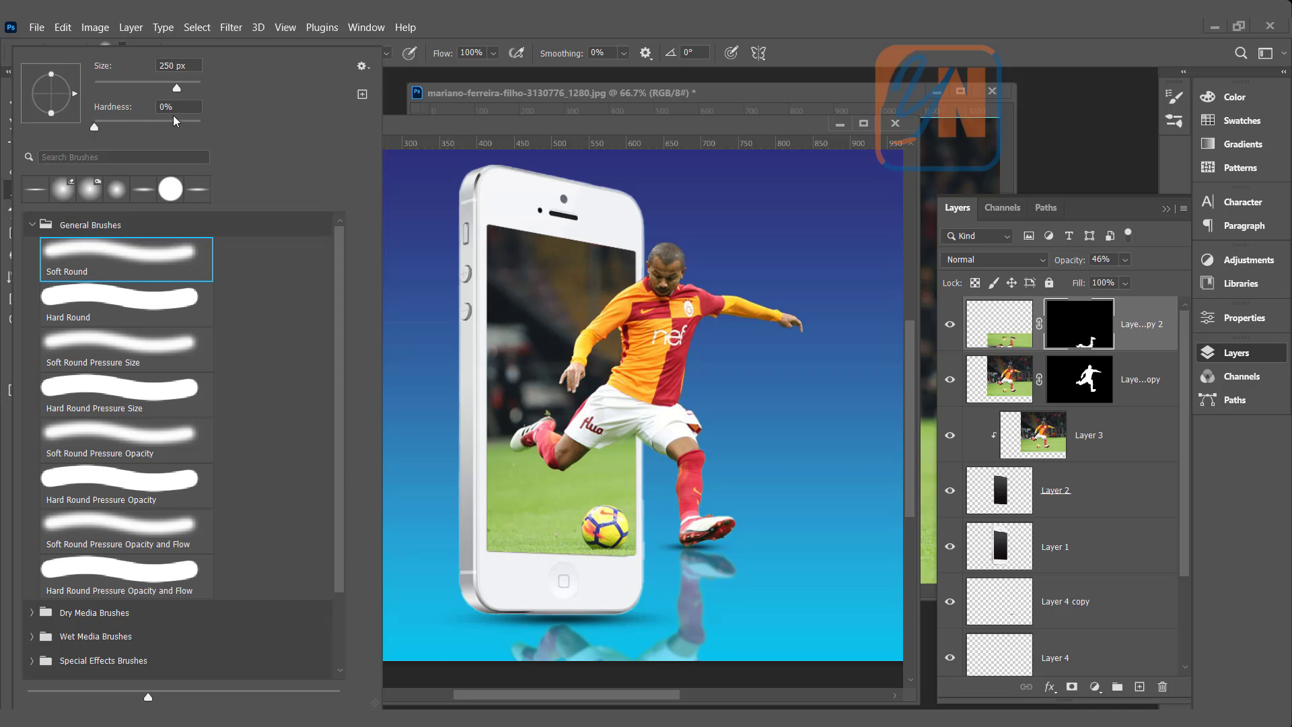
mouse_move(536, 128)
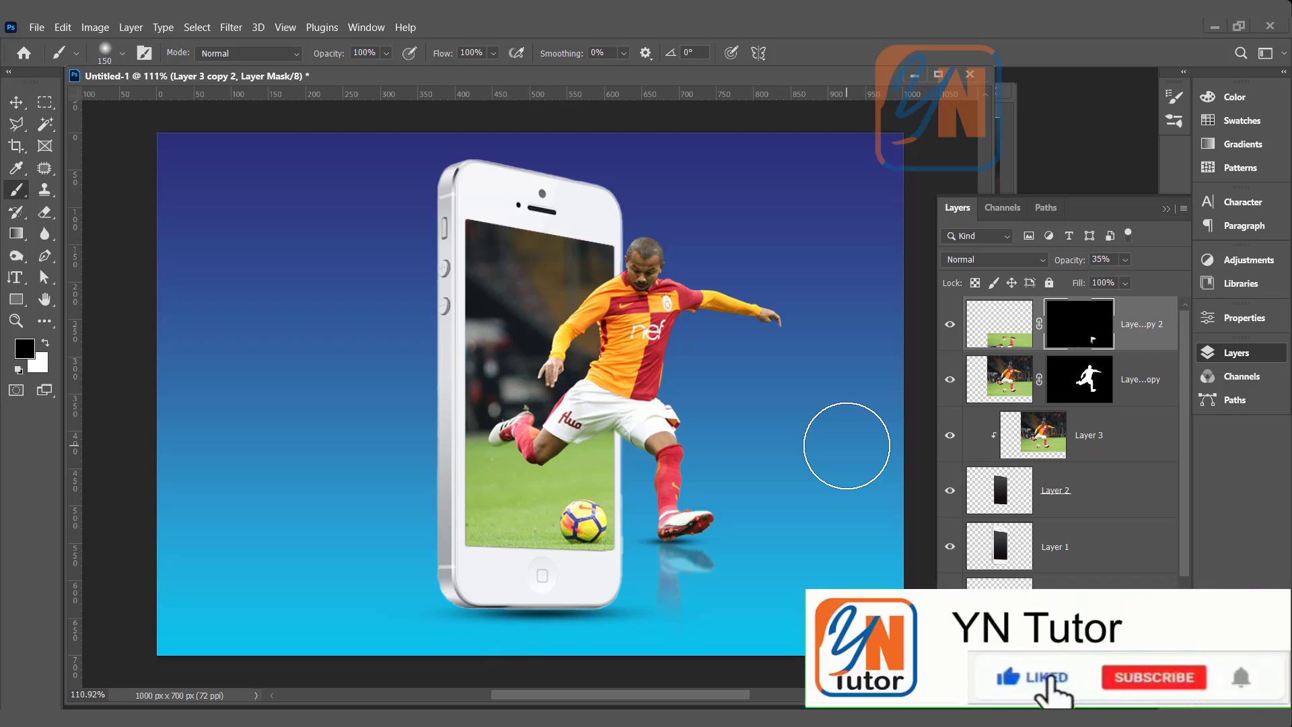
click(1153, 676)
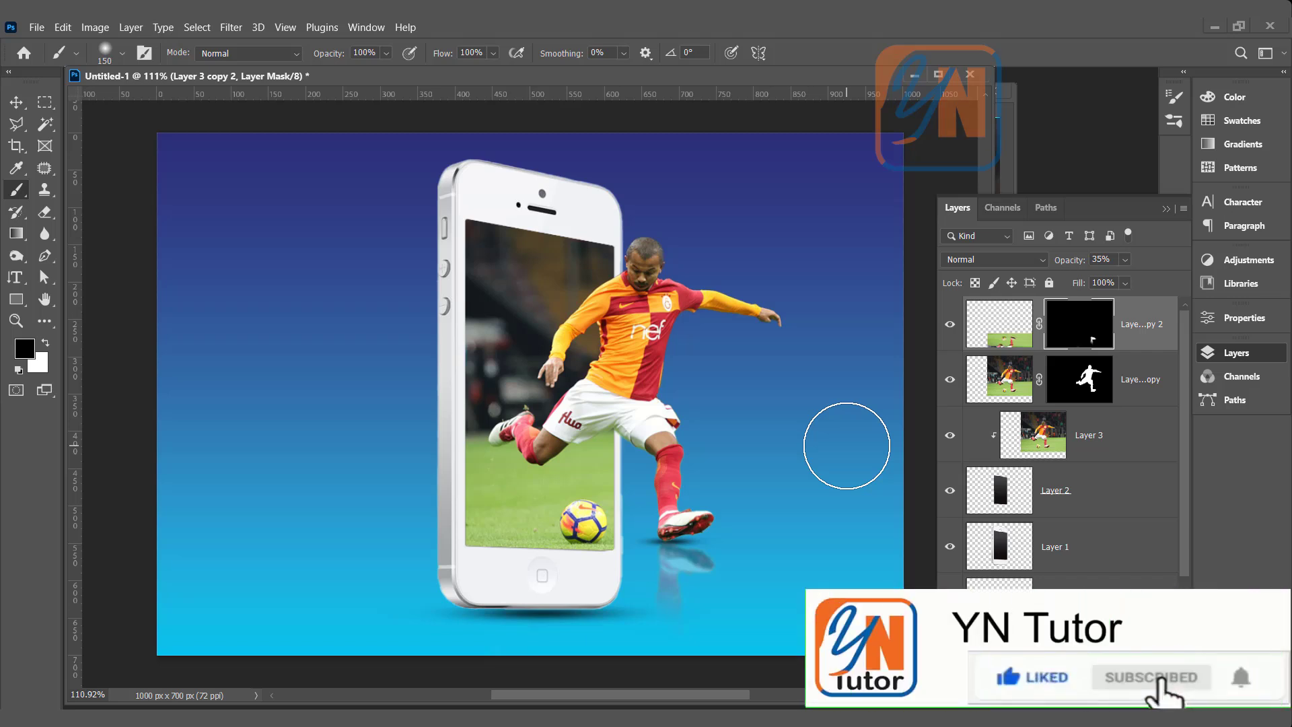